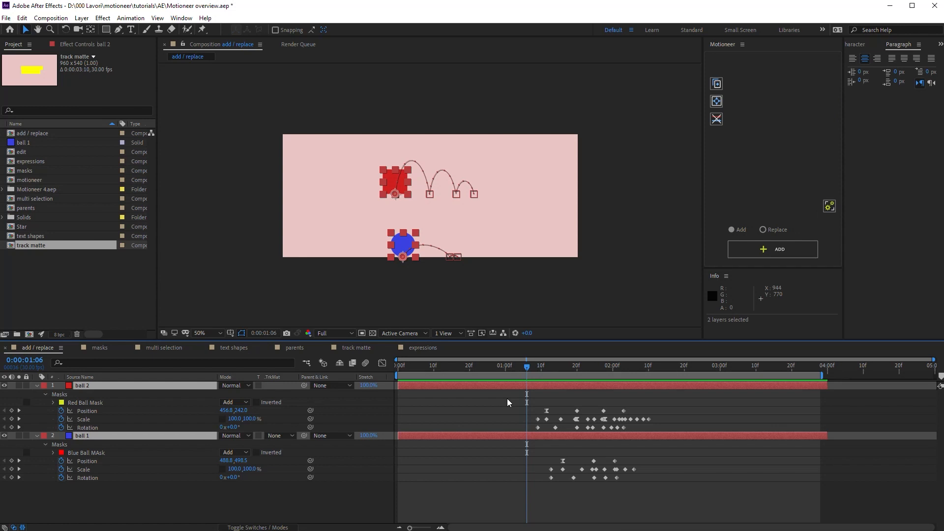
pyautogui.moveTo(442, 205)
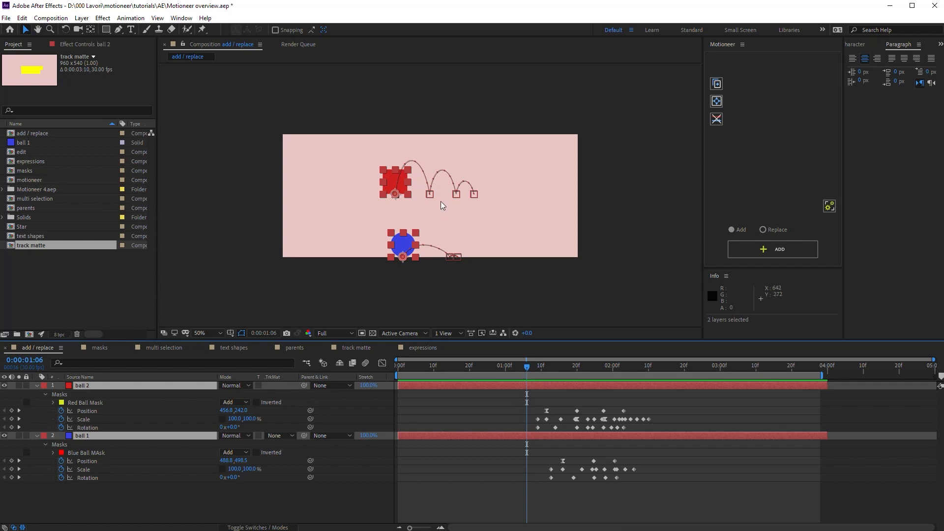
pyautogui.moveTo(454, 252)
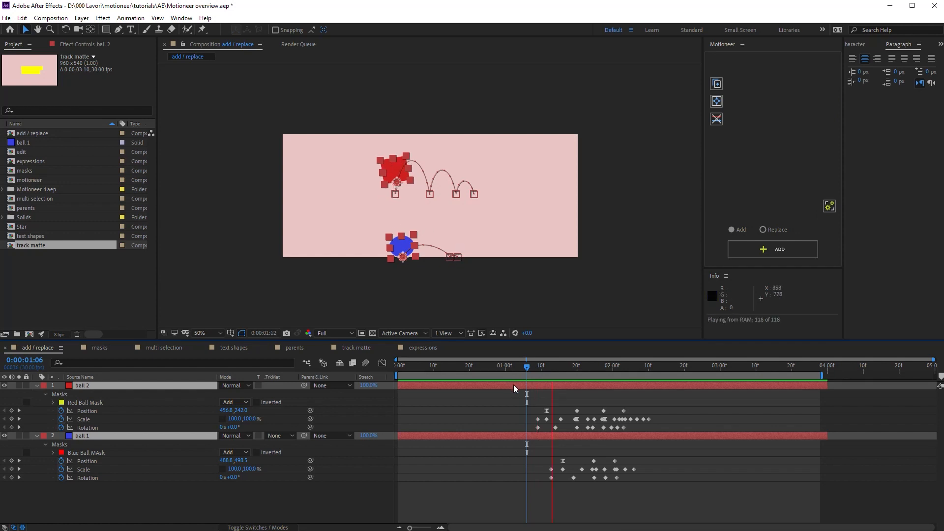
# Deselect all layers, then select ball 2's bouncing Position, Scale and Rotation keyframes.
pyautogui.click(666, 366)
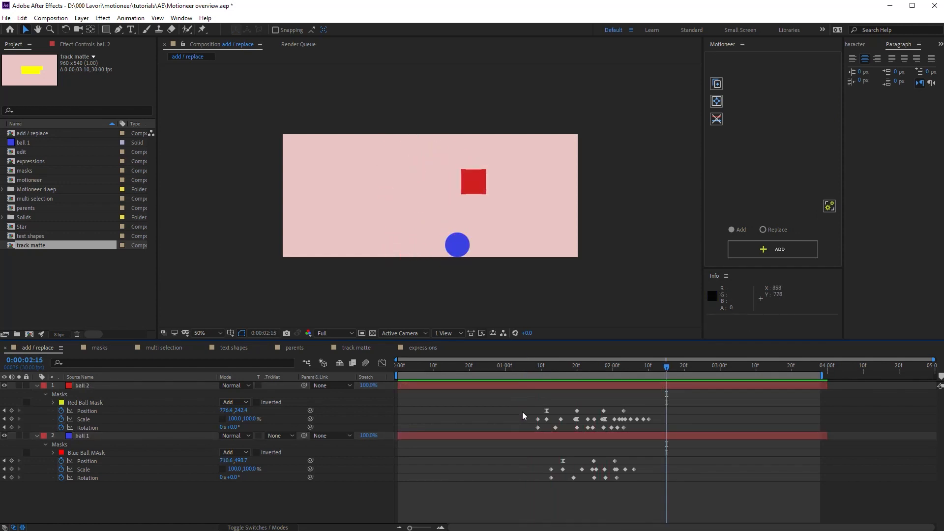
pyautogui.click(81, 385)
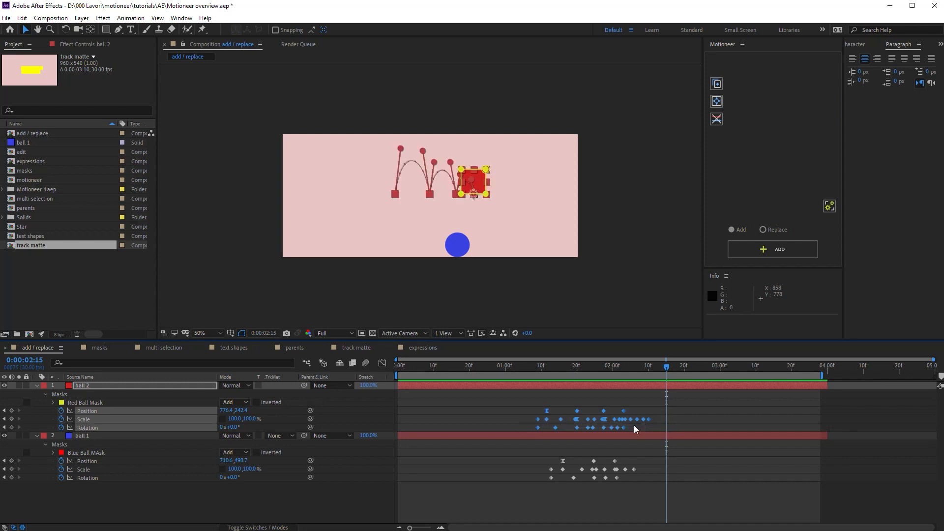
pyautogui.moveTo(725, 168)
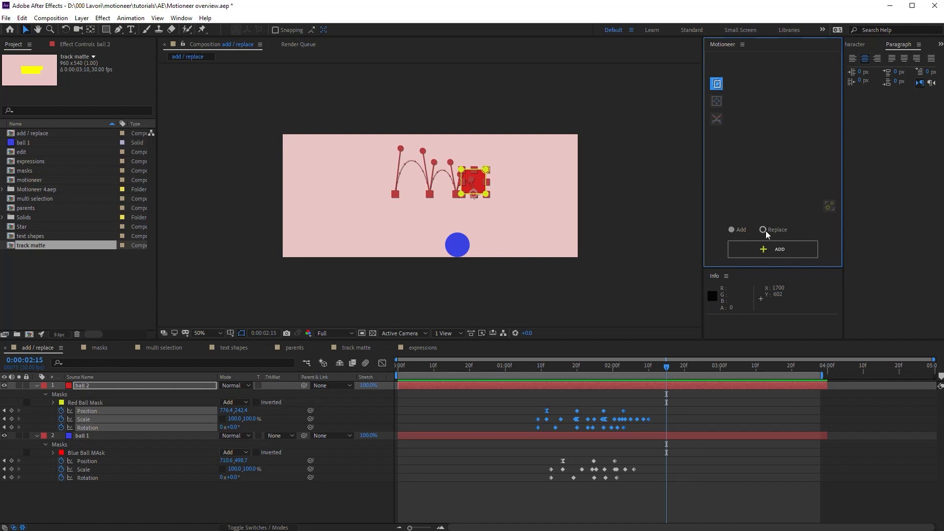
# With Motioneer in Add mode, add the captured bounce onto the ball 1 layer.
pyautogui.click(763, 229)
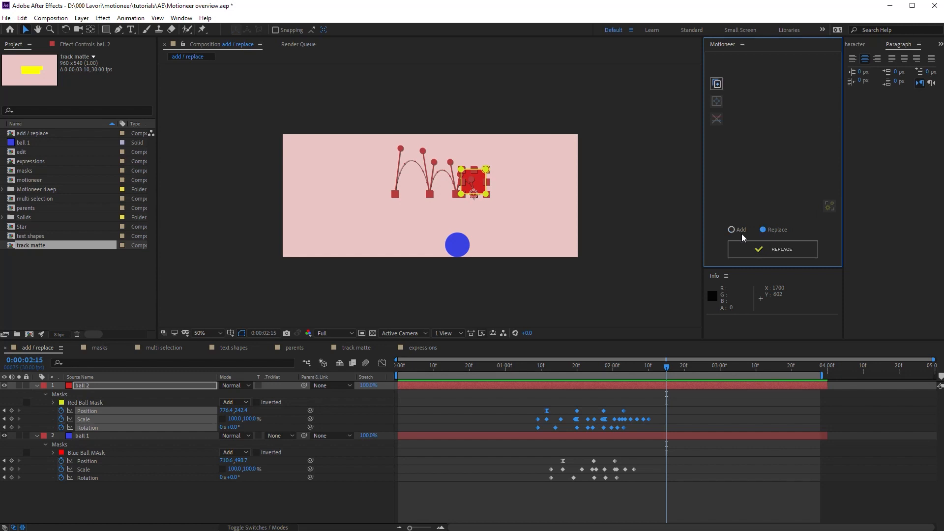
pyautogui.click(732, 229)
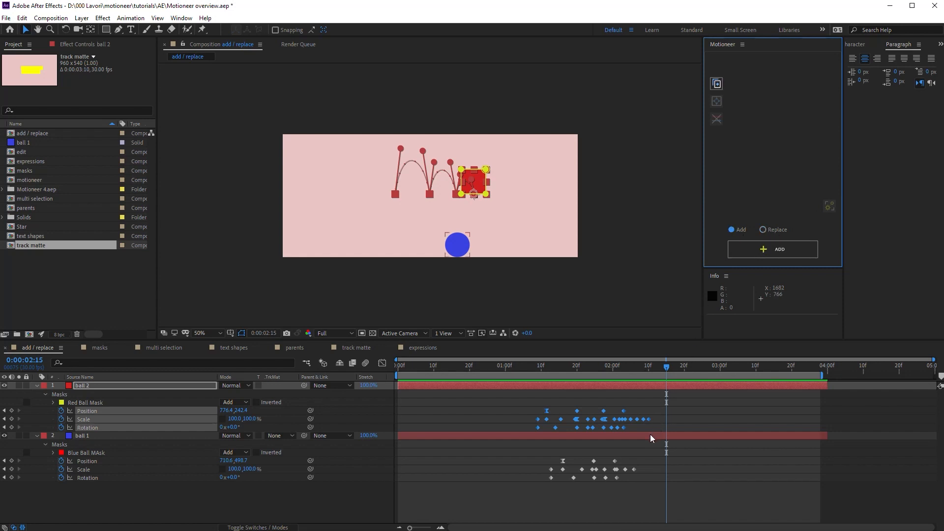
pyautogui.click(82, 436)
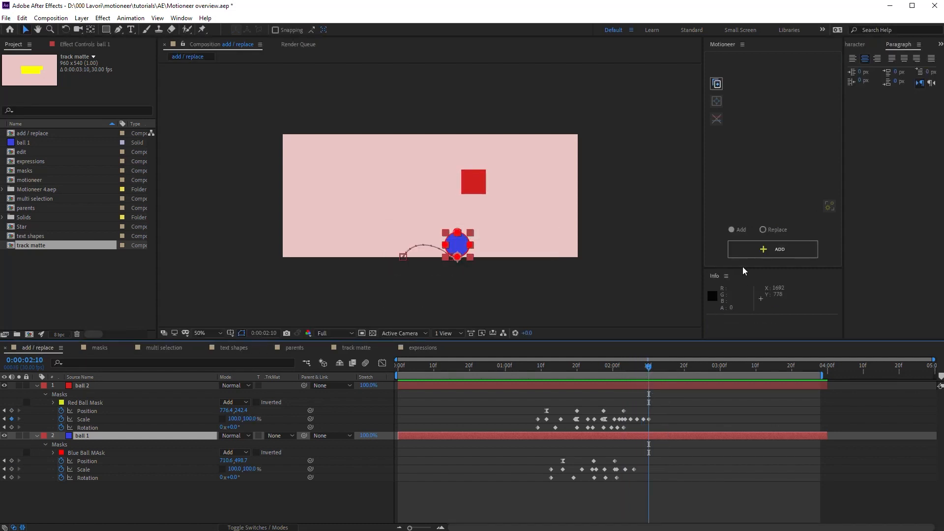
pyautogui.click(773, 249)
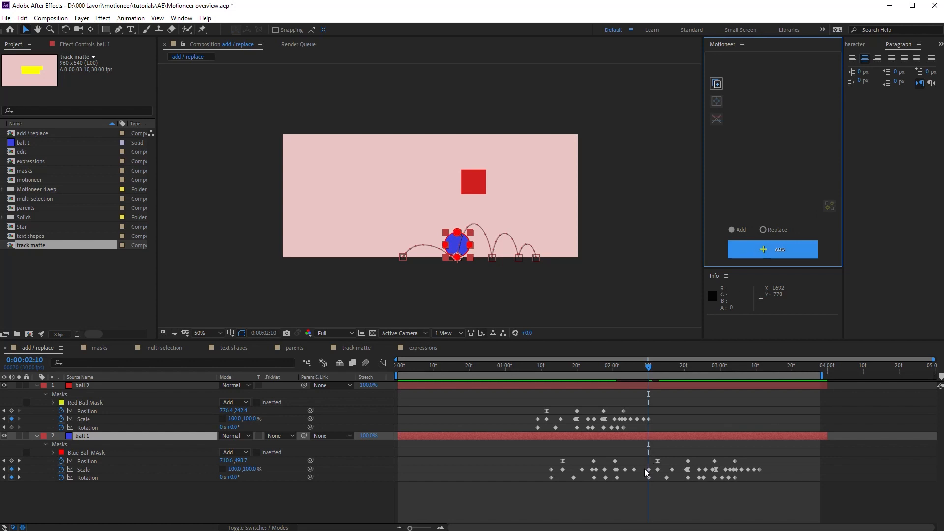
pyautogui.moveTo(459, 262)
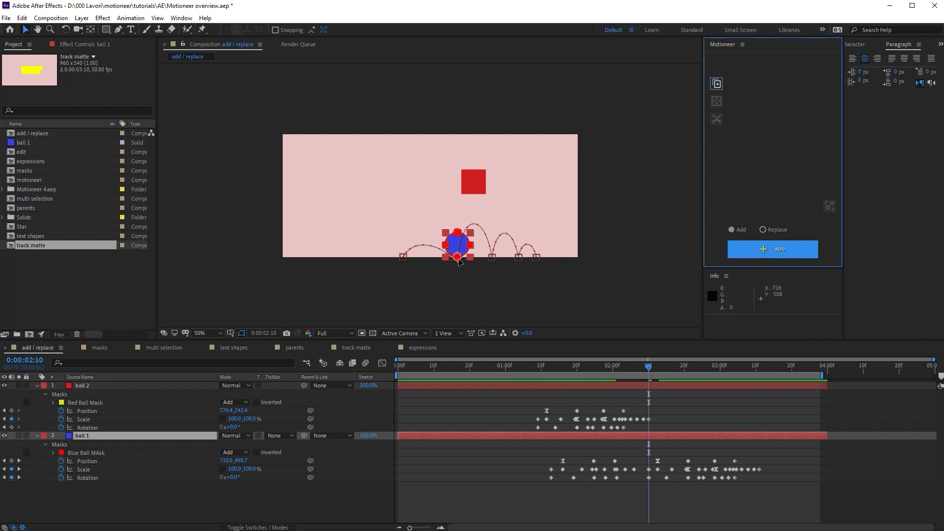
pyautogui.moveTo(460, 260)
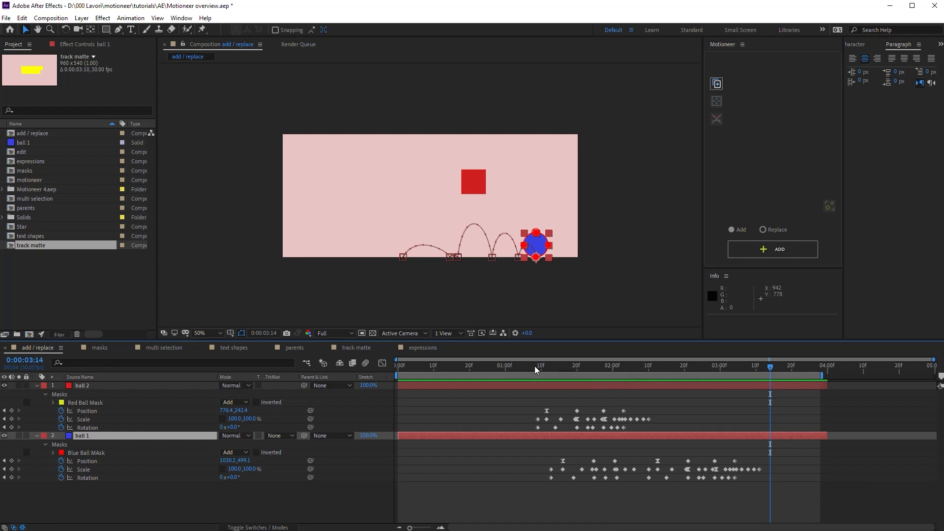
pyautogui.moveTo(363, 257)
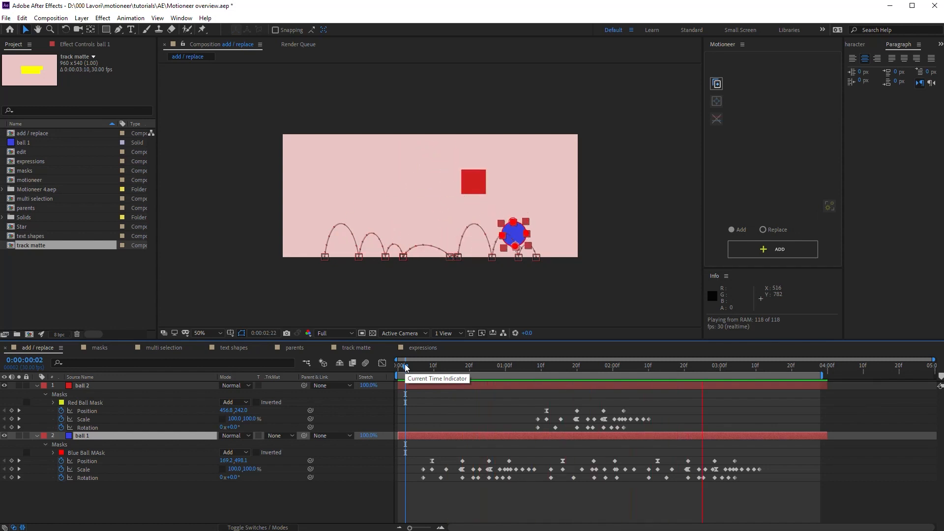
# Undo the added animation, then add only ball 2's Position keyframes onto ball 1.
pyautogui.click(774, 365)
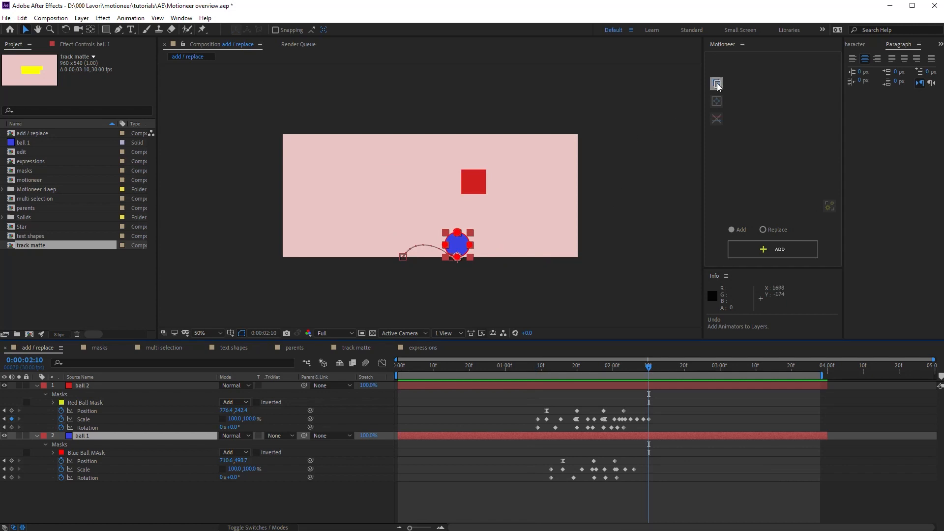
pyautogui.click(716, 82)
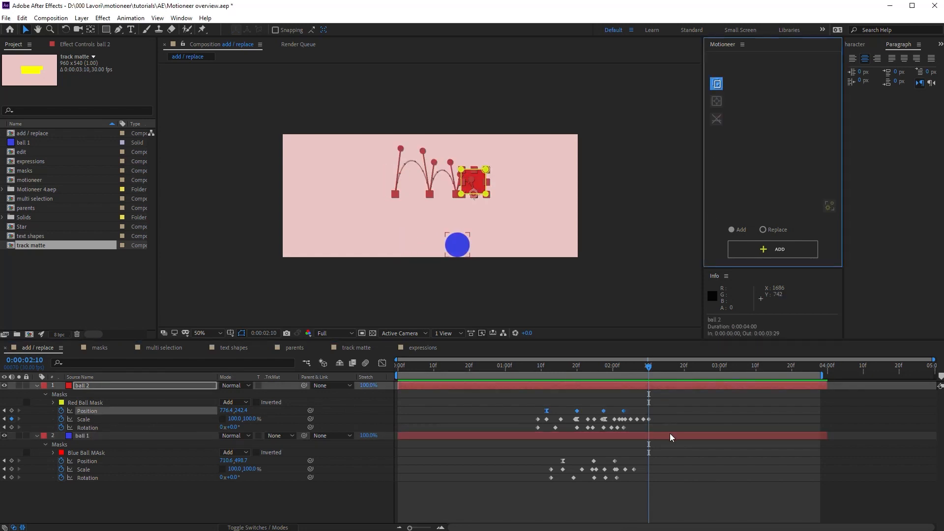
pyautogui.click(772, 249)
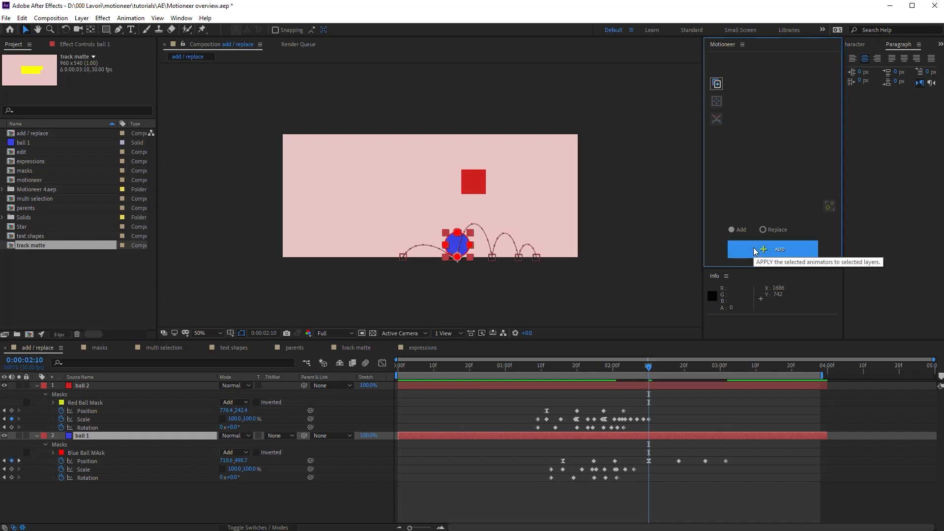
pyautogui.moveTo(643, 417)
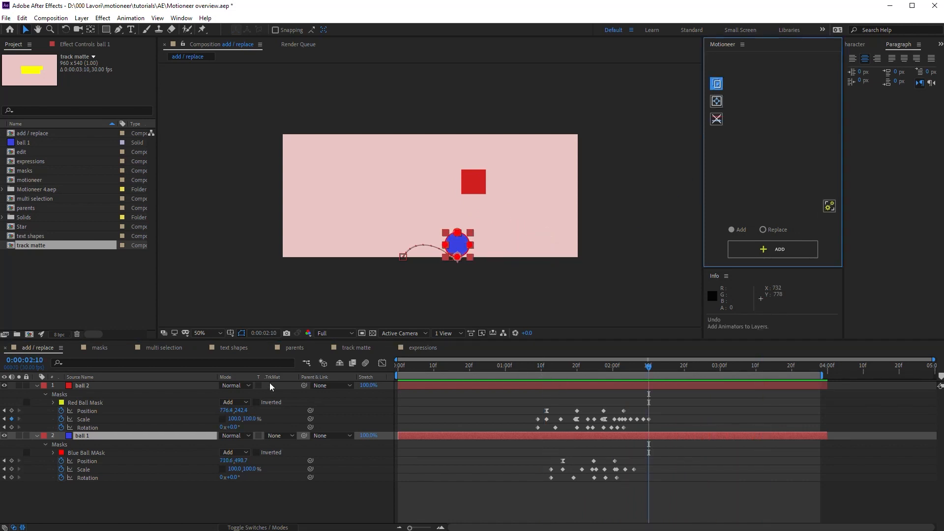
pyautogui.click(85, 402)
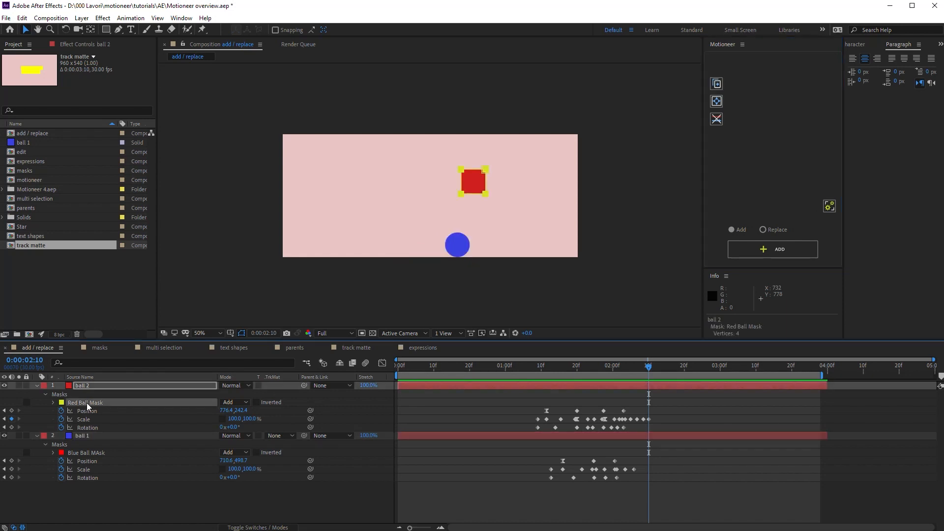
pyautogui.click(716, 83)
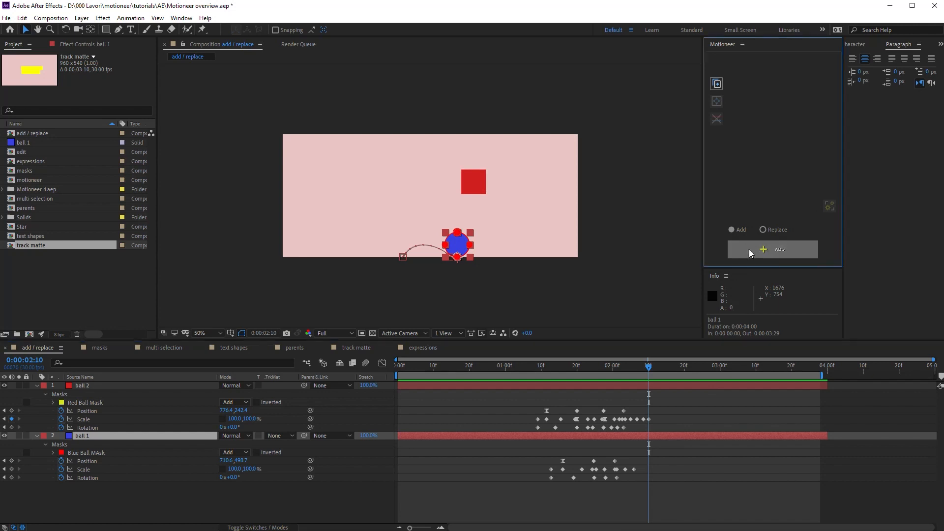
pyautogui.click(773, 249)
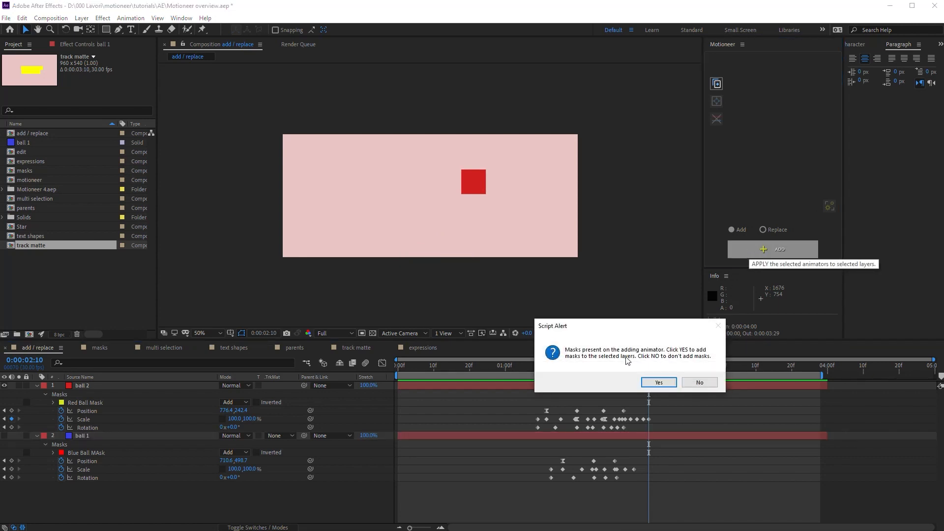
pyautogui.moveTo(614, 361)
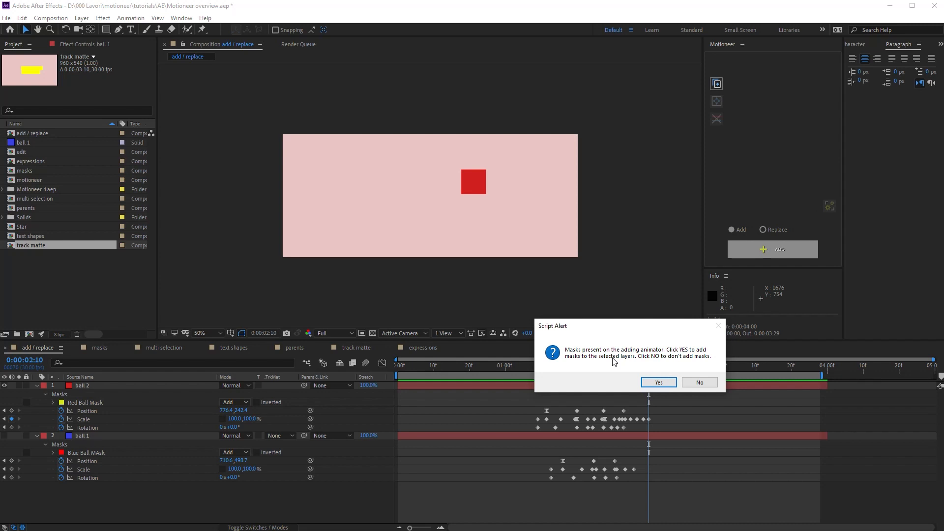
pyautogui.click(699, 383)
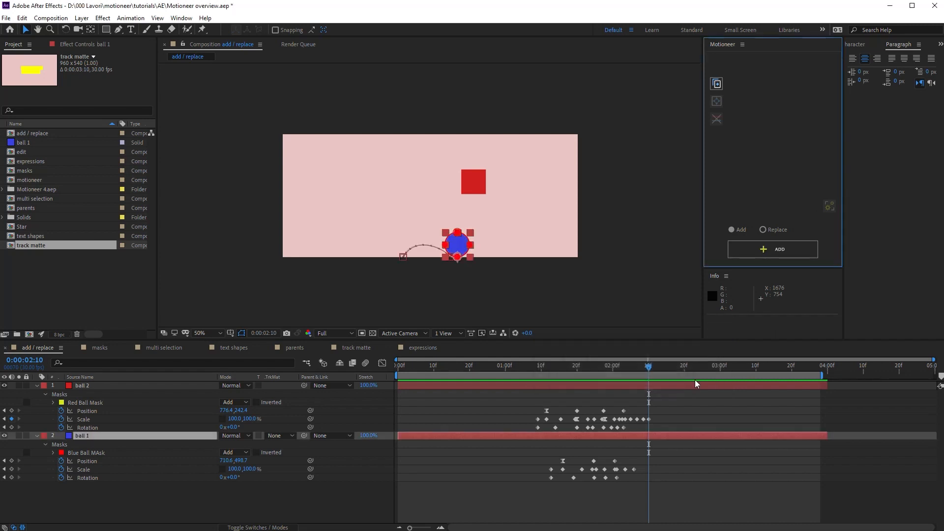
pyautogui.moveTo(443, 248)
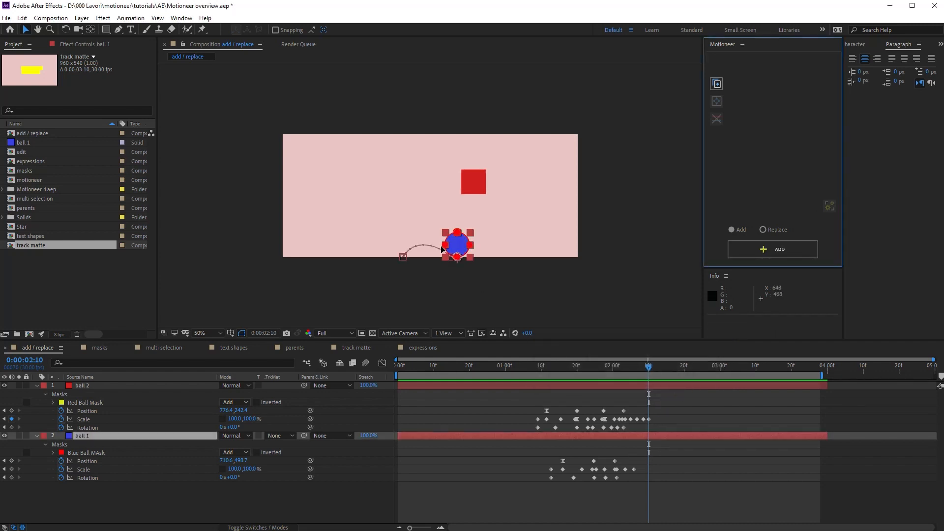
pyautogui.click(772, 249)
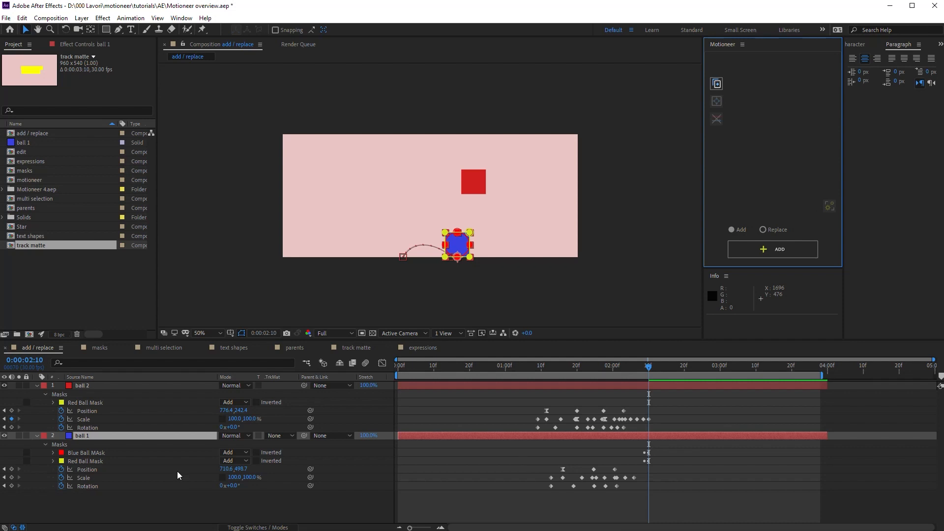
pyautogui.click(52, 452)
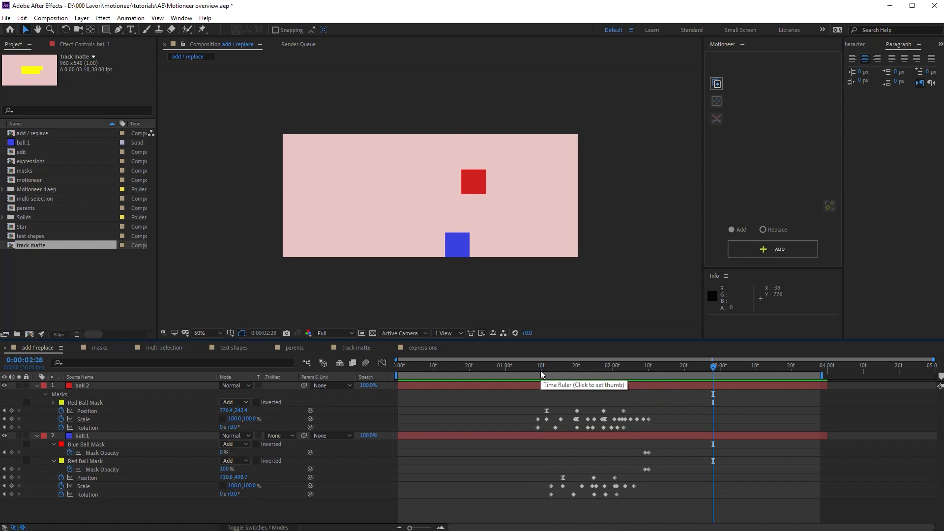
pyautogui.moveTo(540, 376)
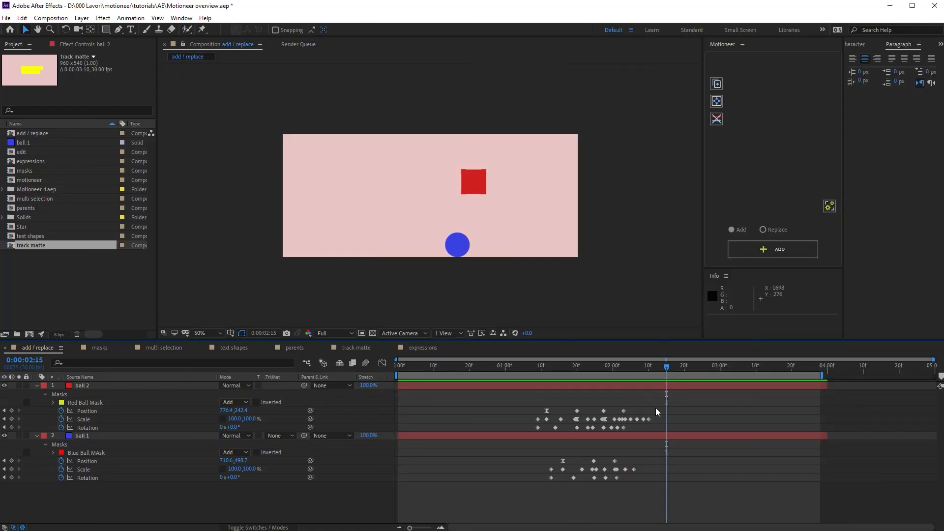
pyautogui.moveTo(598, 389)
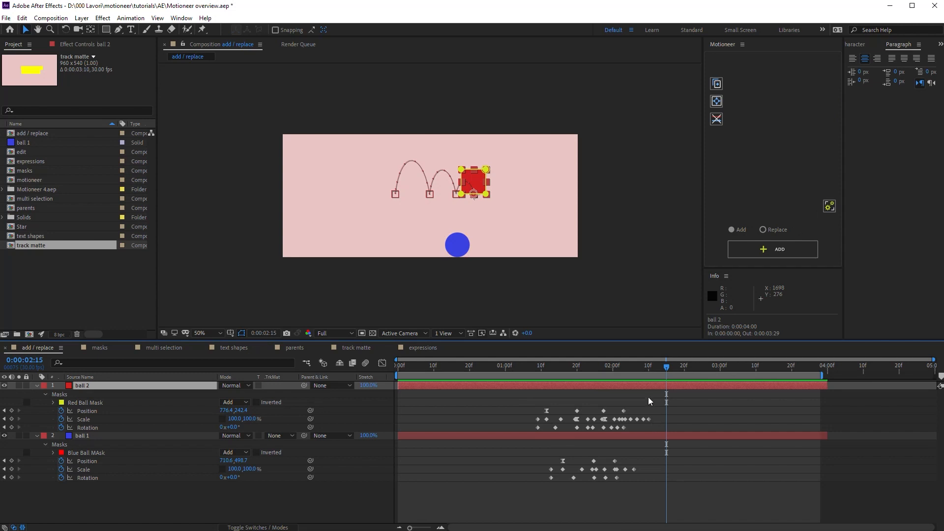
pyautogui.moveTo(712, 100)
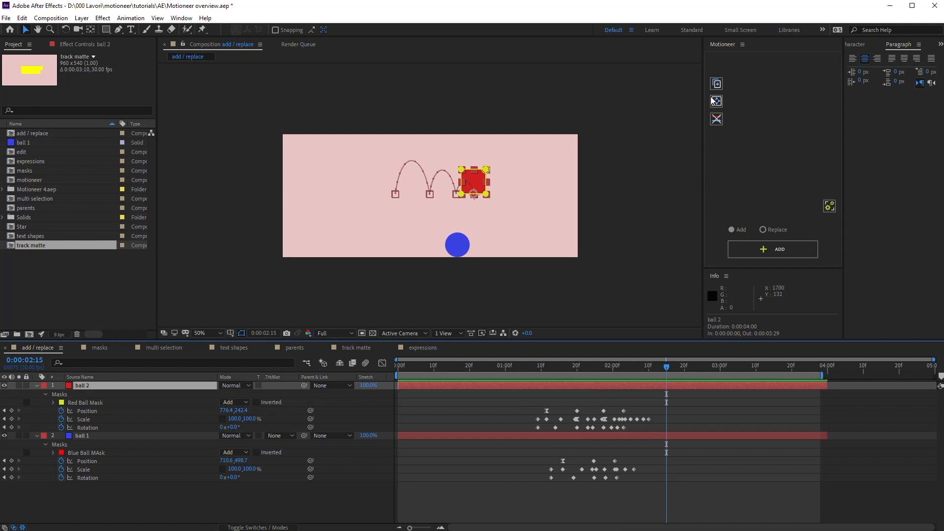
# Add the stored bounce to ball 1, agreeing to include its Red Ball Masks.
pyautogui.click(82, 436)
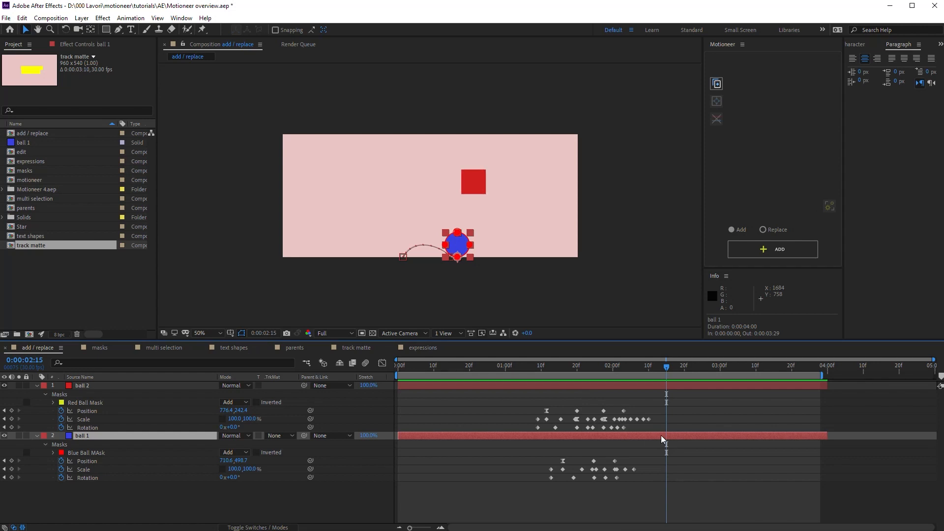
pyautogui.click(772, 248)
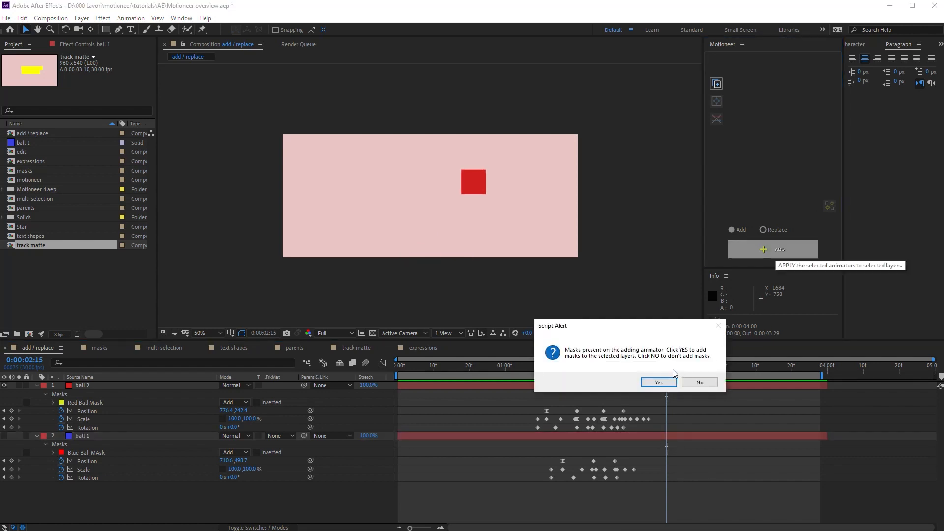
pyautogui.click(657, 382)
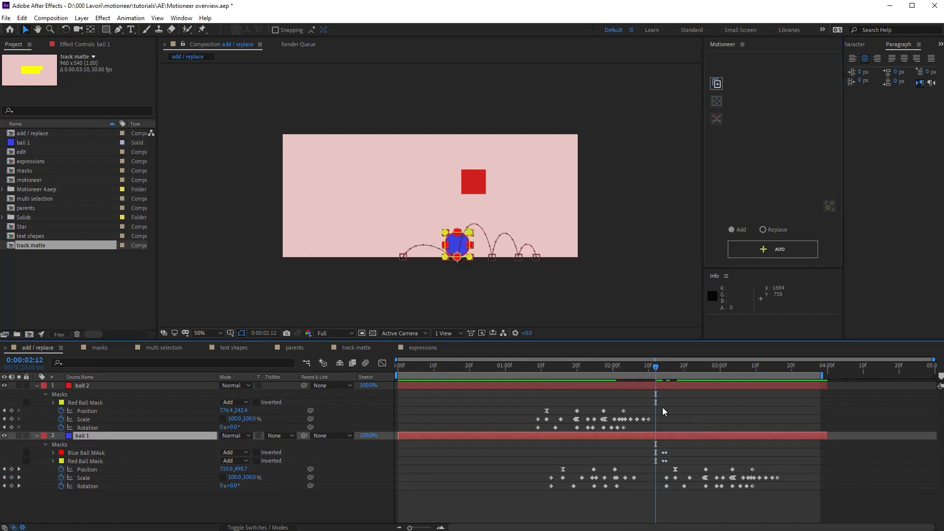
pyautogui.moveTo(642, 366)
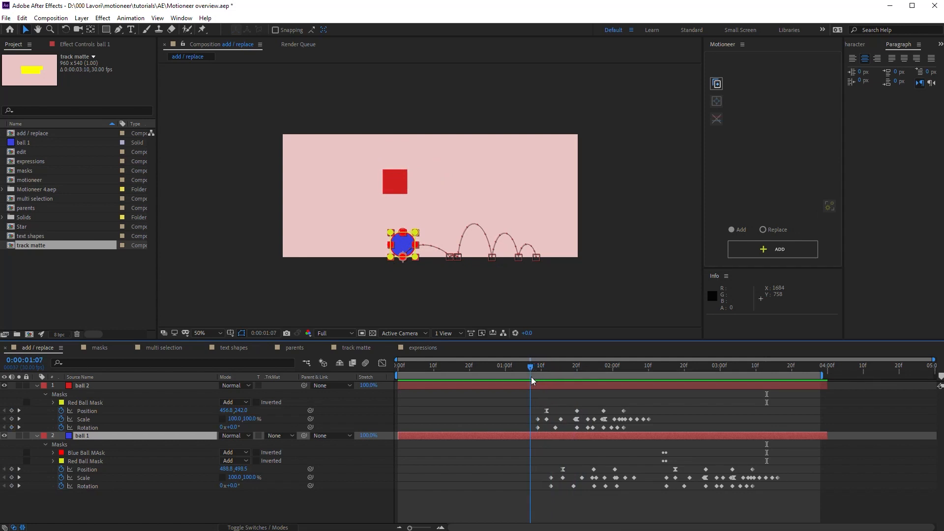
# Preview the result and add the animator to ball 1 a second time.
pyautogui.press('space')
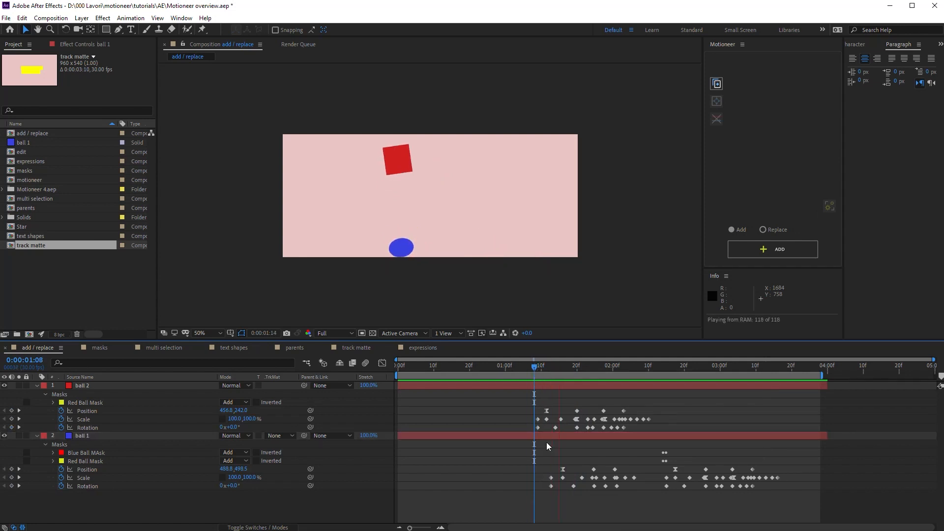
pyautogui.click(706, 366)
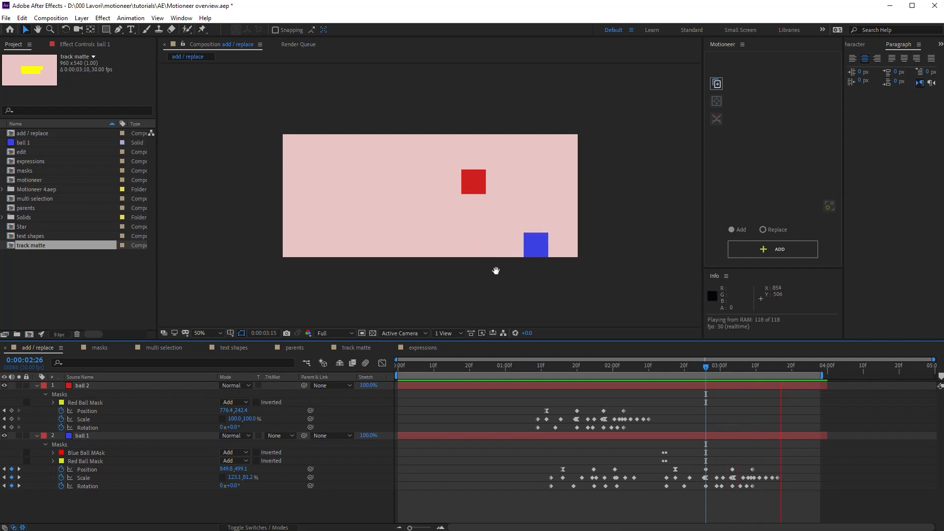
pyautogui.click(530, 366)
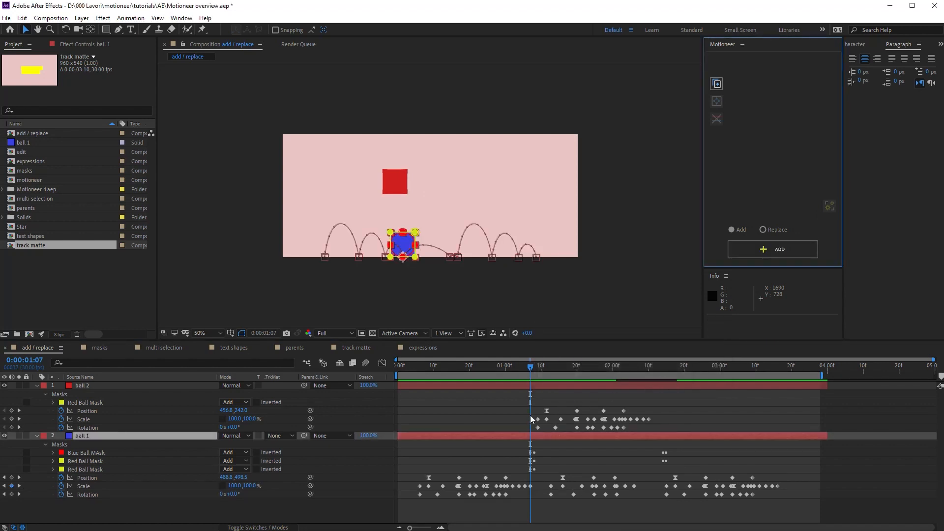
pyautogui.moveTo(240, 474)
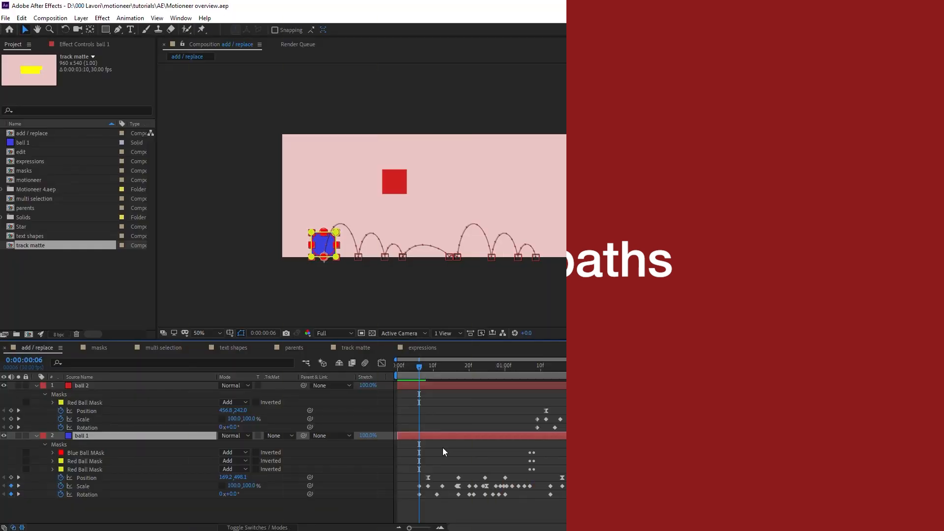
# Select ball 1 and its Position keyframes as the animation to edit.
pyautogui.click(900, 6)
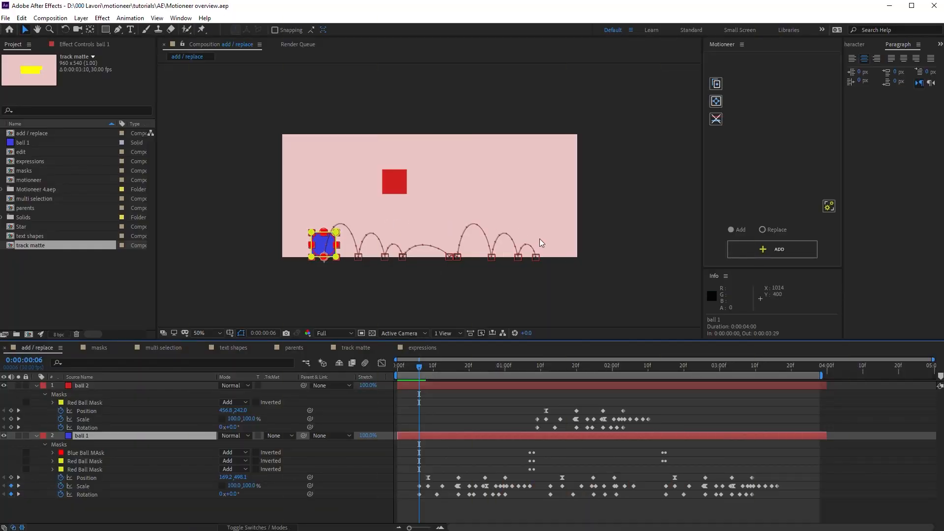
pyautogui.moveTo(487, 263)
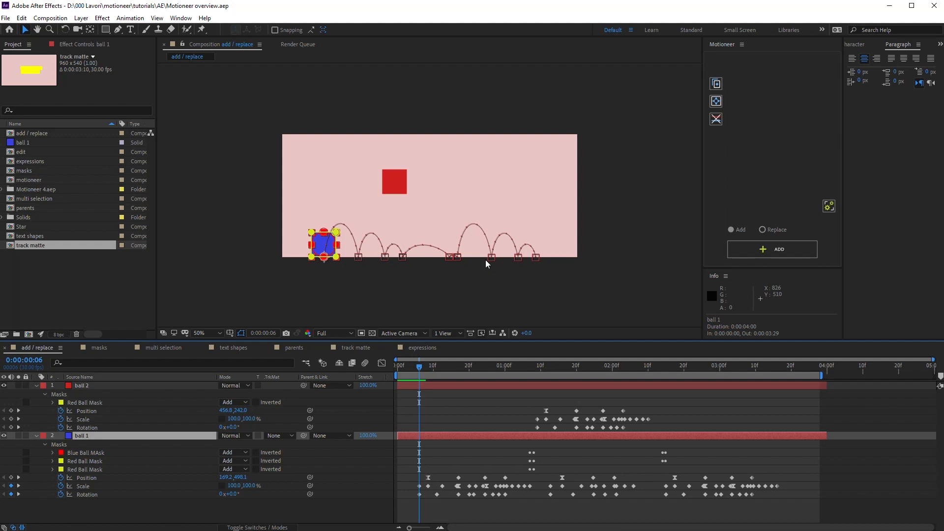
pyautogui.click(86, 478)
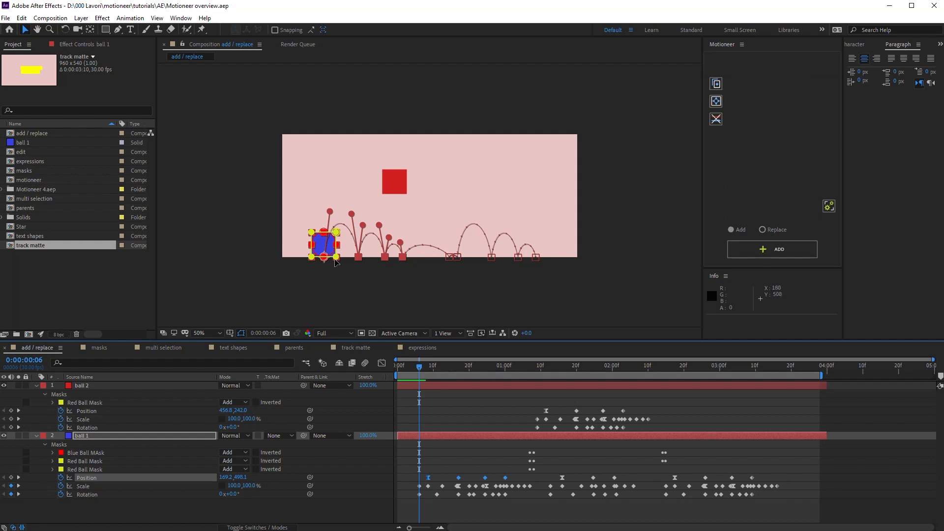
pyautogui.moveTo(716, 102)
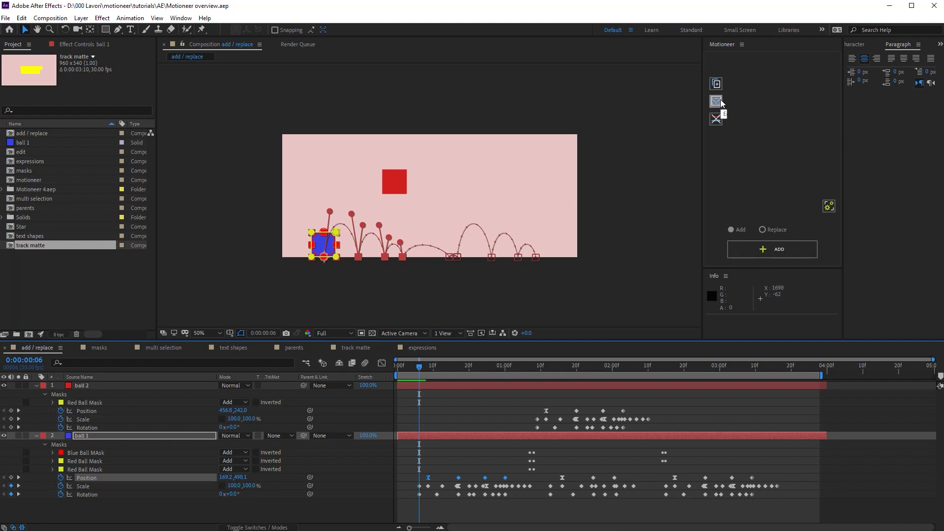
pyautogui.click(716, 101)
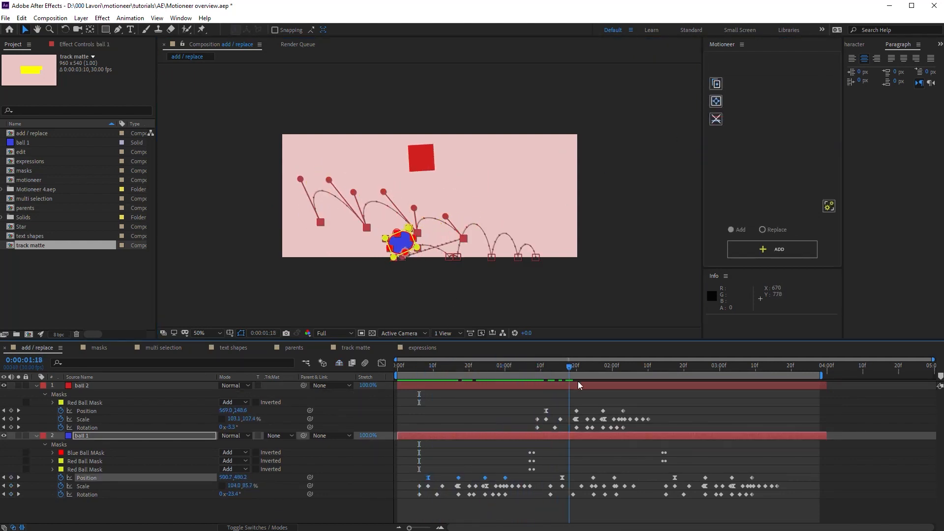
# From the timeline start, use Motioneer's Edit guide to shift ball 1's path to the left edge.
pyautogui.click(398, 366)
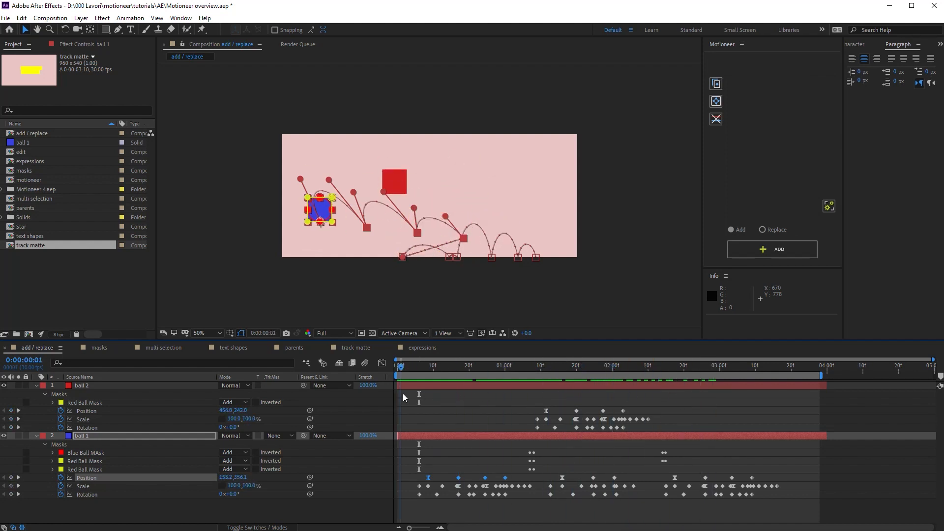
pyautogui.click(411, 366)
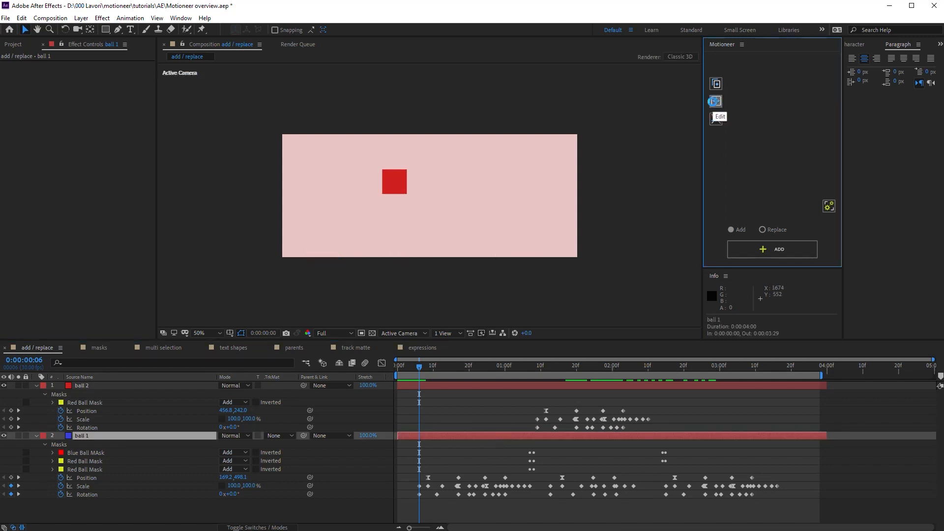
pyautogui.click(779, 249)
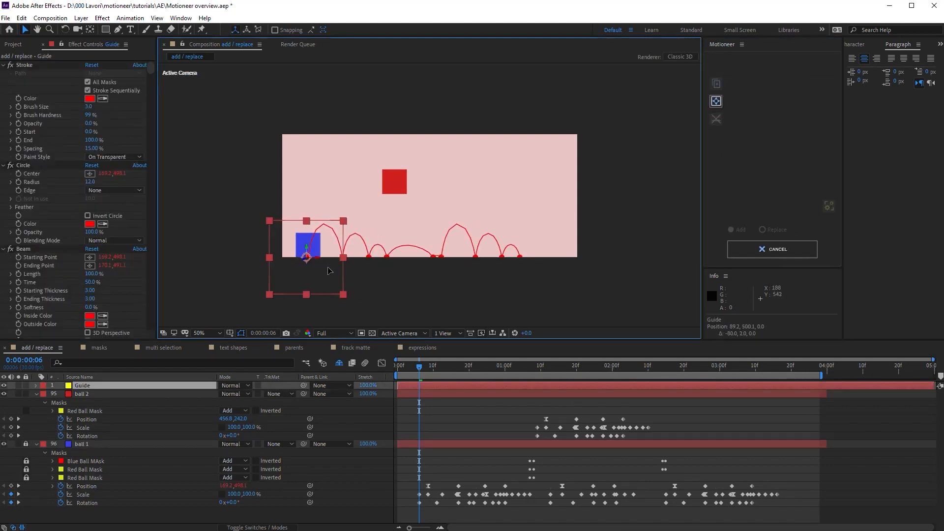
pyautogui.click(493, 366)
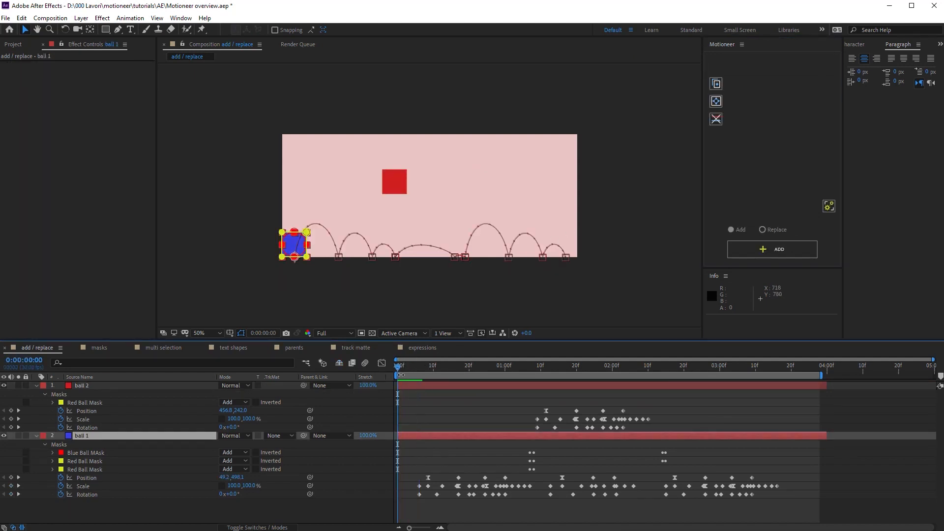
pyautogui.press('Space')
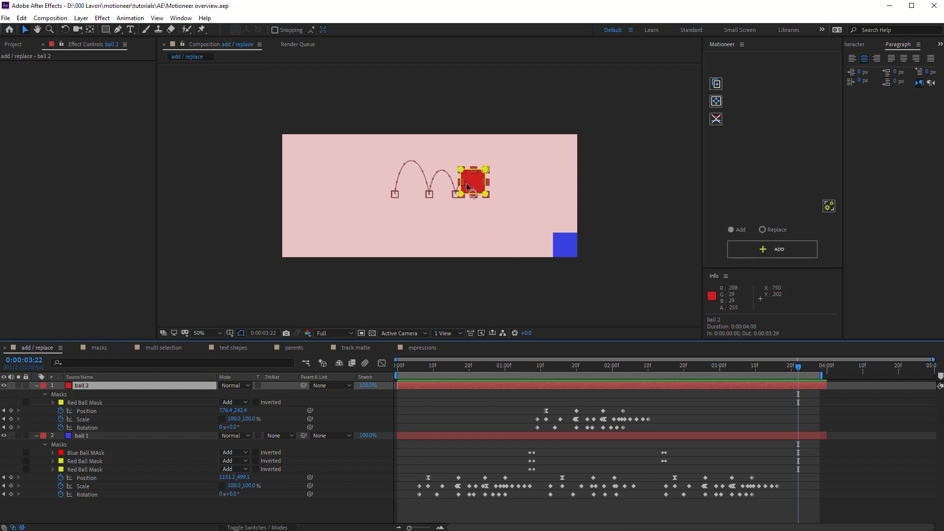
pyautogui.moveTo(706, 126)
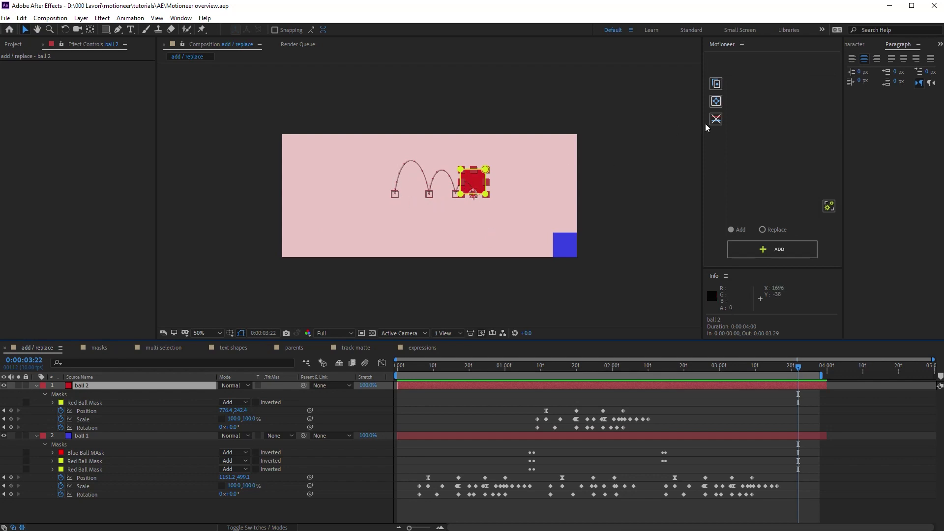
pyautogui.moveTo(716, 119)
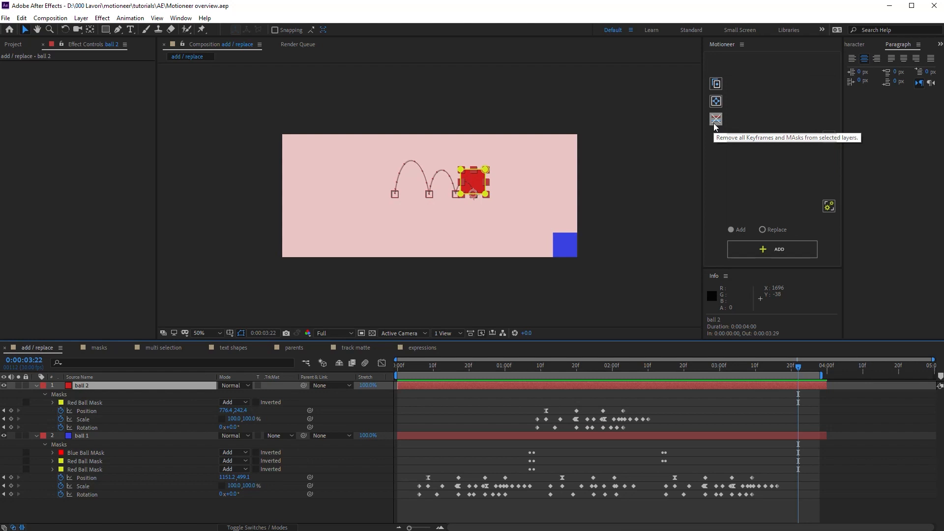
pyautogui.click(716, 119)
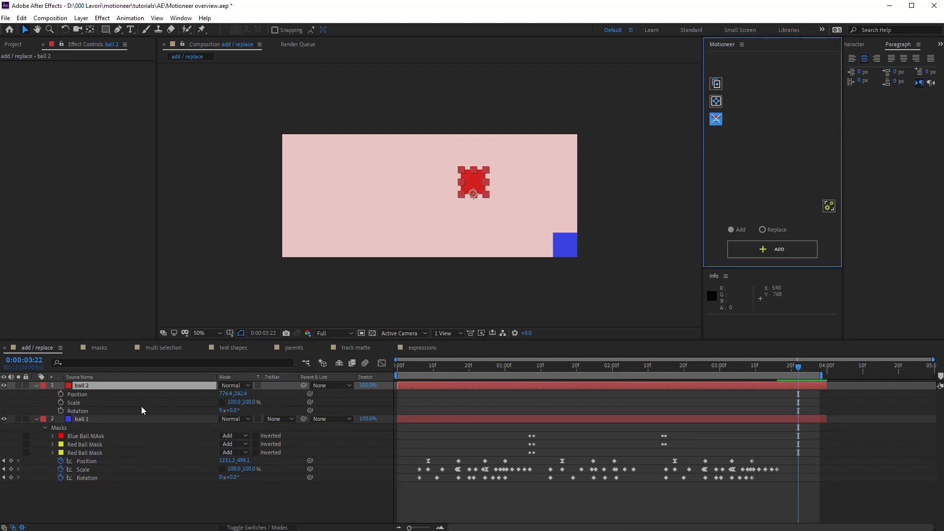
pyautogui.moveTo(420, 301)
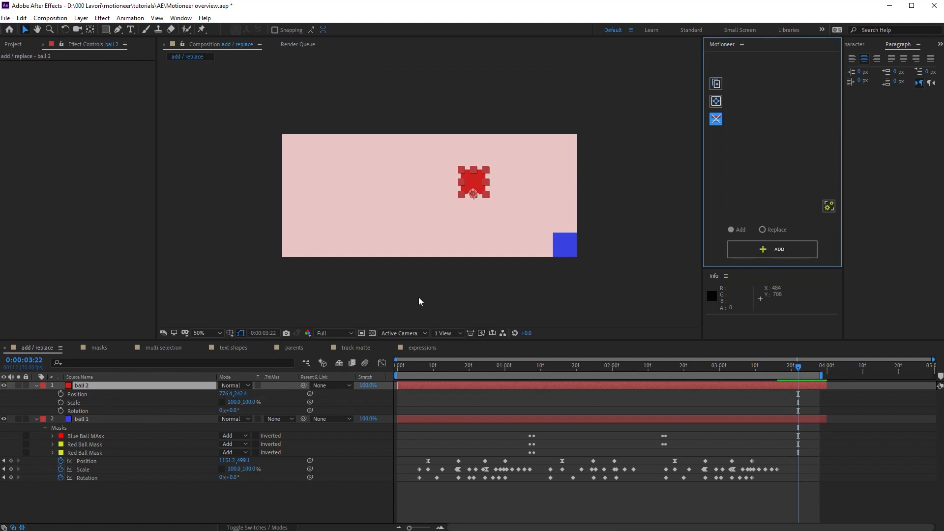
pyautogui.moveTo(475, 199)
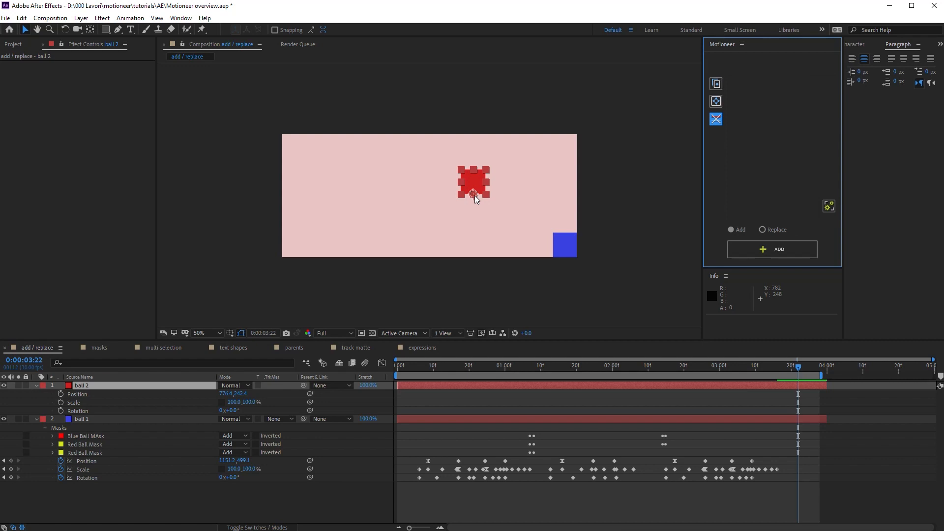
pyautogui.moveTo(624, 272)
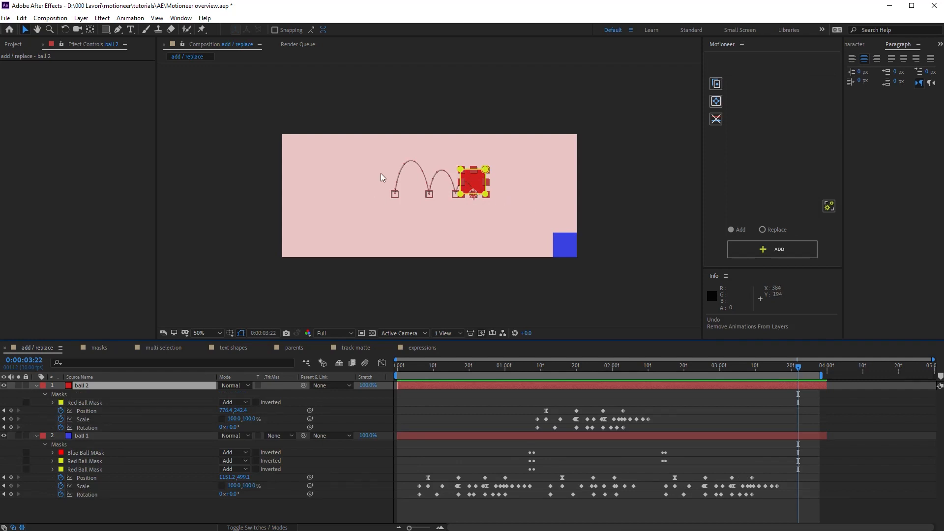
# Select both ball layers, return to frame 6, switch Motioneer to Replace and preview.
pyautogui.click(81, 435)
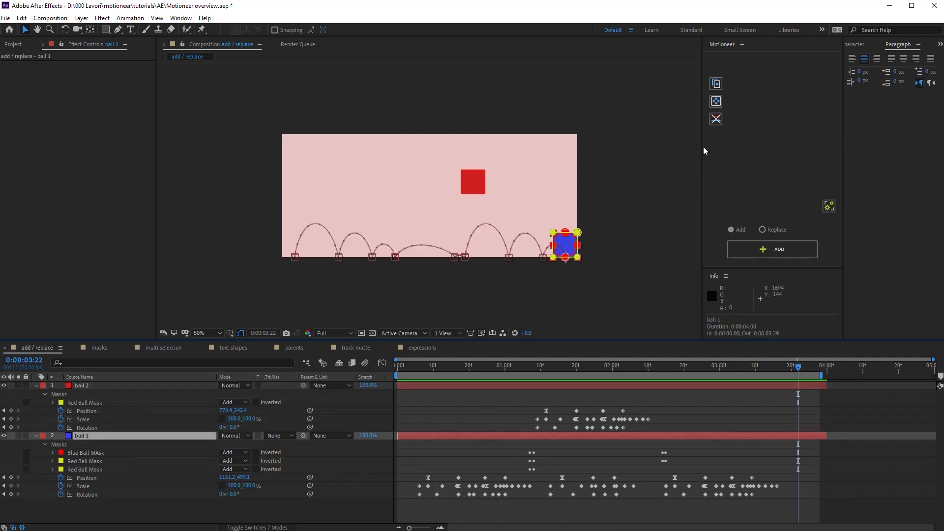
pyautogui.click(716, 82)
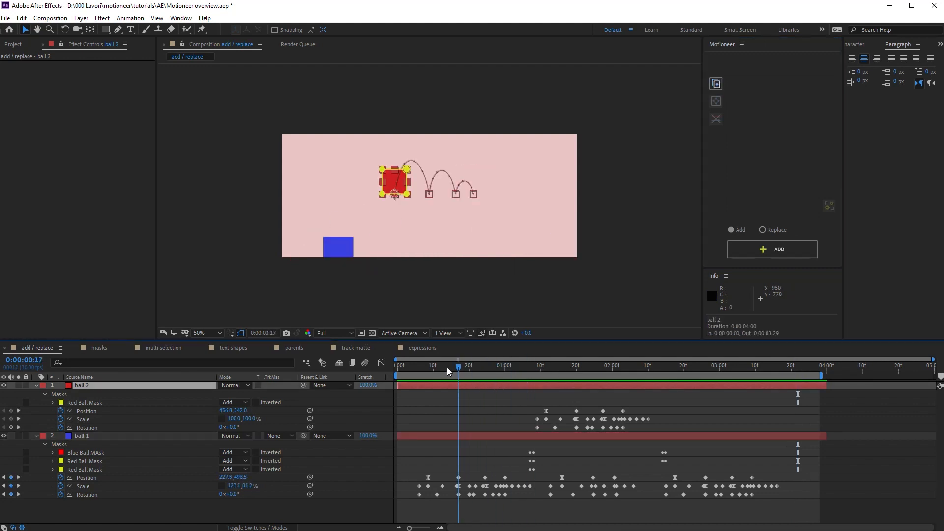
pyautogui.click(418, 366)
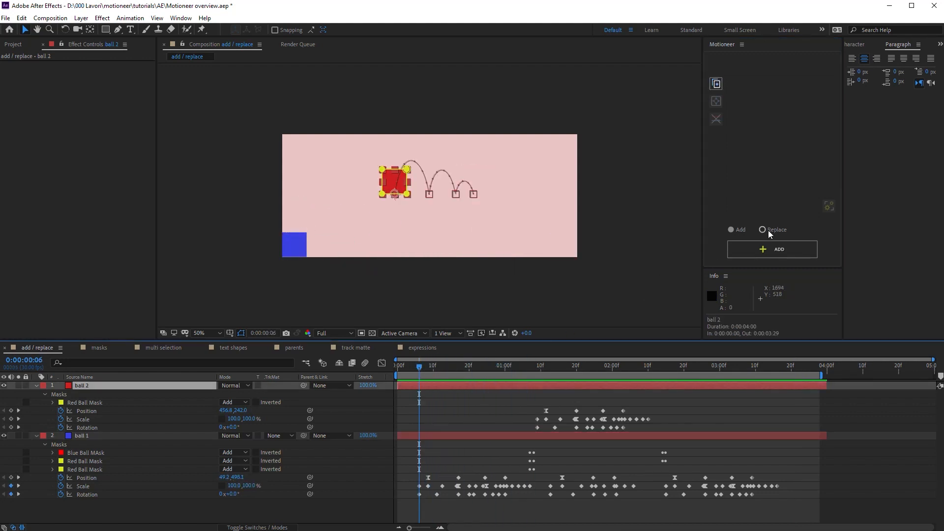
pyautogui.click(772, 249)
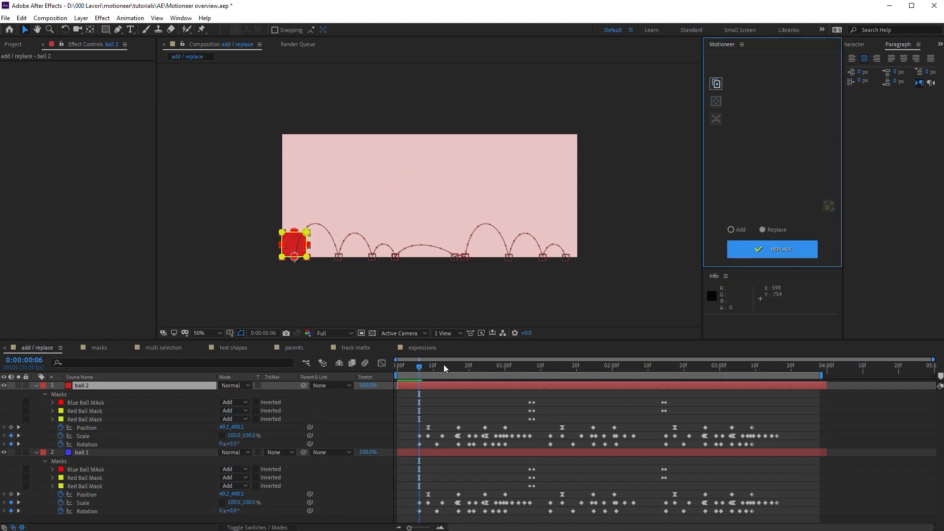
pyautogui.press('space')
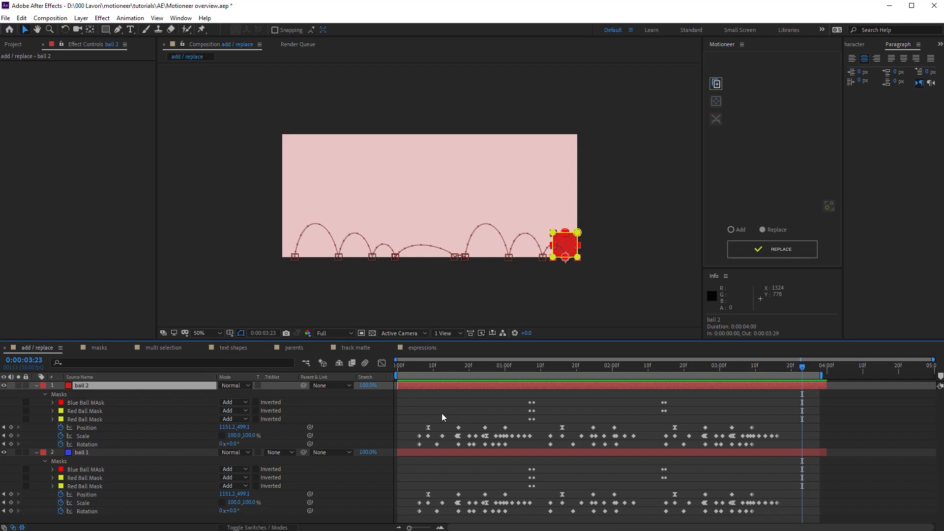
pyautogui.moveTo(446, 456)
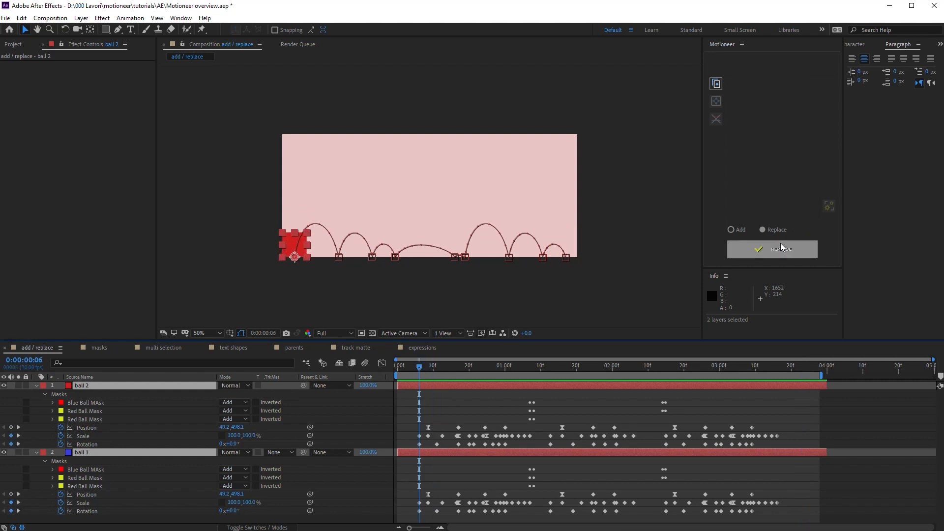
# Attempt Replace on both layers, dismiss the too-many-layers alert, keep only ball 2 selected.
pyautogui.click(772, 249)
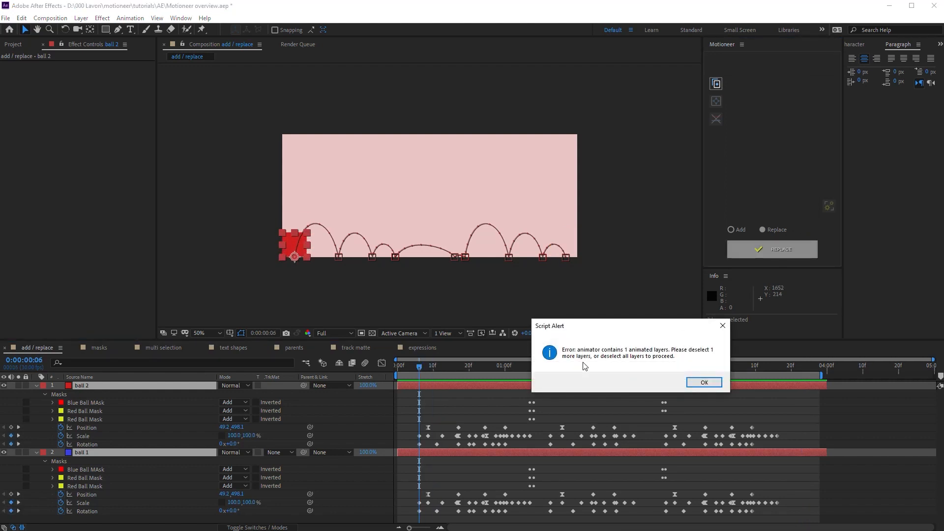
pyautogui.moveTo(645, 356)
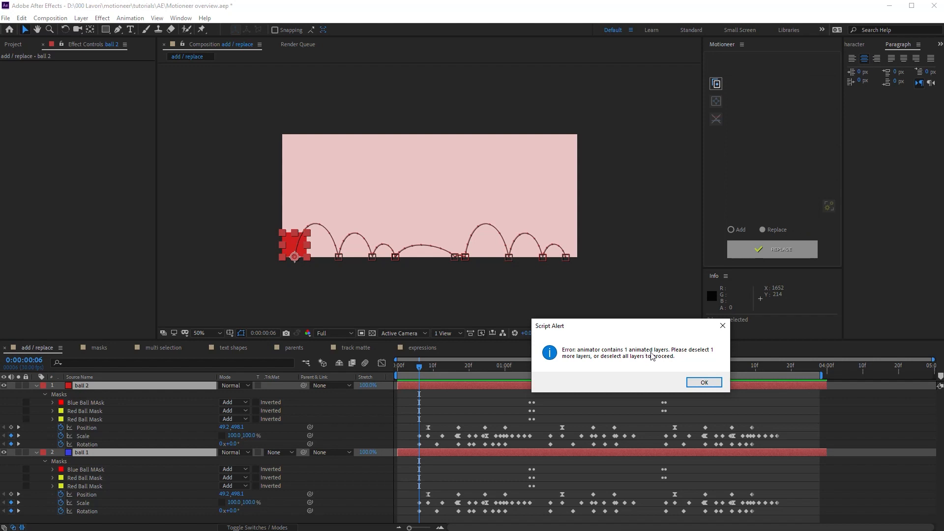
pyautogui.moveTo(643, 366)
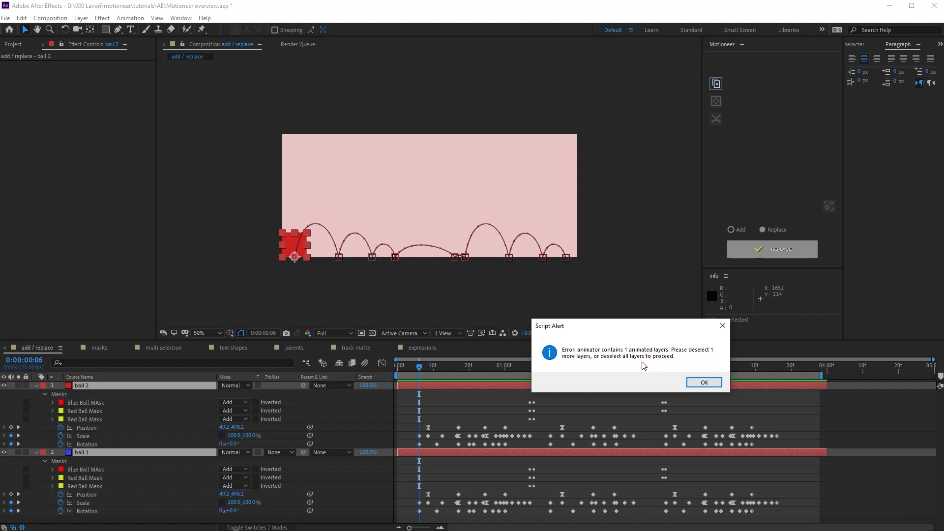
pyautogui.click(703, 382)
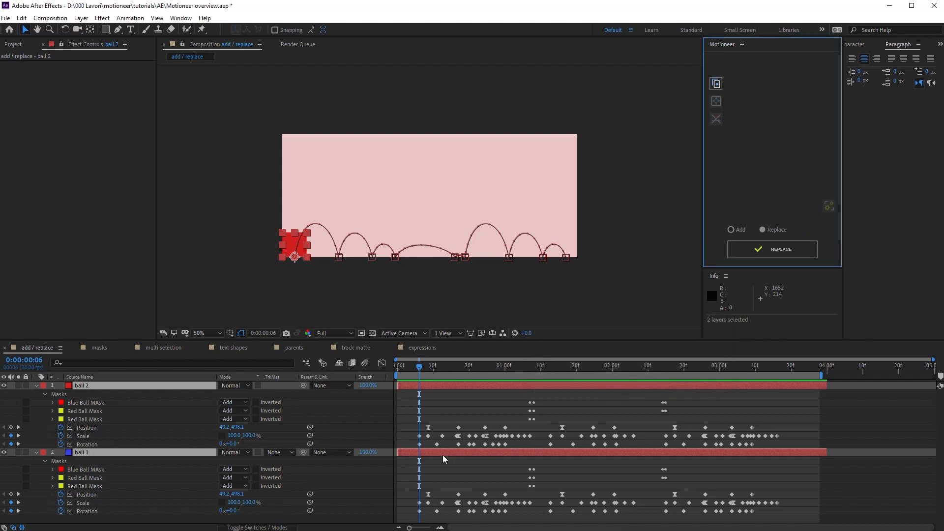
pyautogui.click(82, 385)
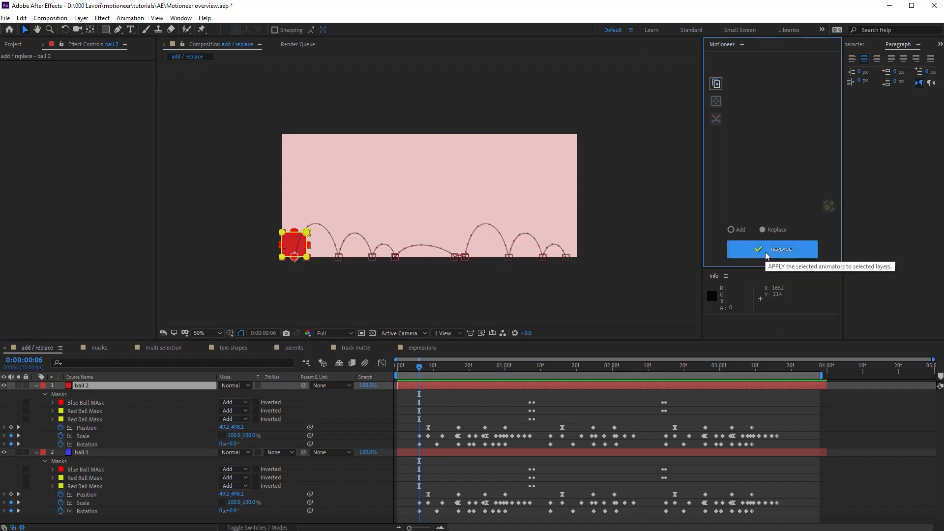
pyautogui.moveTo(519, 279)
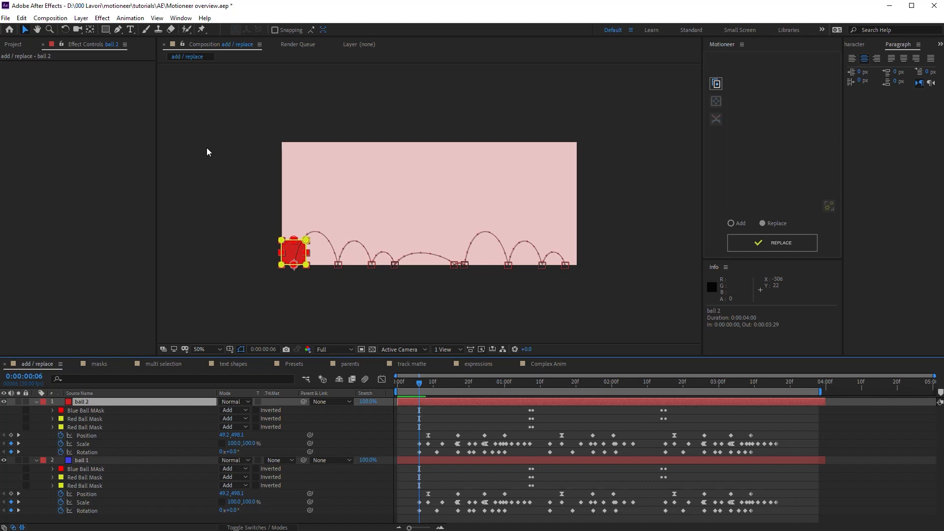
# Set the add / replace composition to 1600×700 in Composition Settings.
pyautogui.click(50, 17)
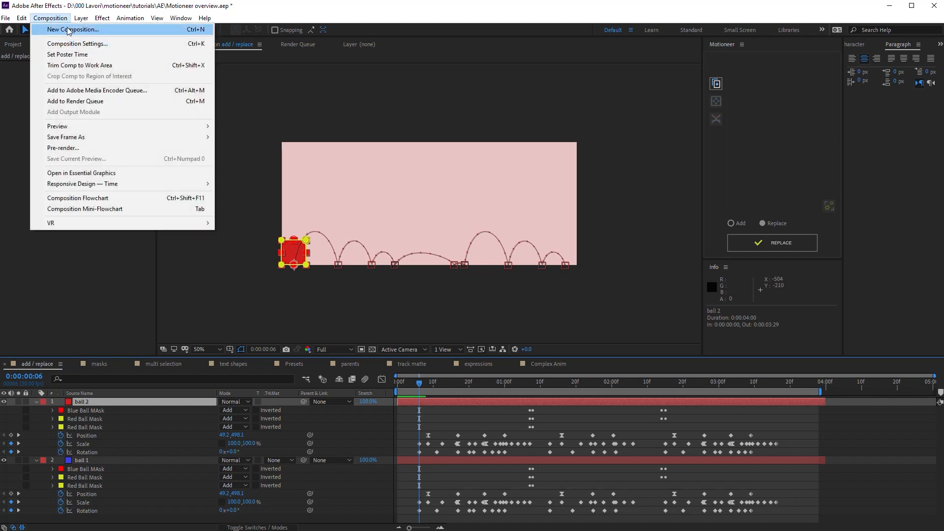
pyautogui.click(77, 43)
pyautogui.write('700')
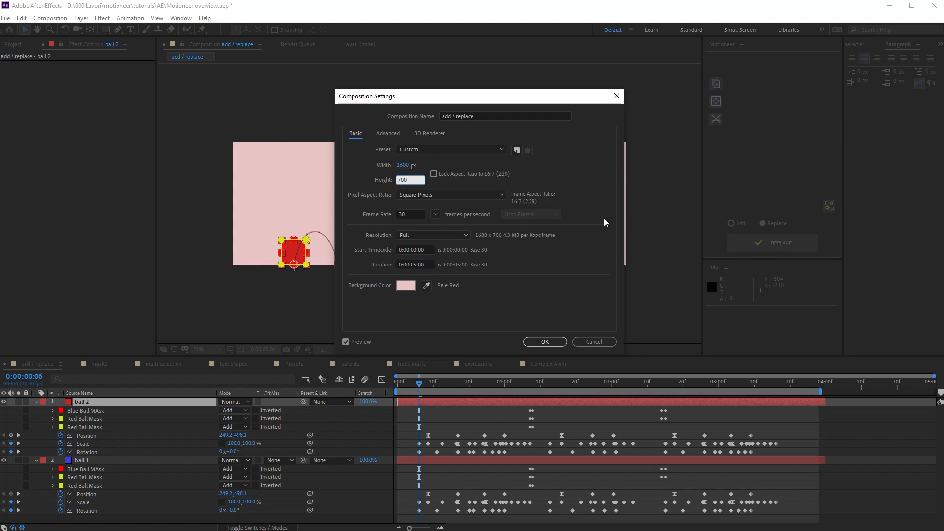
pyautogui.click(544, 341)
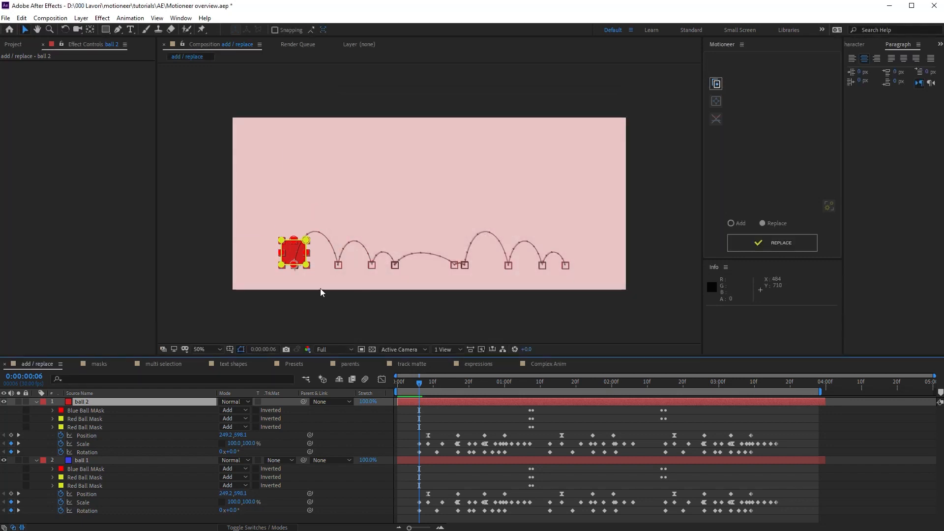
pyautogui.moveTo(492, 276)
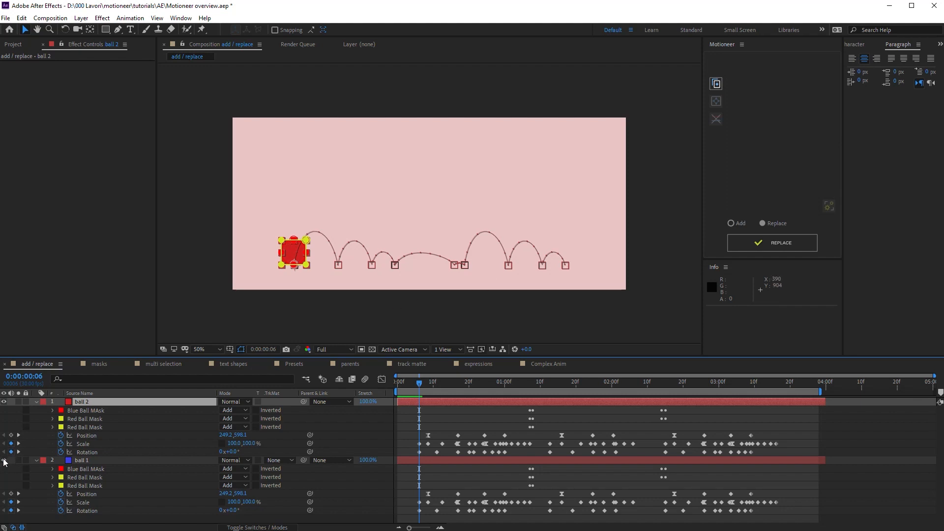
pyautogui.moveTo(613, 226)
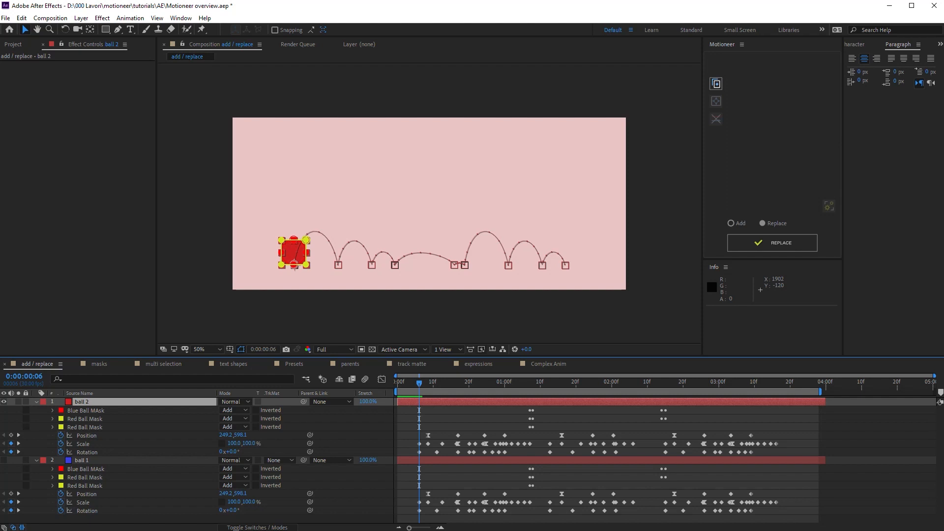
# Replace ball 2's bounce so it refits the new frame, then return near the start.
pyautogui.click(772, 242)
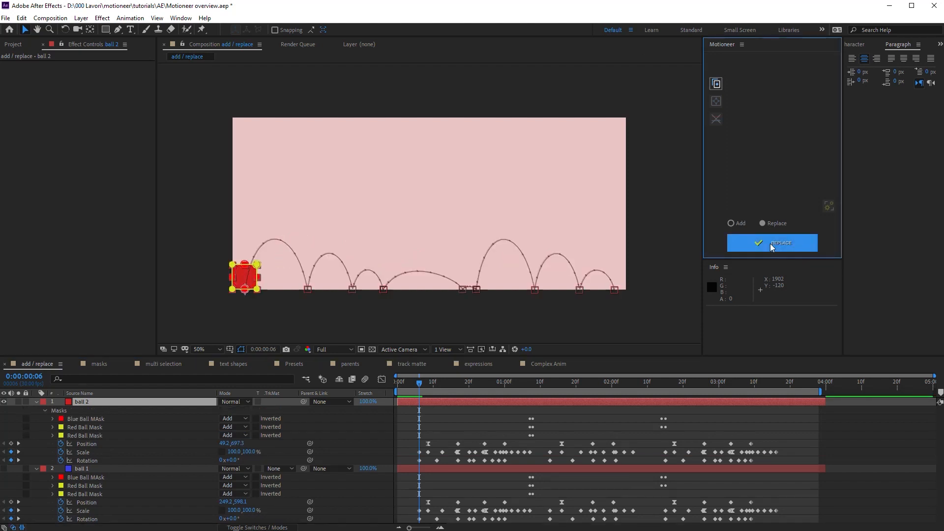
pyautogui.moveTo(256, 308)
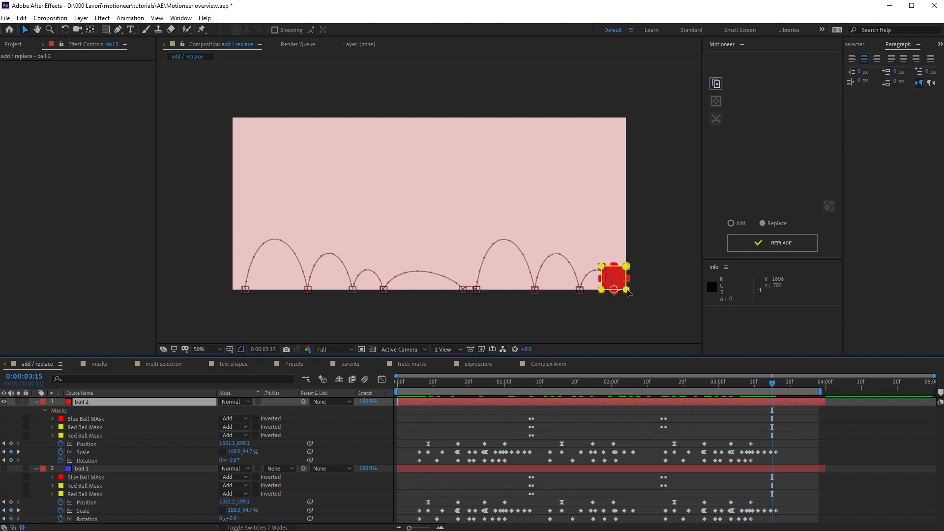
pyautogui.moveTo(218, 131)
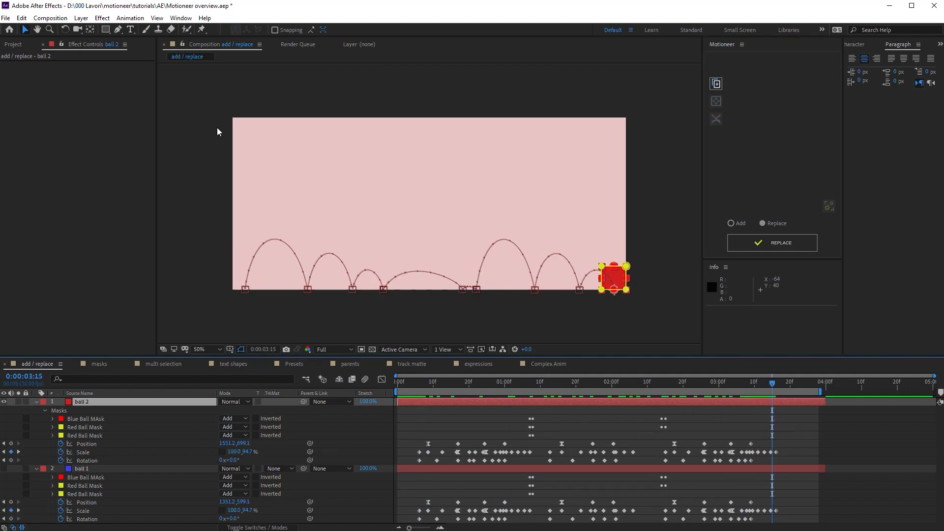
pyautogui.click(419, 382)
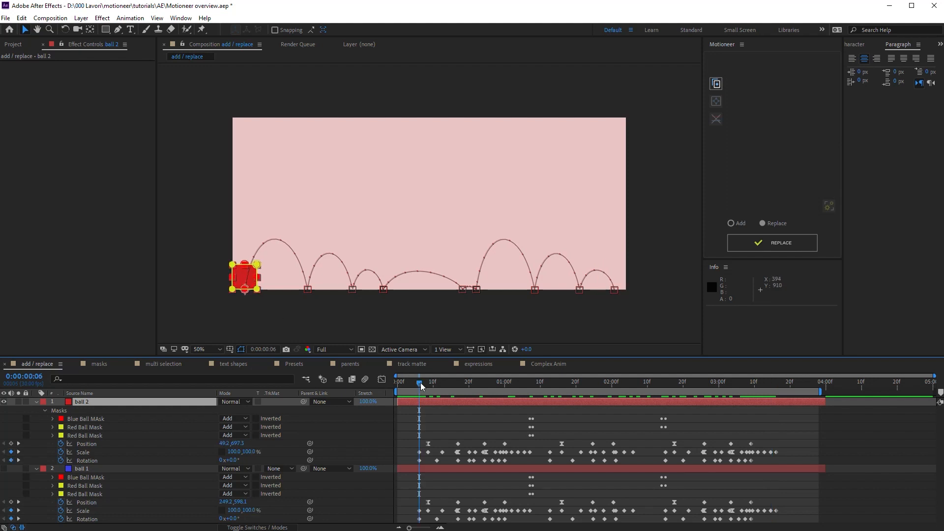
# Resize the ball 2 solid to 300×200 and reapply its bounce with Replace.
pyautogui.click(50, 17)
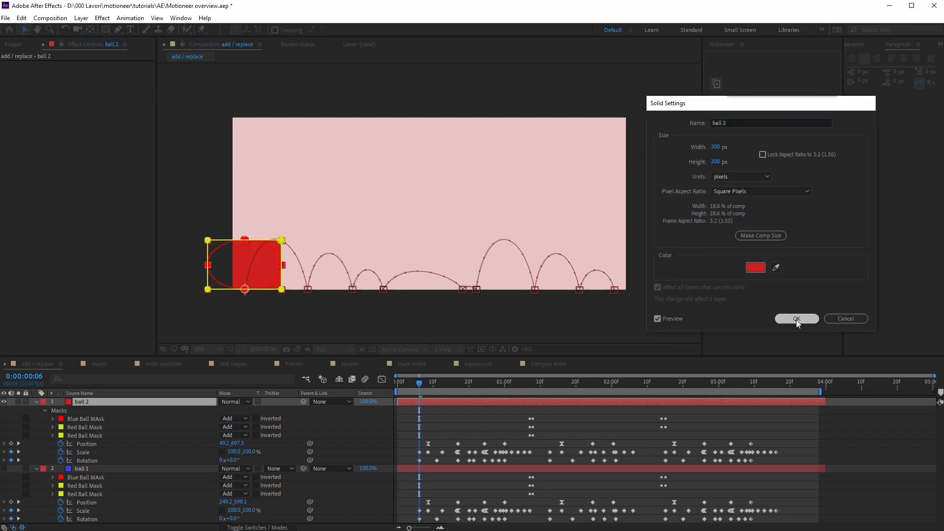
pyautogui.click(795, 319)
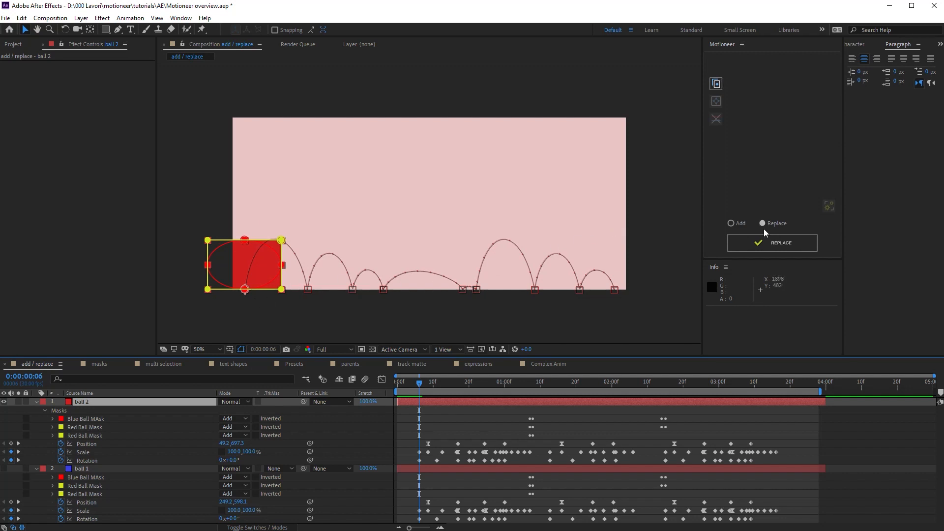
pyautogui.click(773, 243)
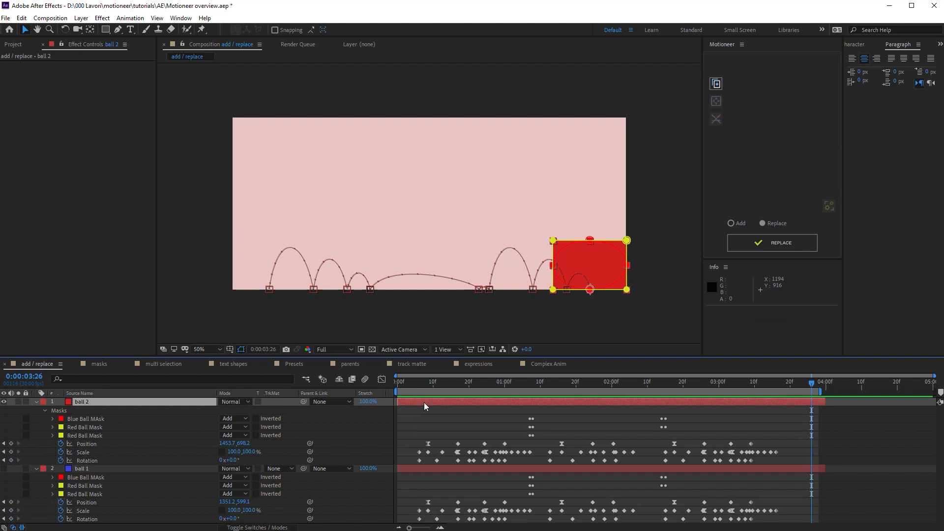
pyautogui.moveTo(273, 302)
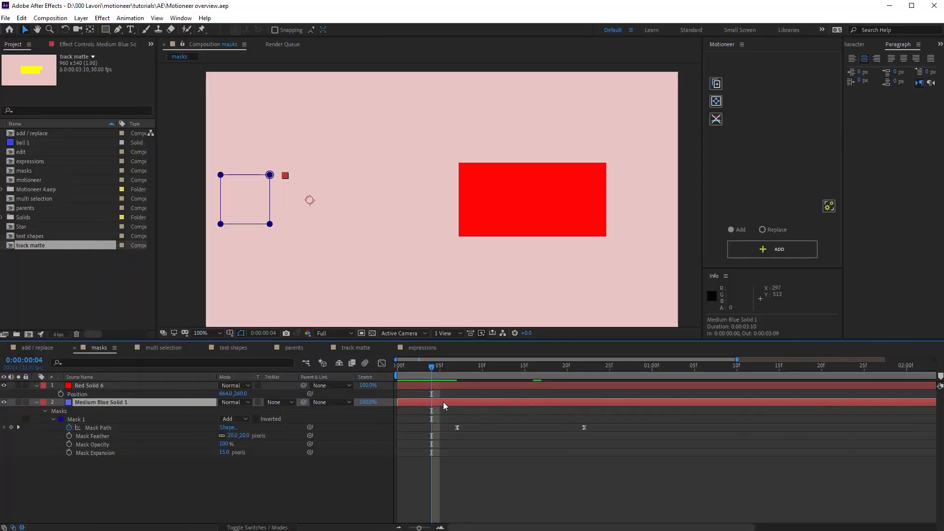
# In the masks comp, add the blue solid's mask animation with masks onto Red Solid 6.
pyautogui.click(584, 365)
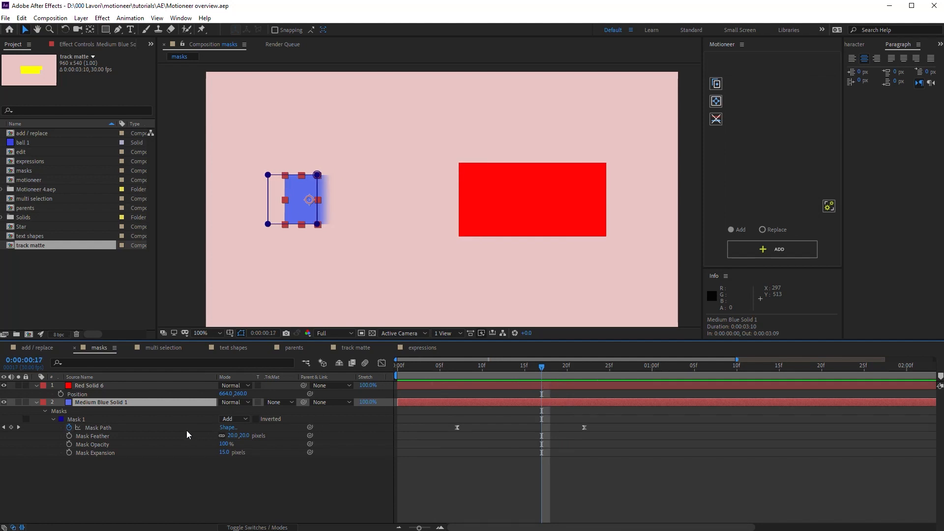
pyautogui.moveTo(468, 414)
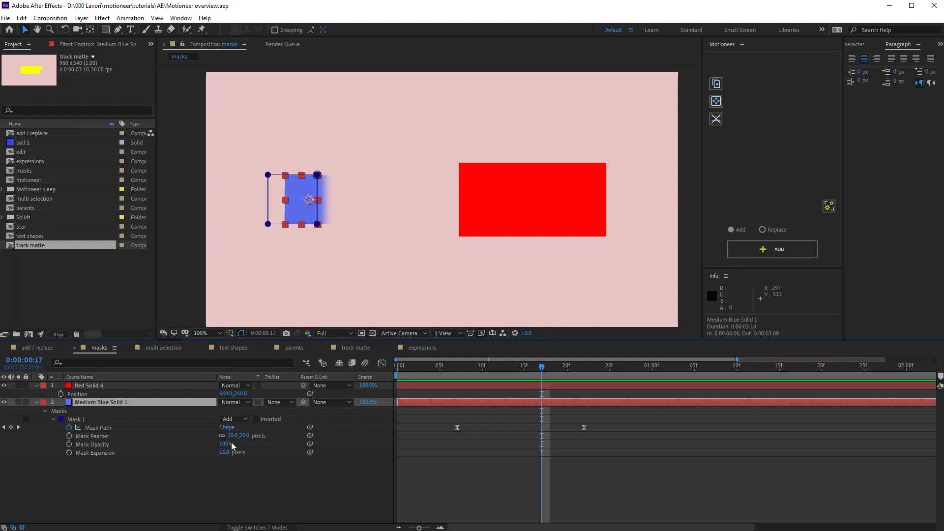
pyautogui.moveTo(232, 460)
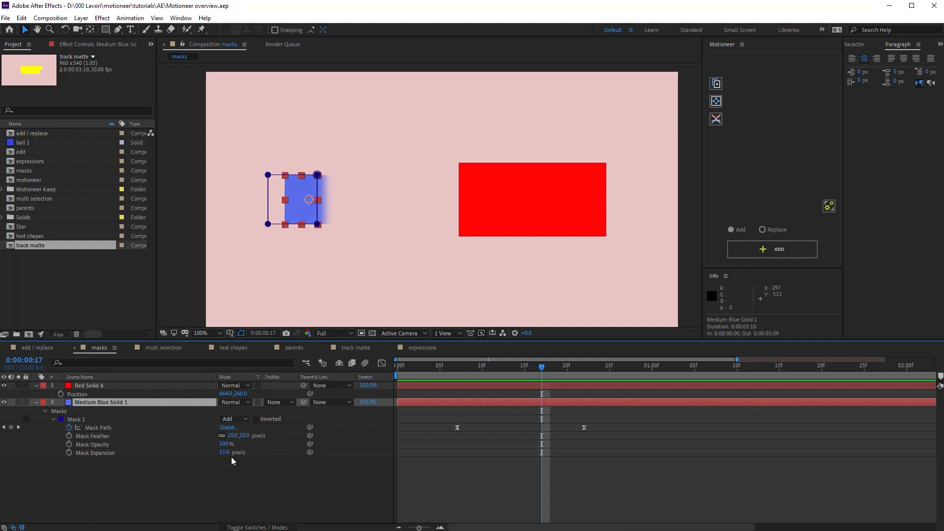
pyautogui.click(78, 419)
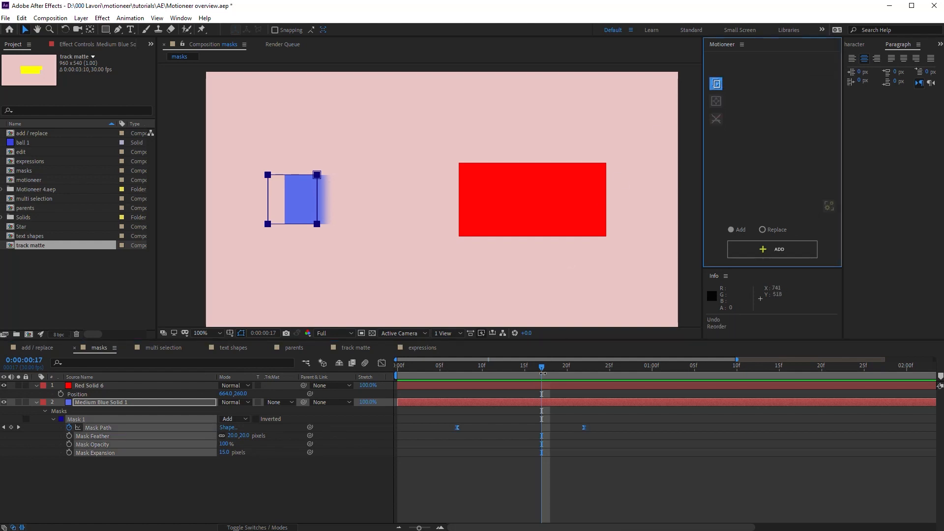
pyautogui.click(771, 249)
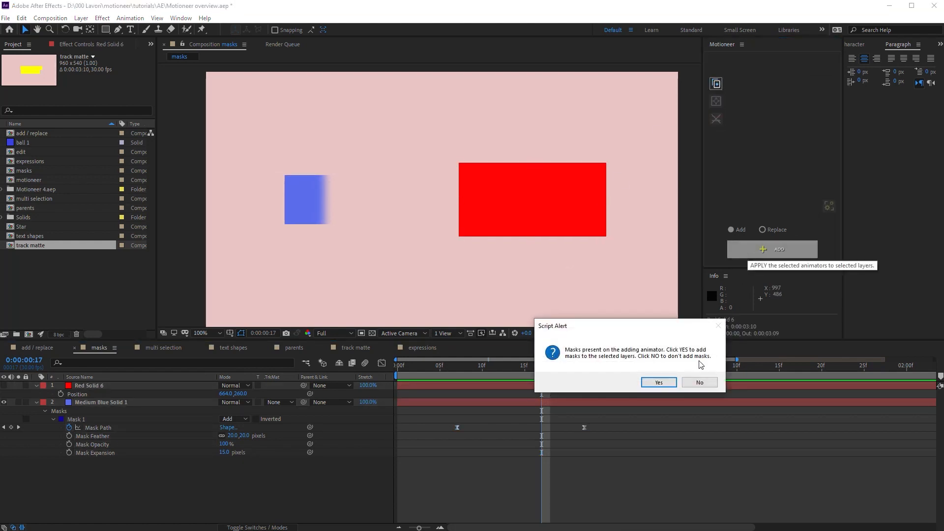
pyautogui.click(658, 382)
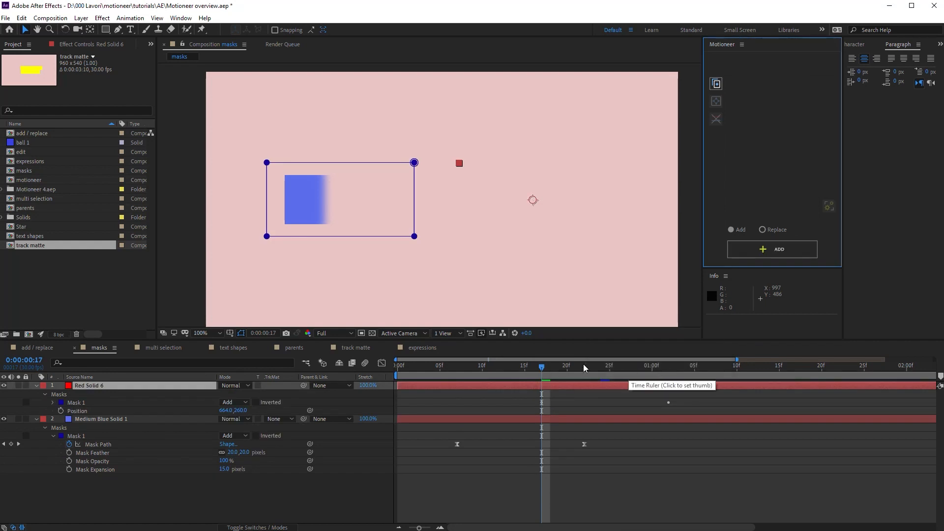
# Preview the red solid's mask animation, then undo the addition.
pyautogui.click(617, 366)
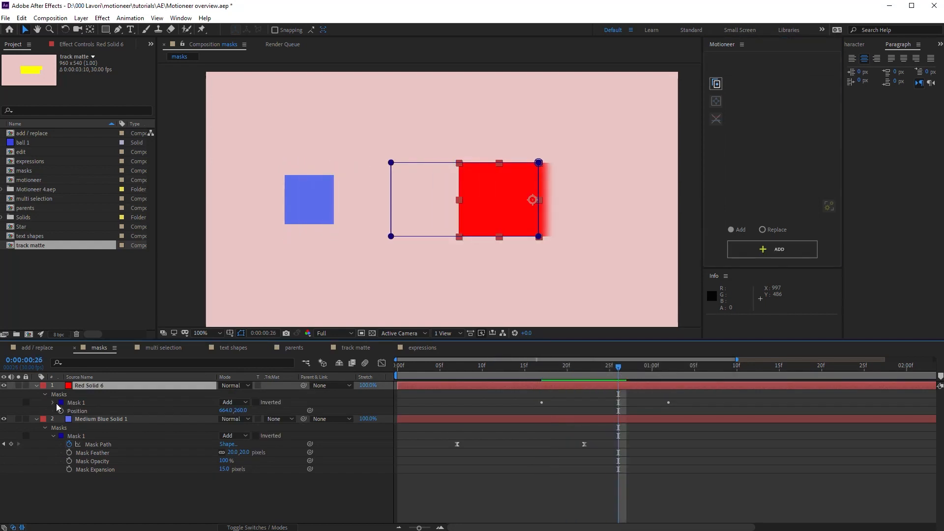
pyautogui.click(60, 402)
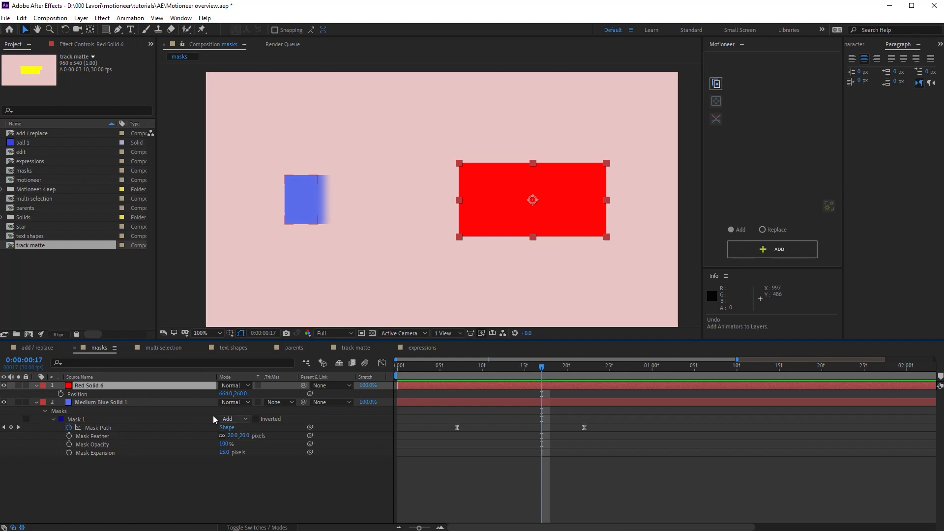
pyautogui.moveTo(103, 440)
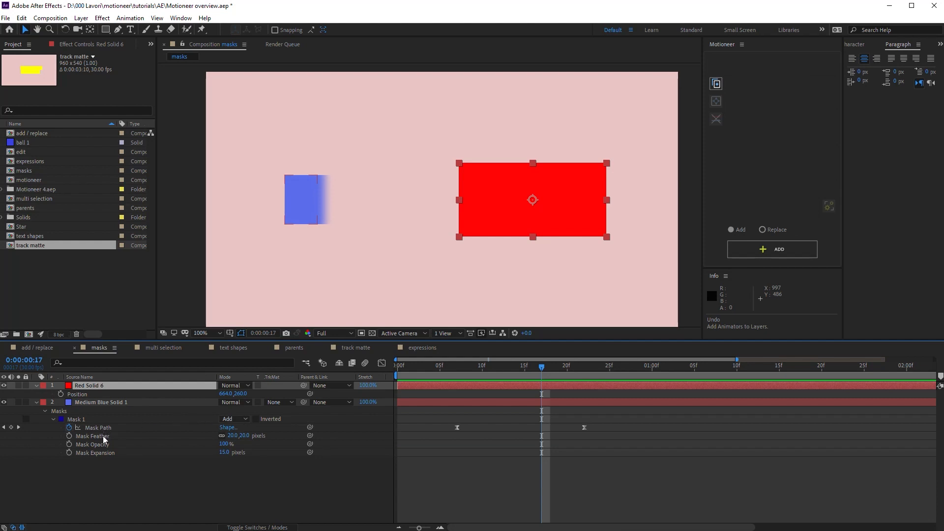
# Copy Medium Blue Solid 1's feathered Mask 1 with Motioneer and add it to Red Solid 6.
pyautogui.click(100, 401)
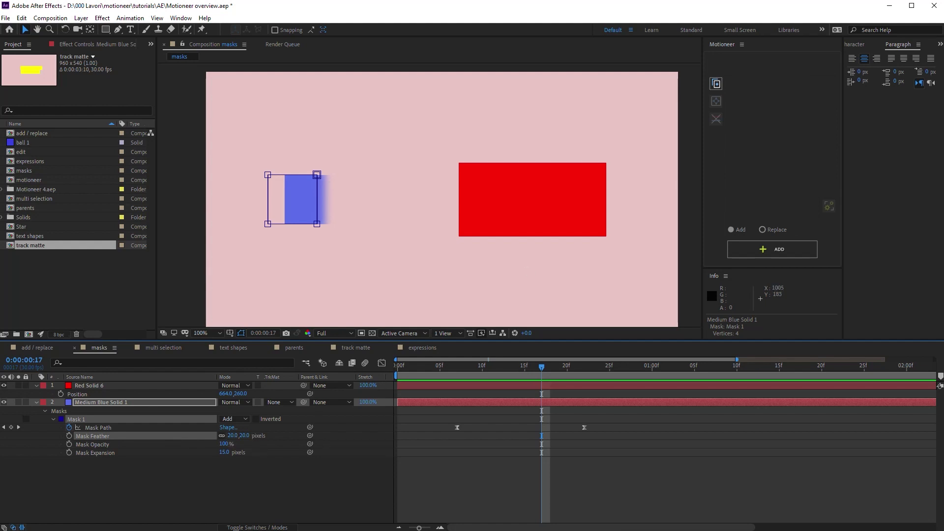
pyautogui.click(89, 386)
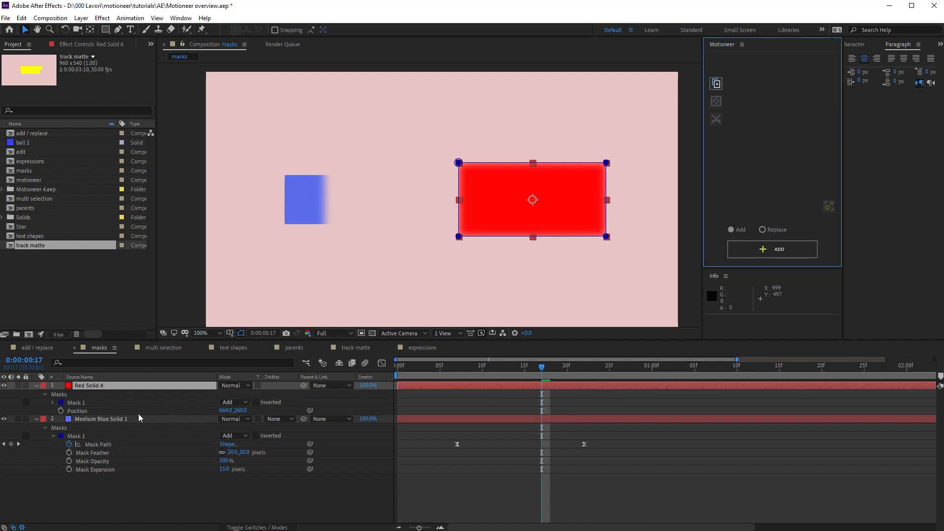
pyautogui.click(52, 402)
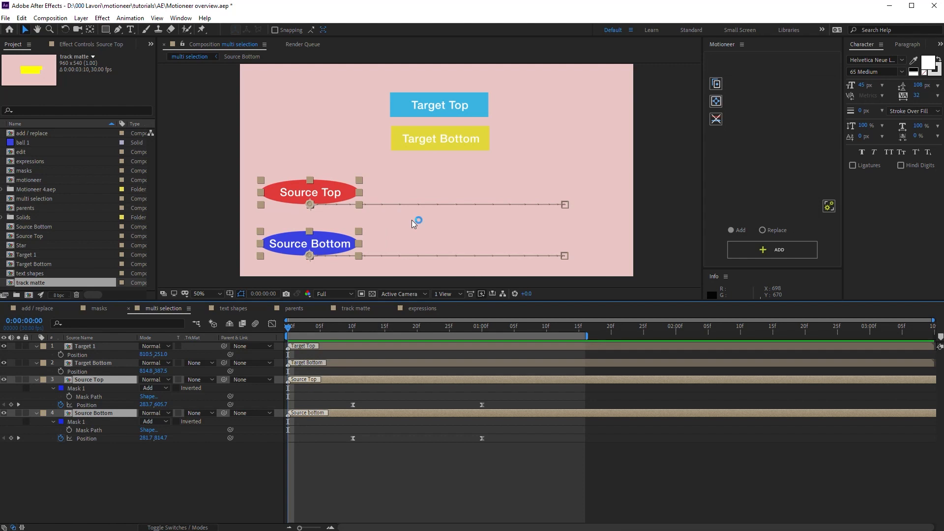
pyautogui.moveTo(377, 187)
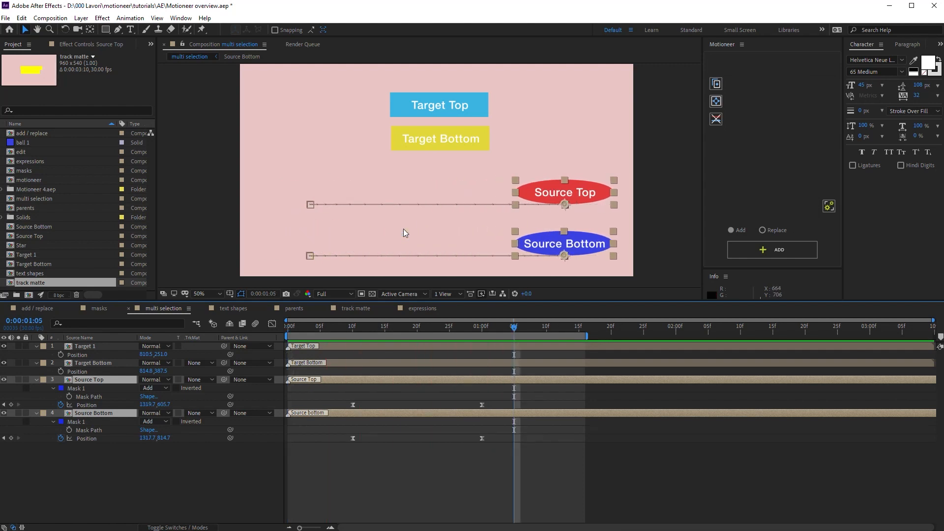
pyautogui.moveTo(403, 415)
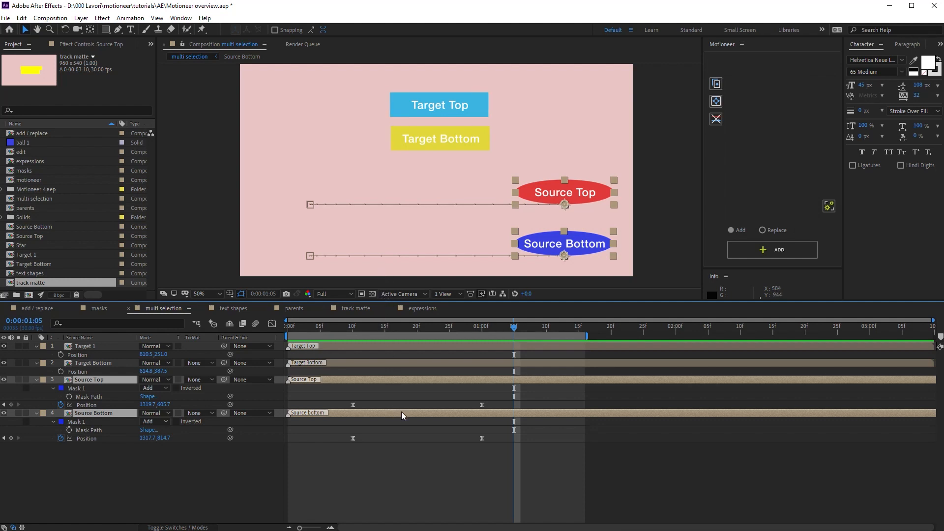
# Copy Source Top and Source Bottom's masks and motion, then overwrite both target layers via Replace.
pyautogui.click(93, 413)
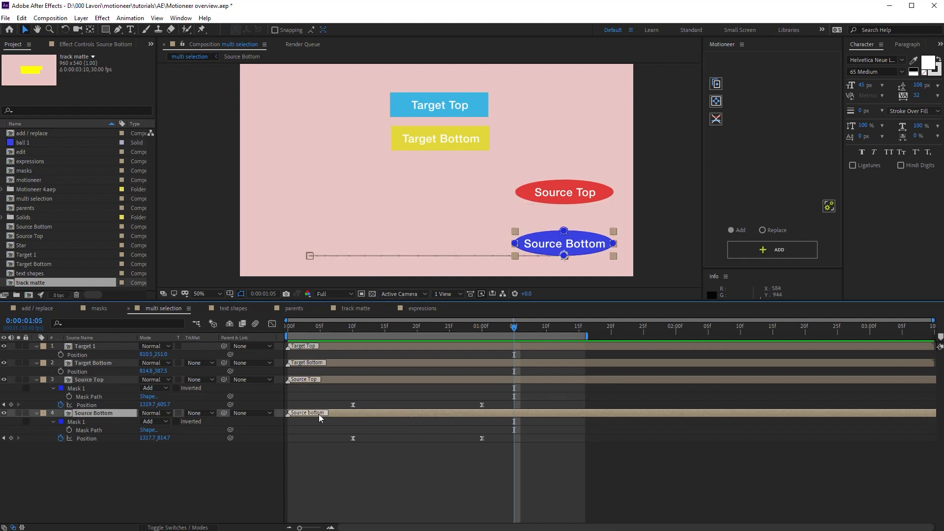
pyautogui.click(88, 379)
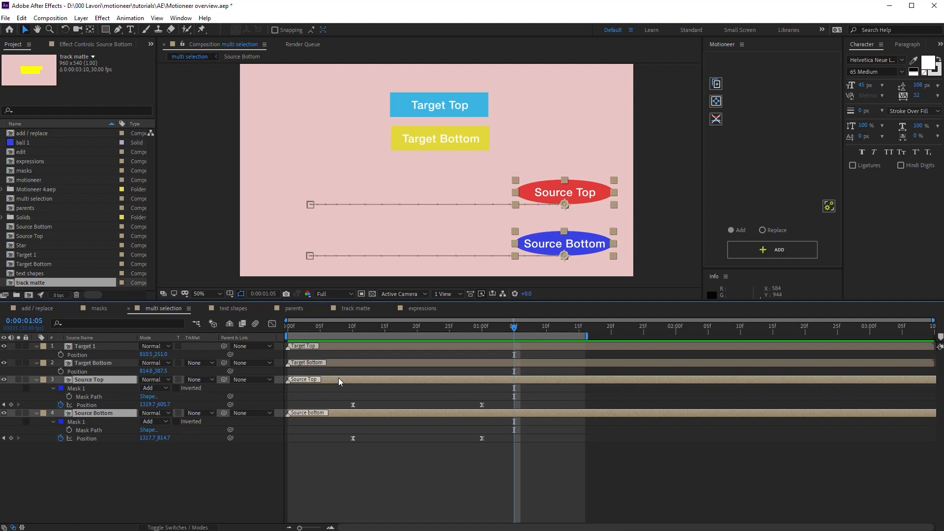
pyautogui.moveTo(414, 379)
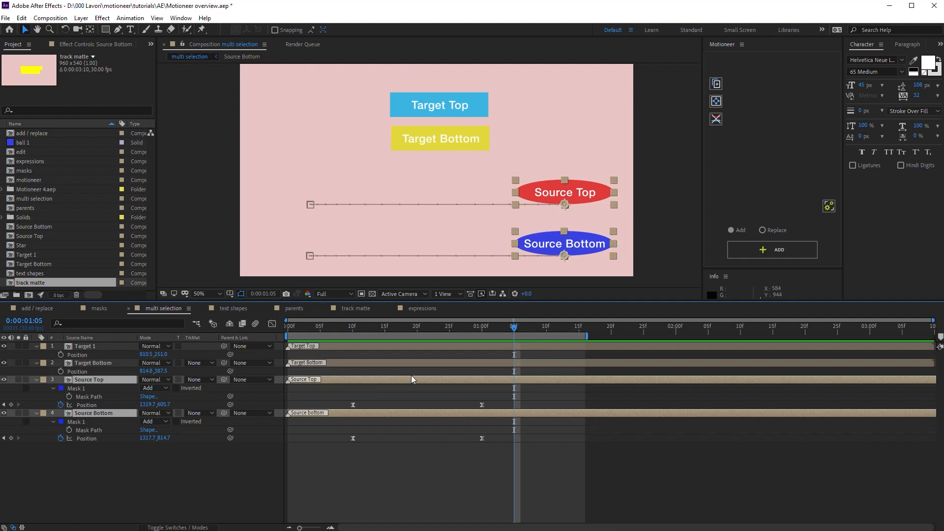
pyautogui.click(715, 83)
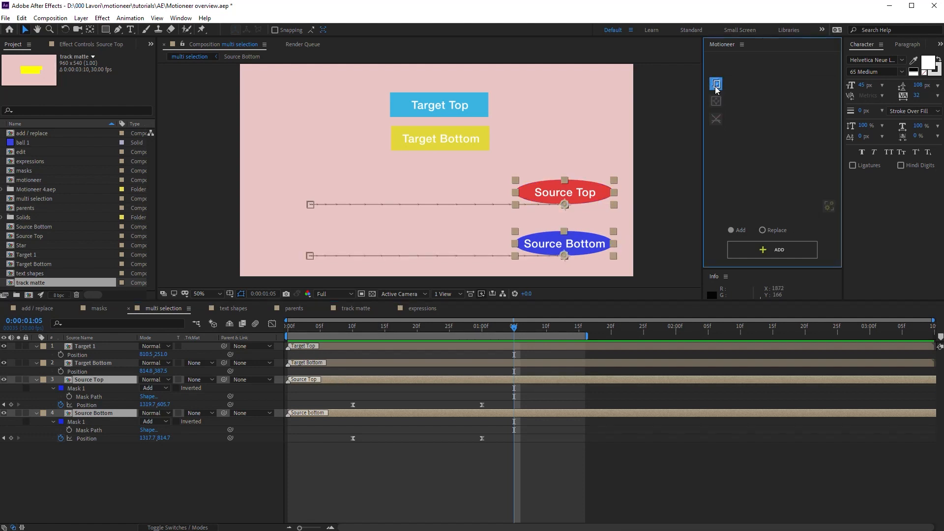
pyautogui.moveTo(391, 385)
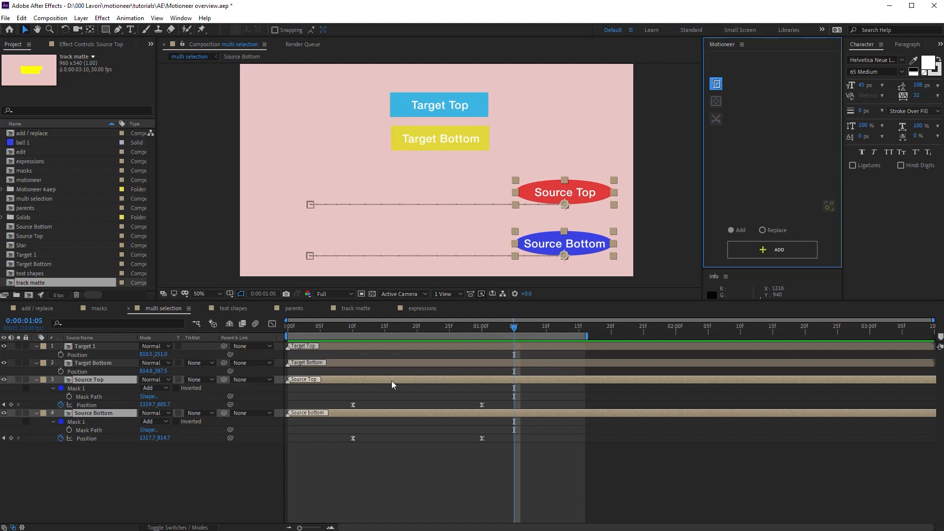
pyautogui.moveTo(404, 383)
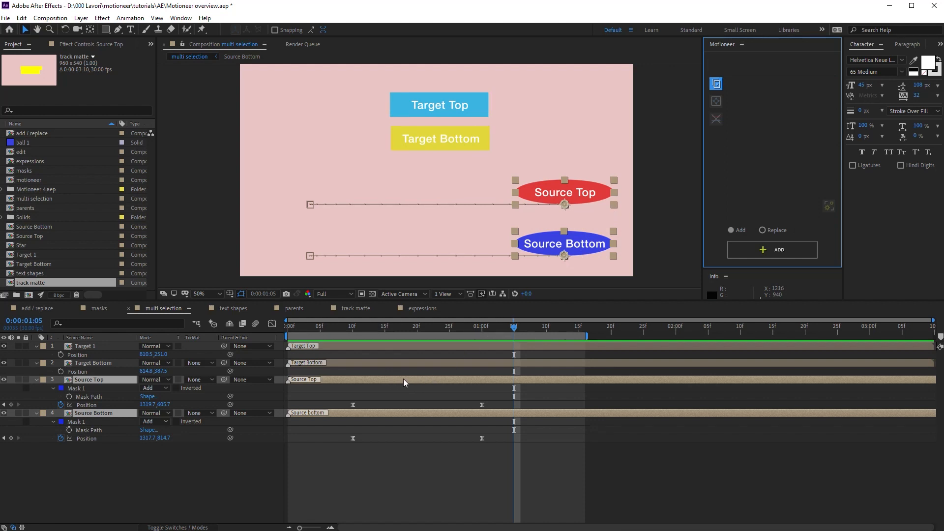
pyautogui.moveTo(401, 414)
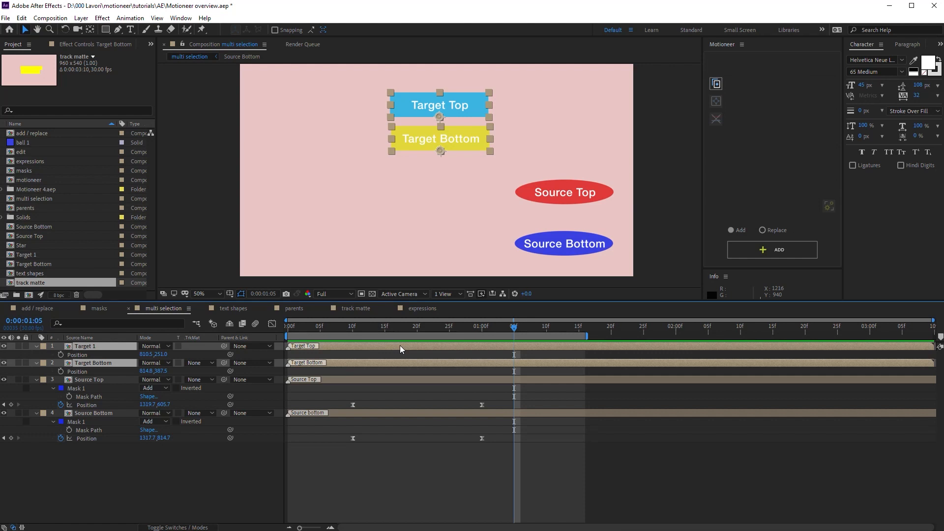
pyautogui.click(763, 230)
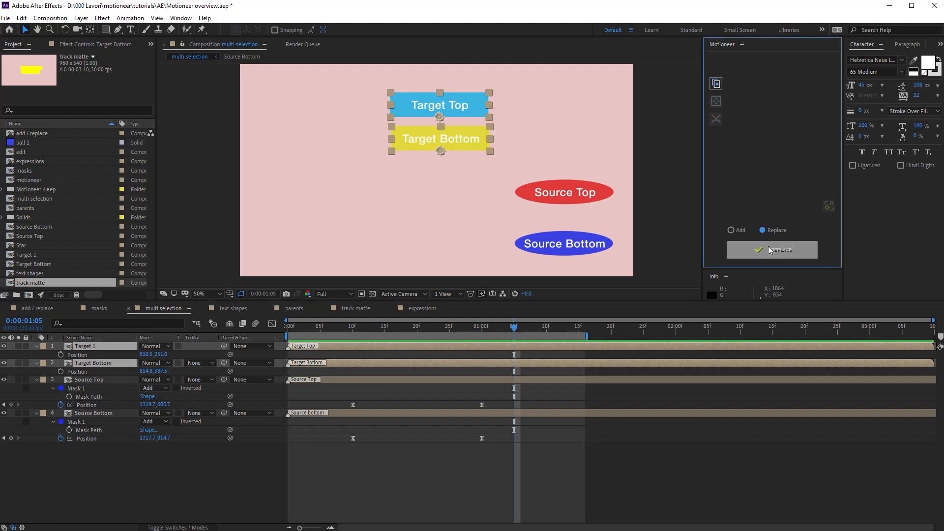
pyautogui.click(772, 248)
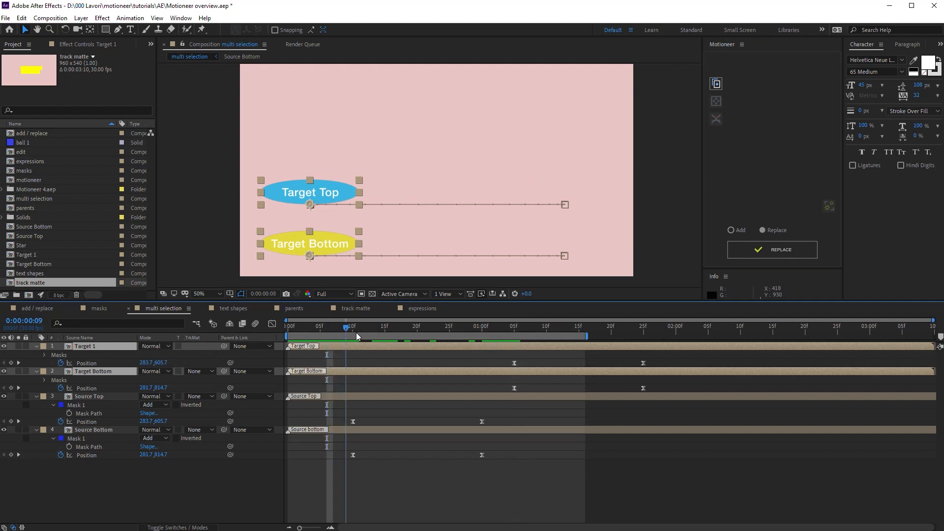
# Scrub the playhead to preview the targets sliding rightward as ellipses.
pyautogui.click(643, 325)
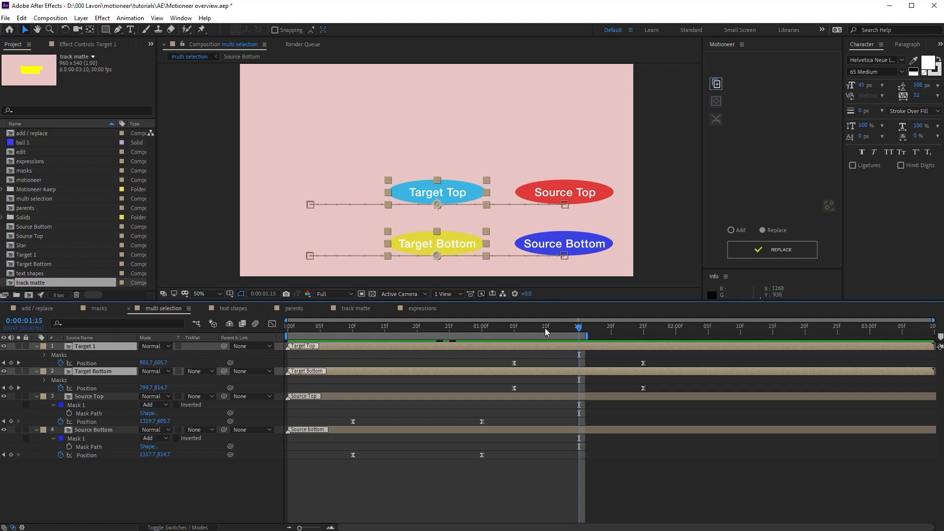
pyautogui.moveTo(537, 348)
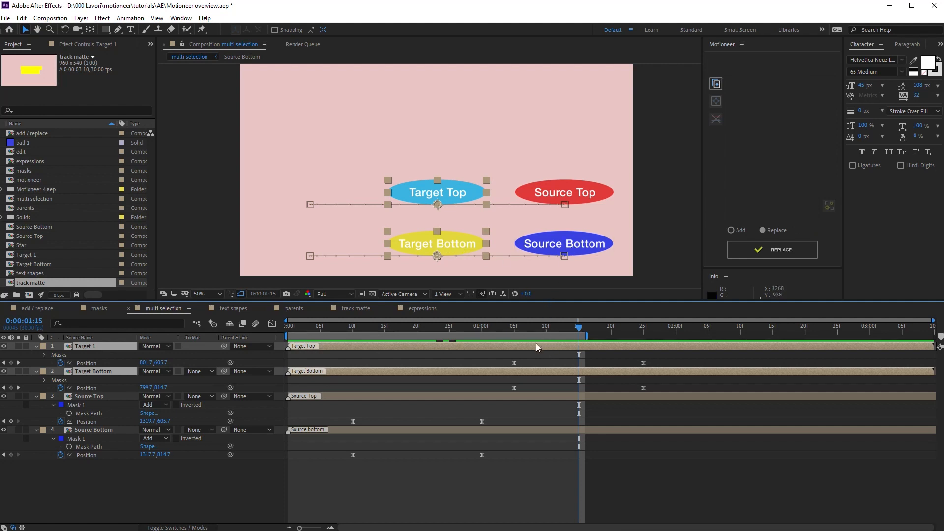
pyautogui.moveTo(549, 372)
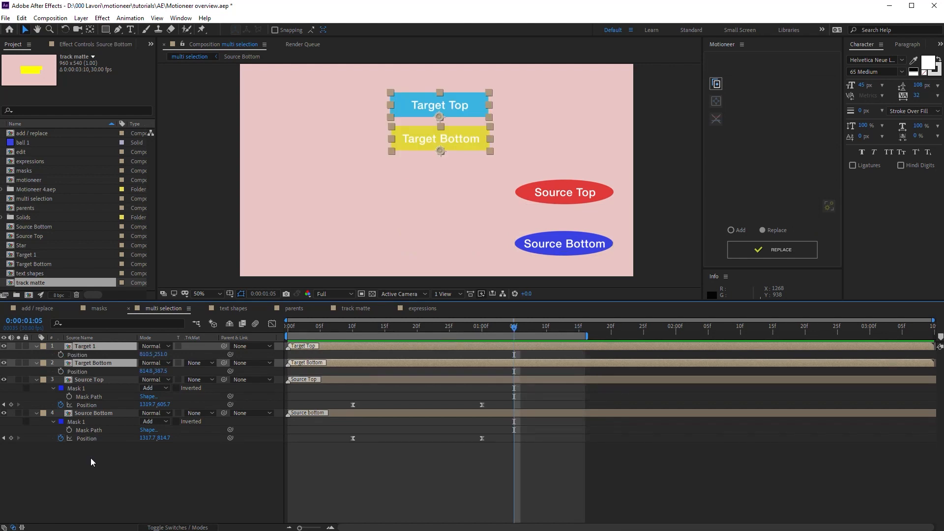
pyautogui.moveTo(92, 463)
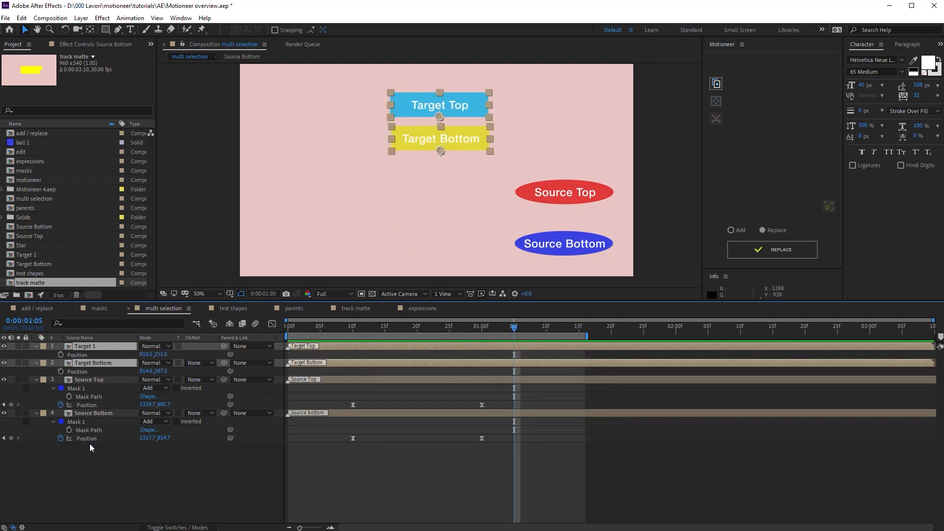
# Copy Source Top's Position and Source Bottom's Mask Path, replace onto both targets, reveal Target Bottom's mask.
pyautogui.click(93, 412)
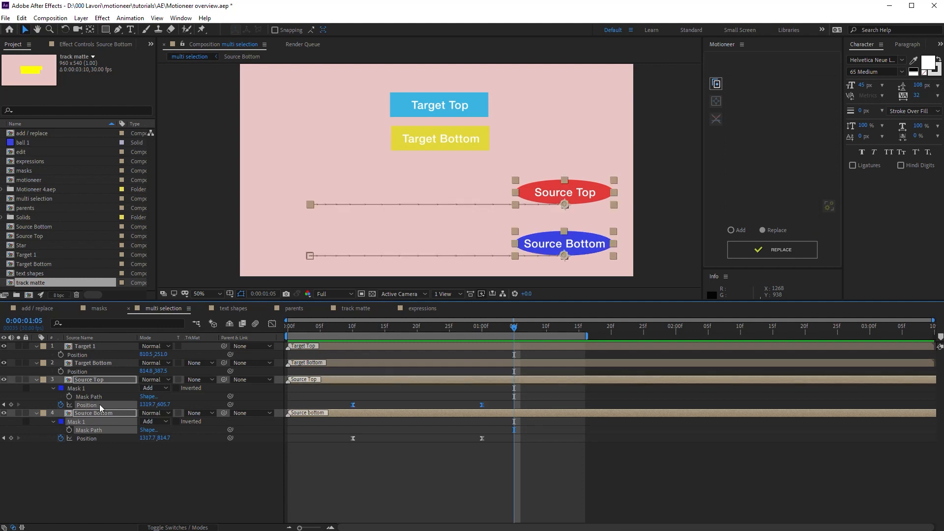
pyautogui.click(716, 82)
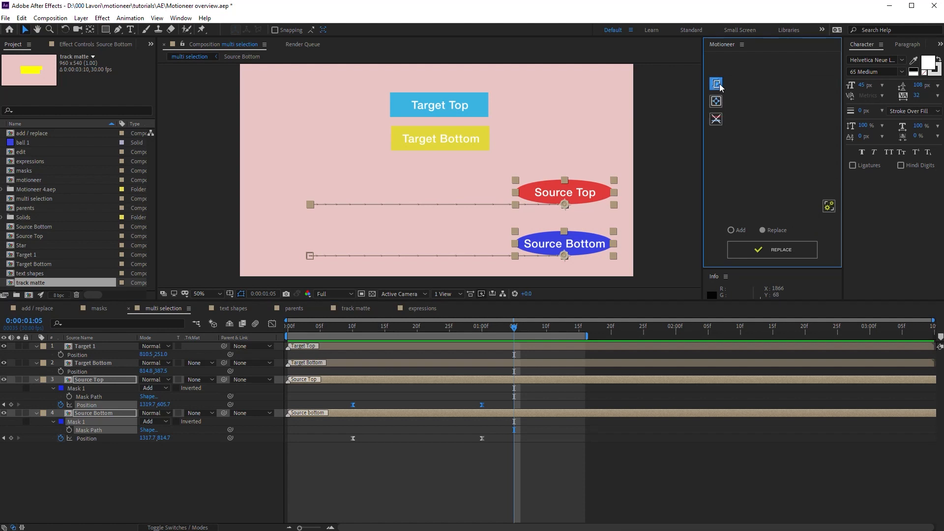
pyautogui.click(93, 363)
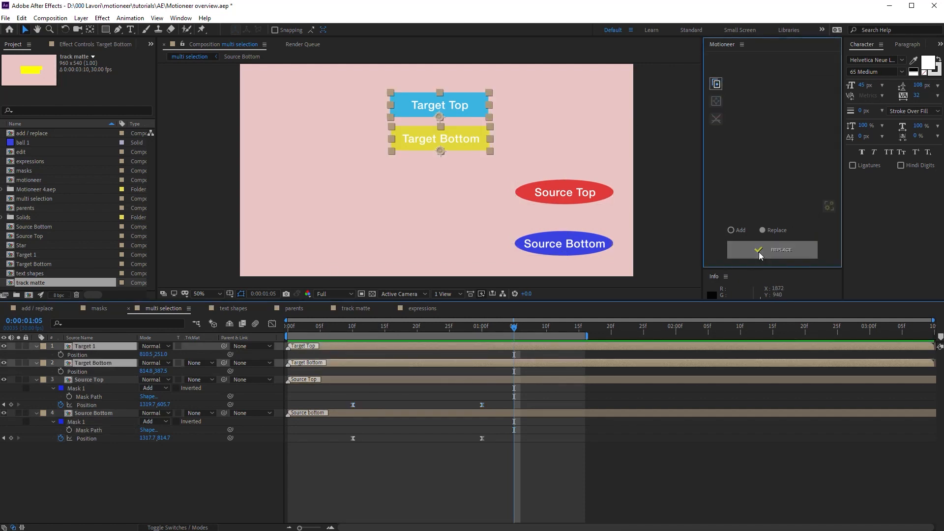
pyautogui.click(780, 248)
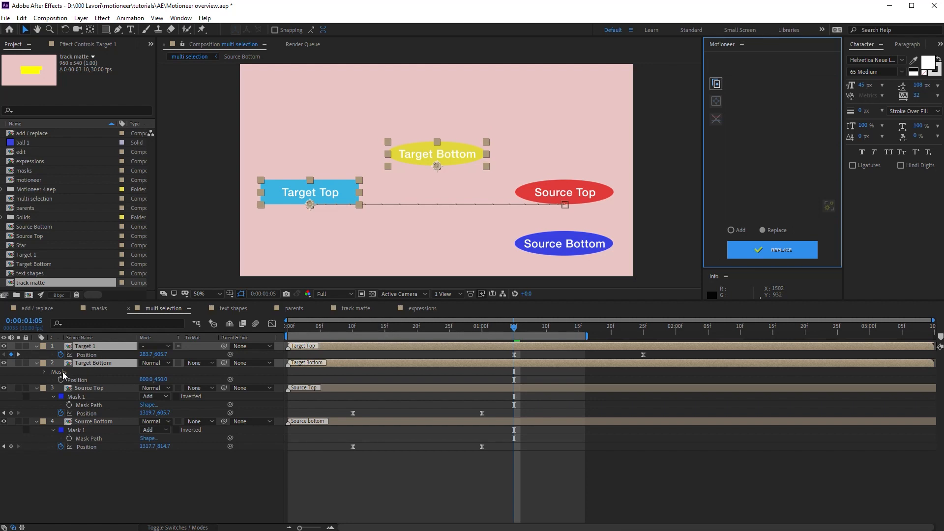
pyautogui.click(43, 372)
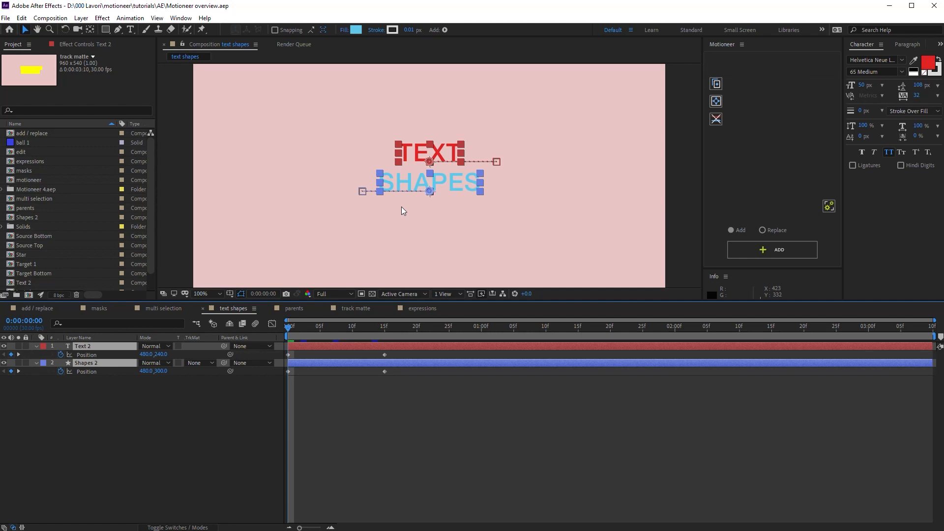
pyautogui.moveTo(88, 369)
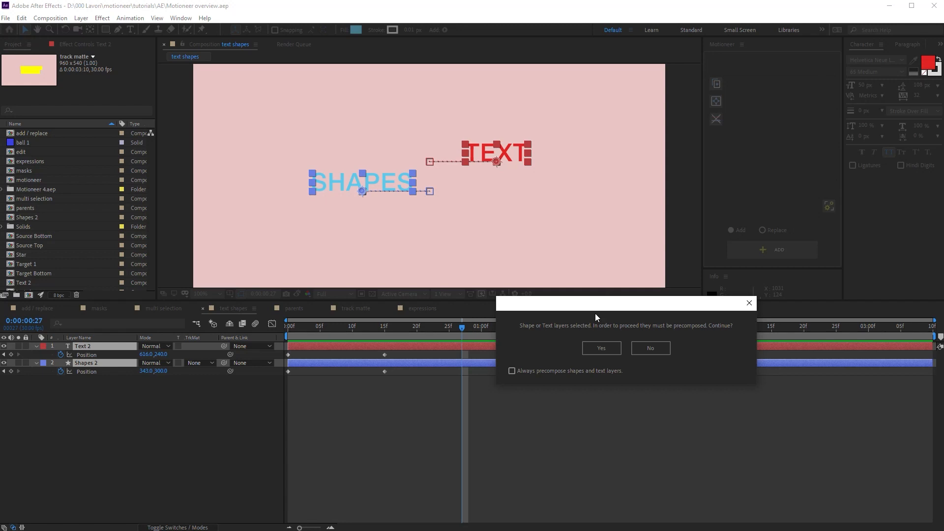
pyautogui.moveTo(669, 335)
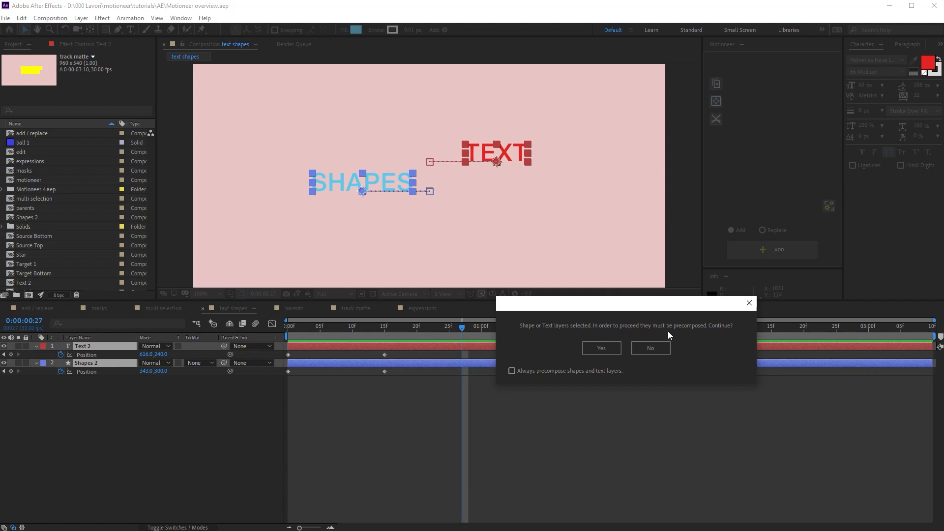
pyautogui.moveTo(489, 176)
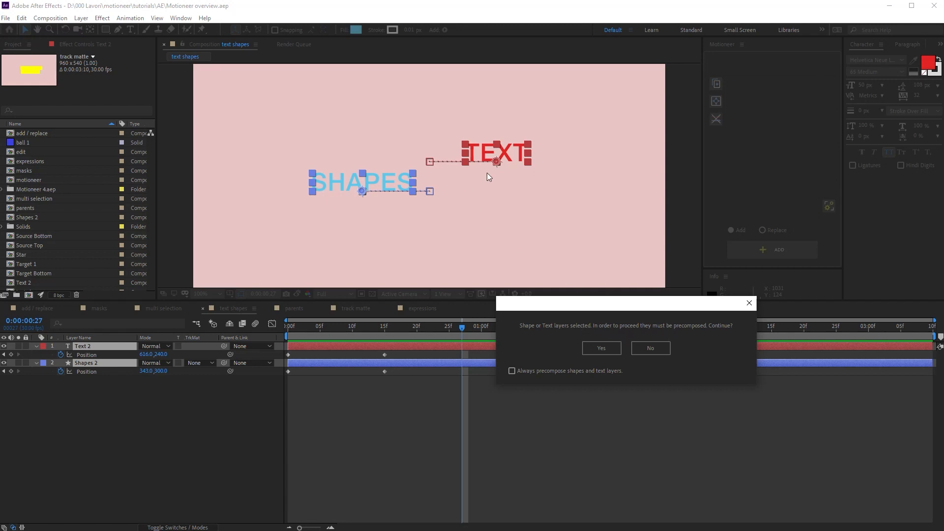
pyautogui.moveTo(425, 197)
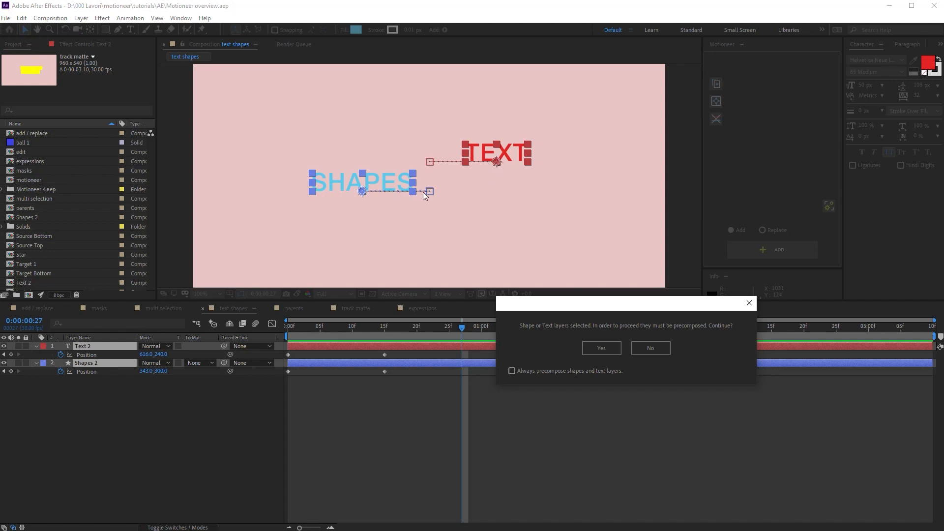
pyautogui.moveTo(553, 334)
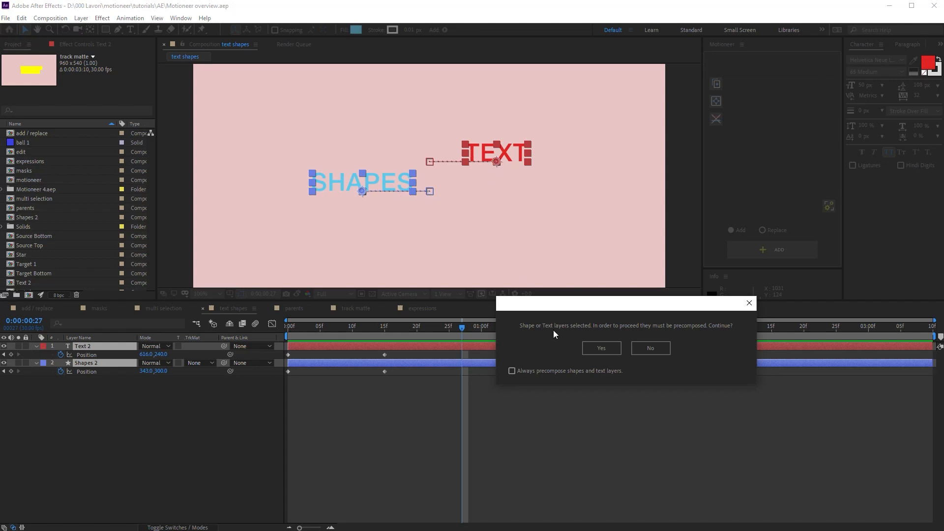
pyautogui.moveTo(541, 380)
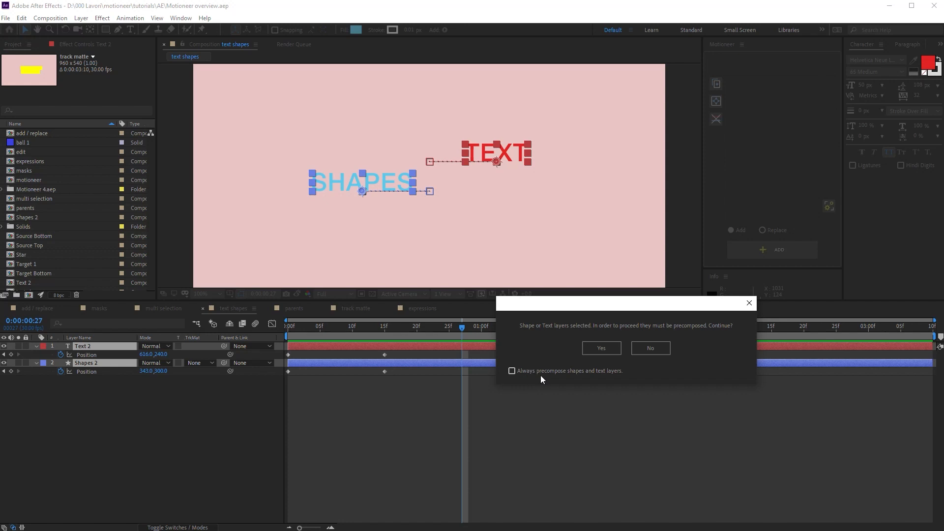
pyautogui.moveTo(551, 380)
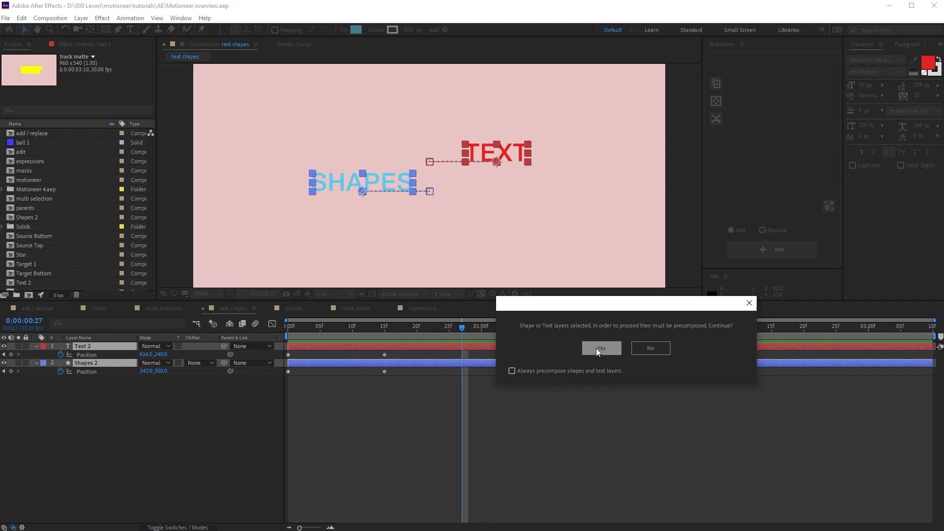
# Accept Motioneer's prompt to precompose Text 2 and Shapes 2 with a Guide layer.
pyautogui.click(599, 347)
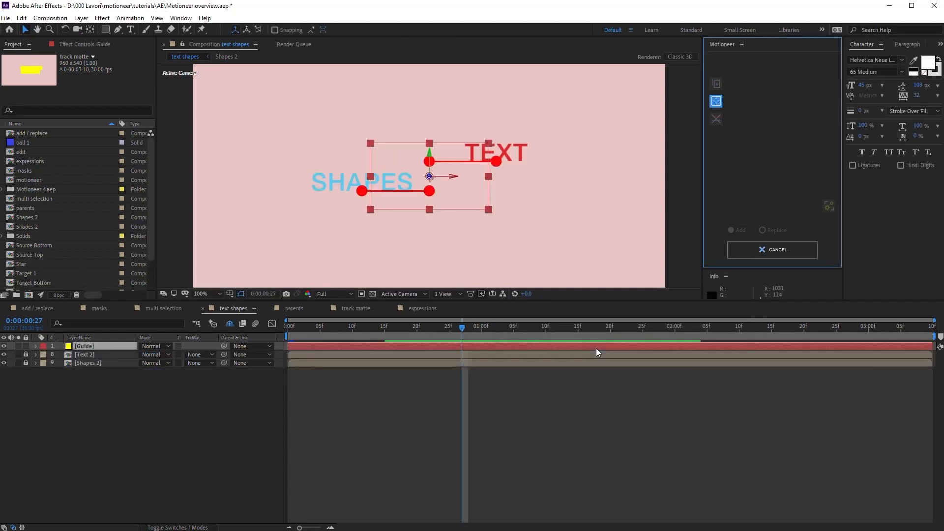
pyautogui.moveTo(111, 360)
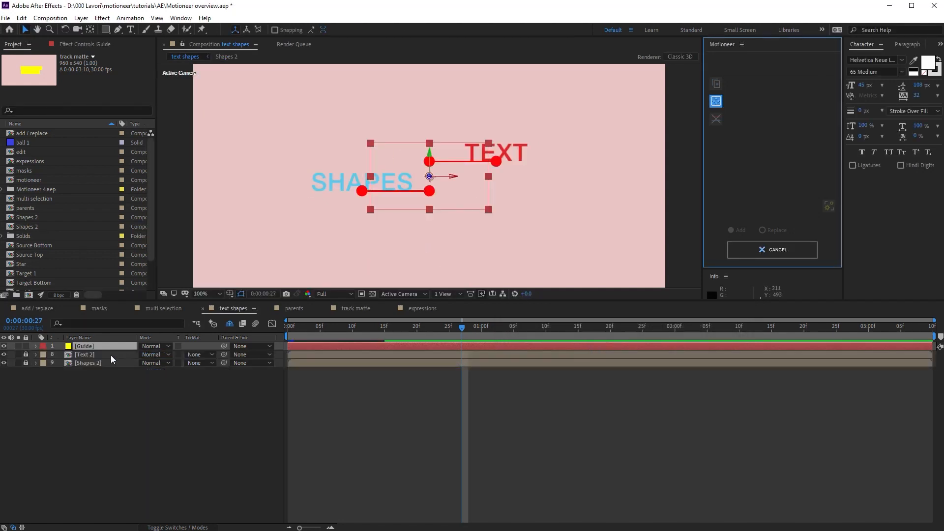
pyautogui.moveTo(87, 365)
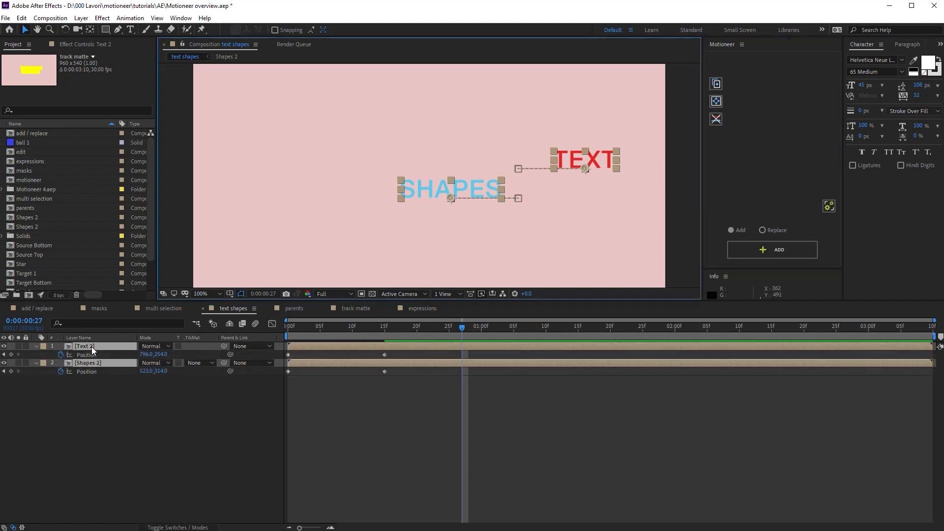
pyautogui.moveTo(118, 377)
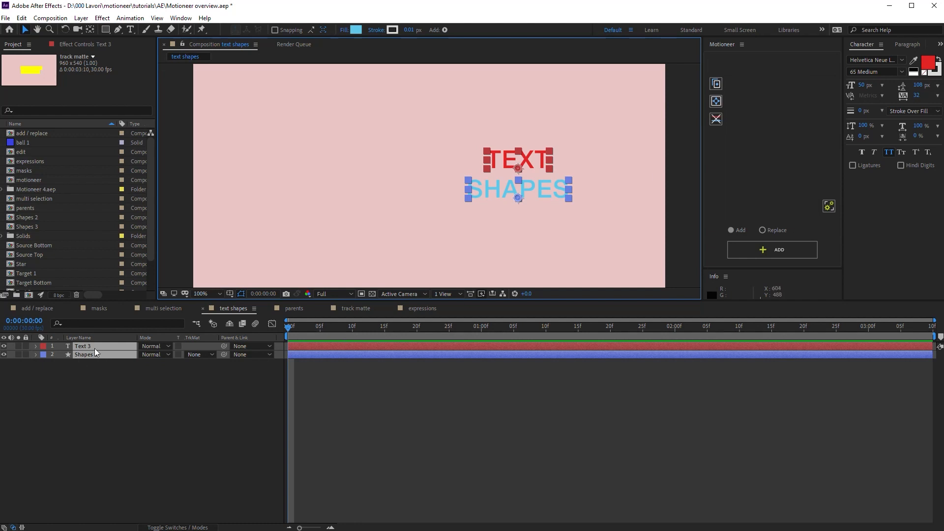
pyautogui.moveTo(525, 171)
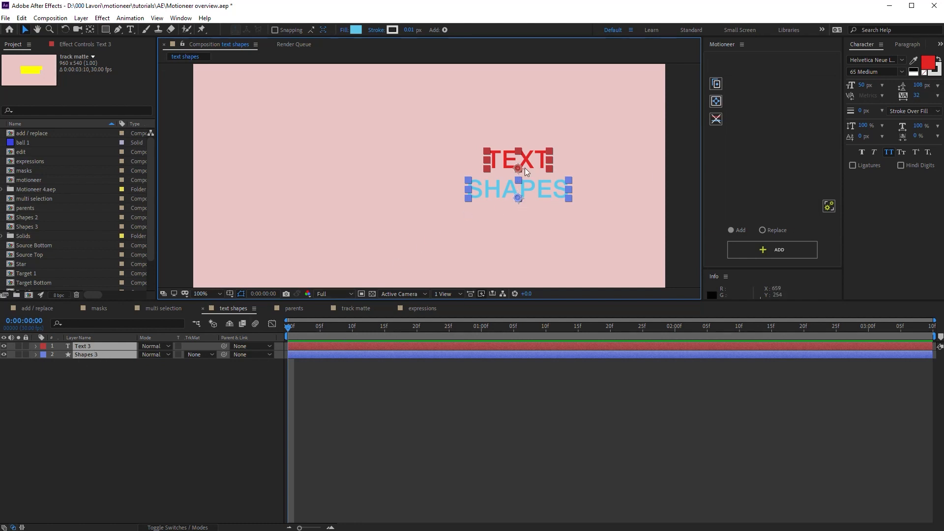
pyautogui.moveTo(527, 206)
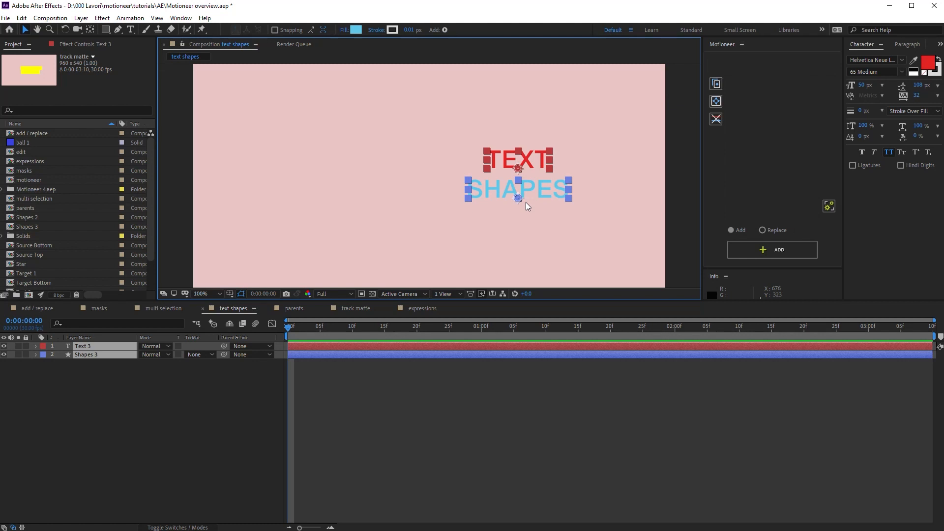
pyautogui.moveTo(476, 332)
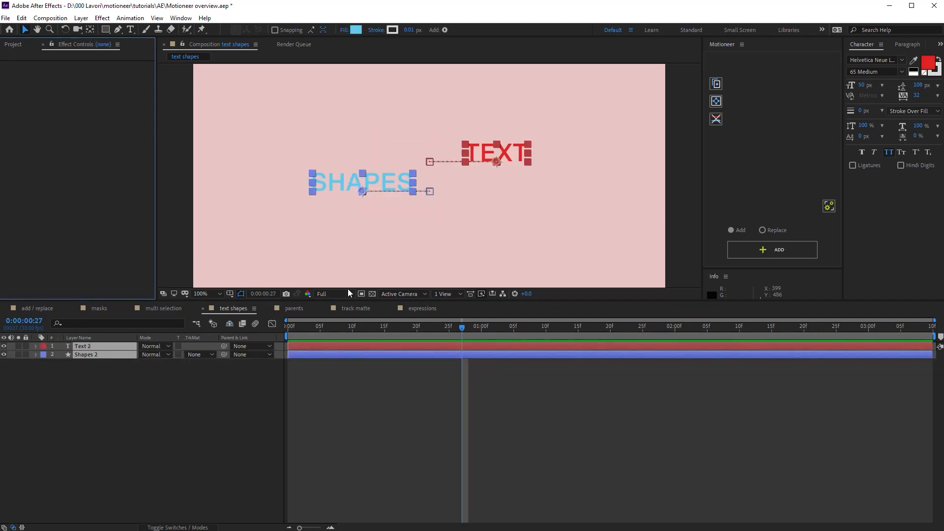
pyautogui.moveTo(701, 83)
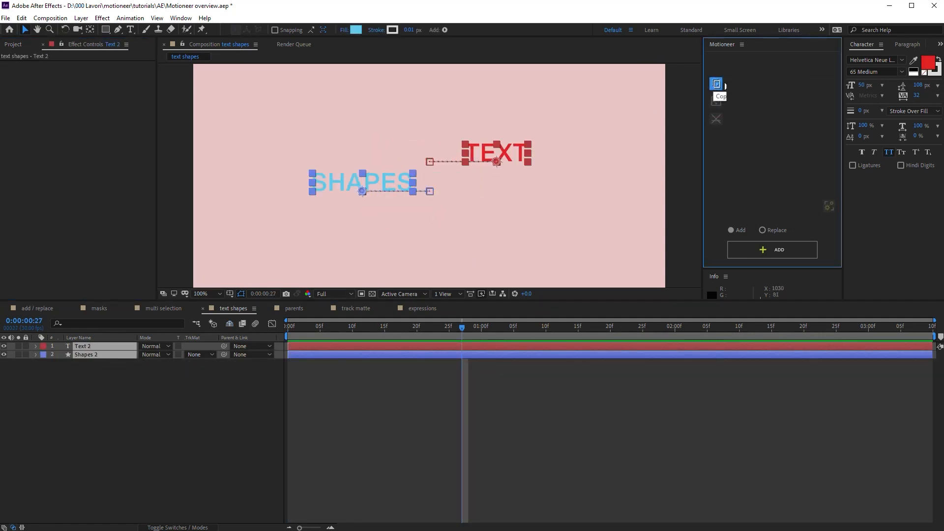
# Capture Text 2 and Shapes 2's animation in Replace mode and accept precomposing them.
pyautogui.click(771, 249)
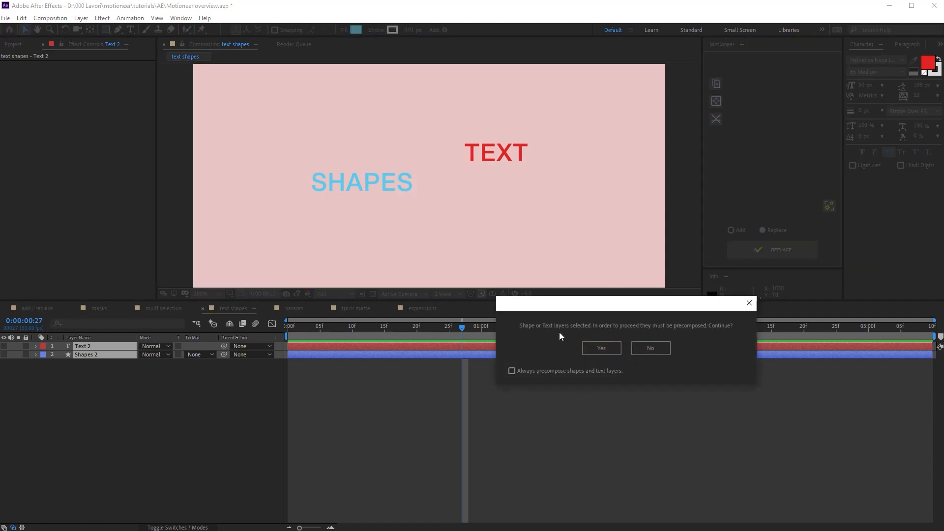
pyautogui.moveTo(627, 337)
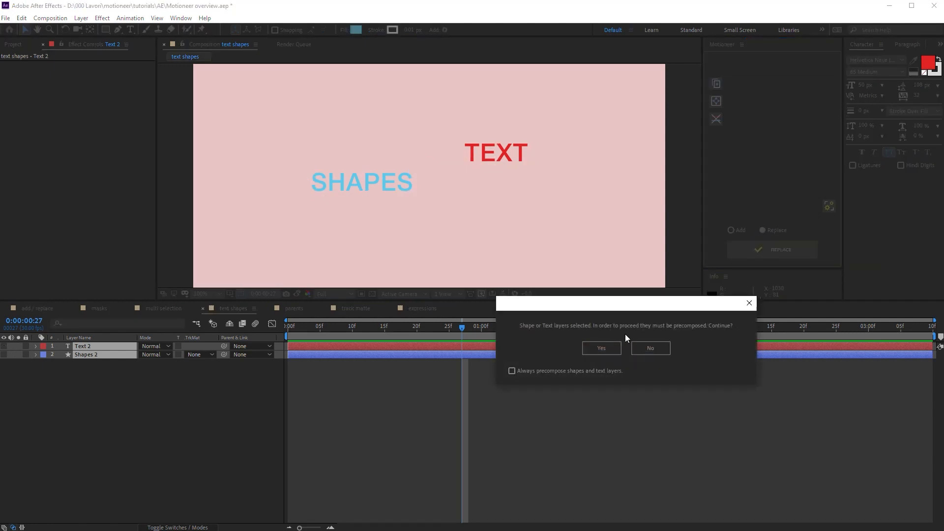
pyautogui.click(599, 348)
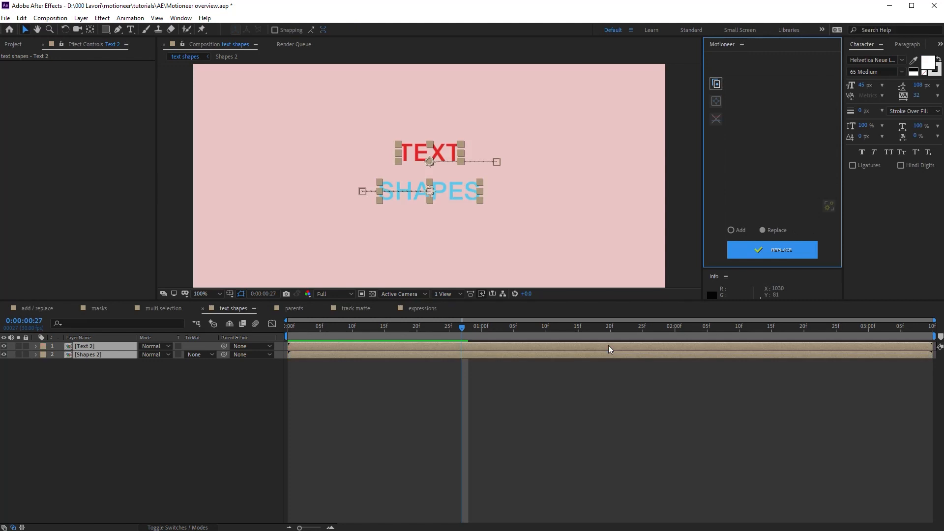
pyautogui.moveTo(463, 350)
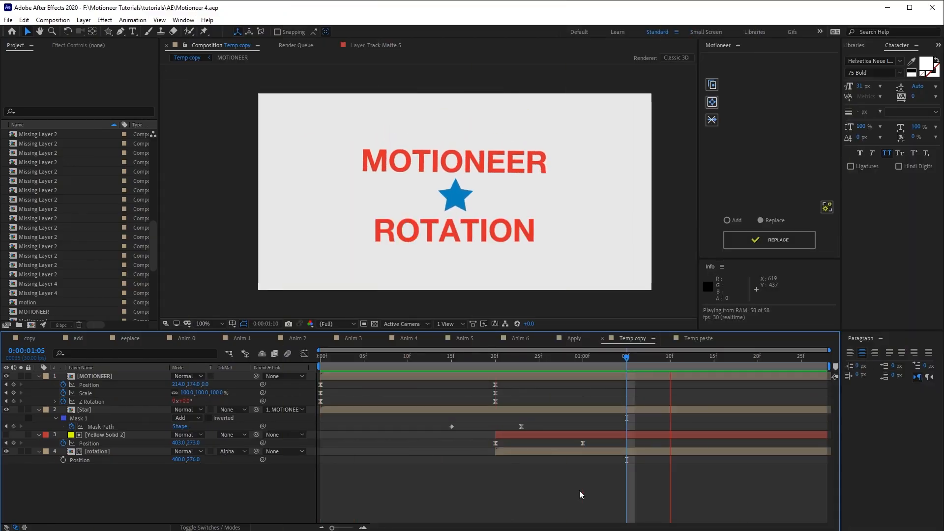
# Reveal MOTIONEER's Z Rotation expression and confirm Star stays parented to MOTIONEER.
pyautogui.click(93, 376)
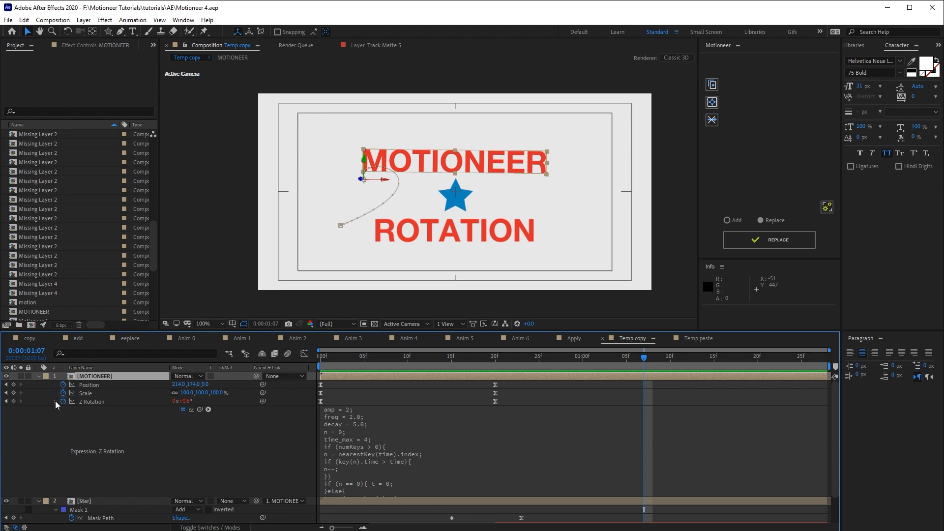
pyautogui.click(283, 409)
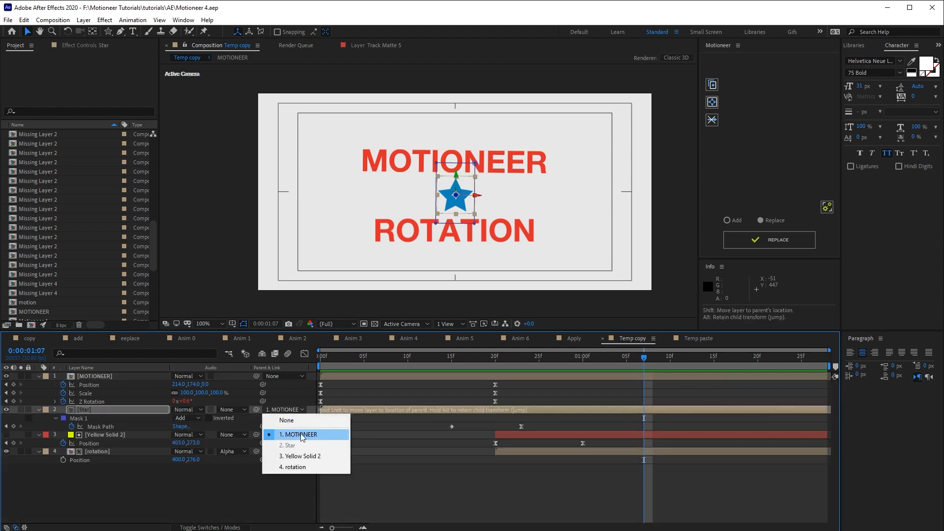
pyautogui.click(299, 434)
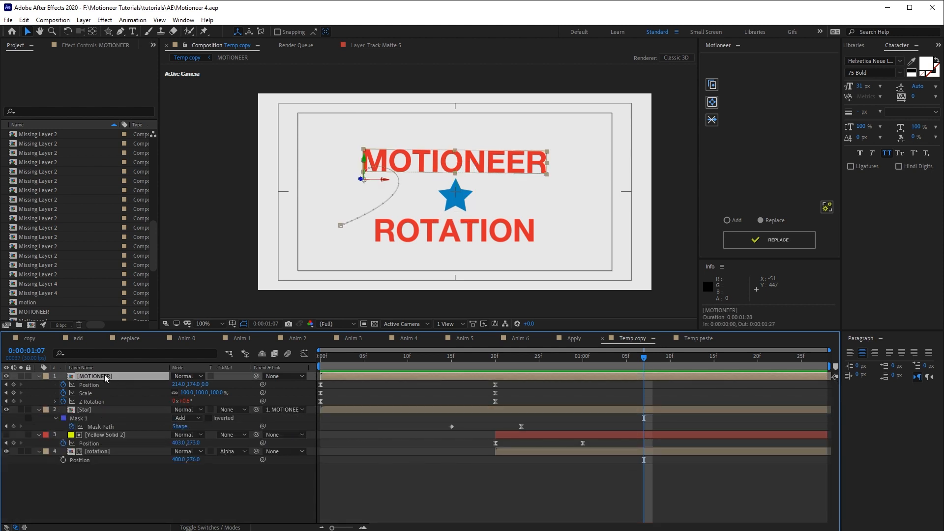
# Select MOTIONEER, Yellow Solid 2, the rotation text and extend to all four layers.
pyautogui.click(494, 356)
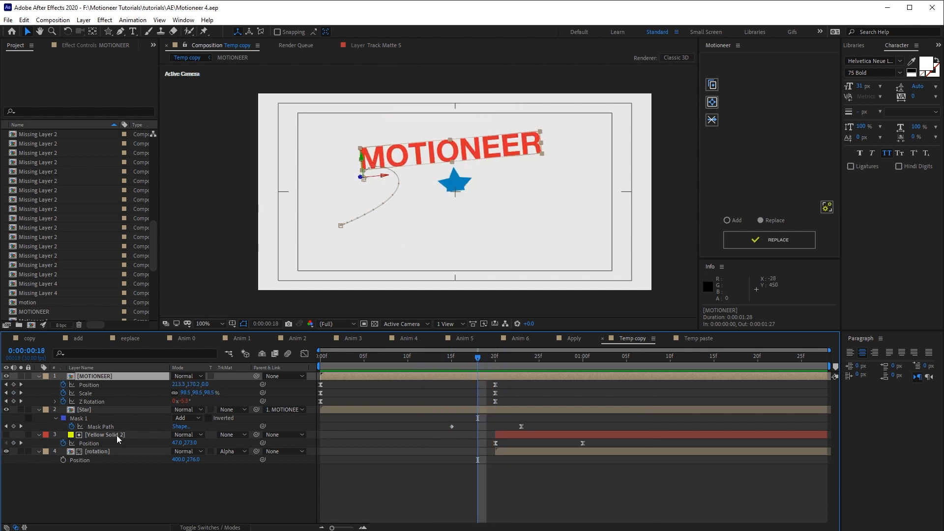
pyautogui.click(487, 356)
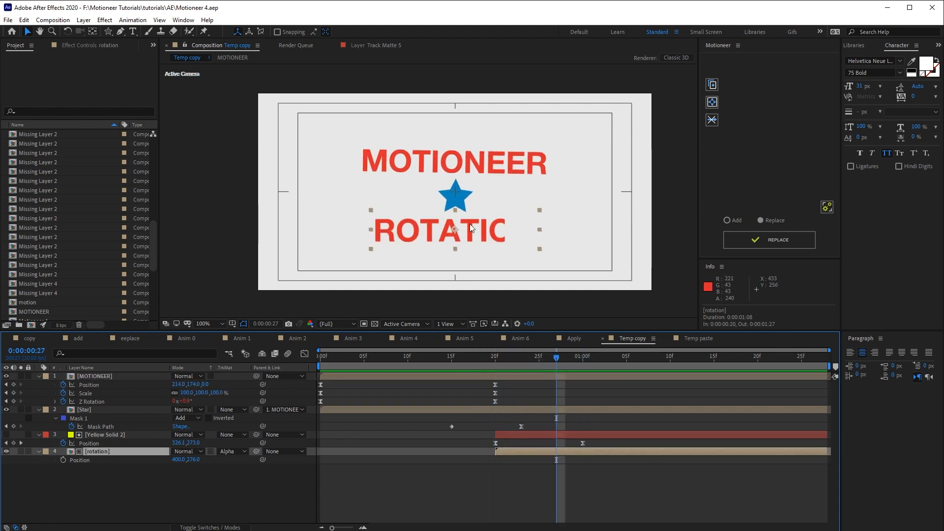
pyautogui.click(6, 435)
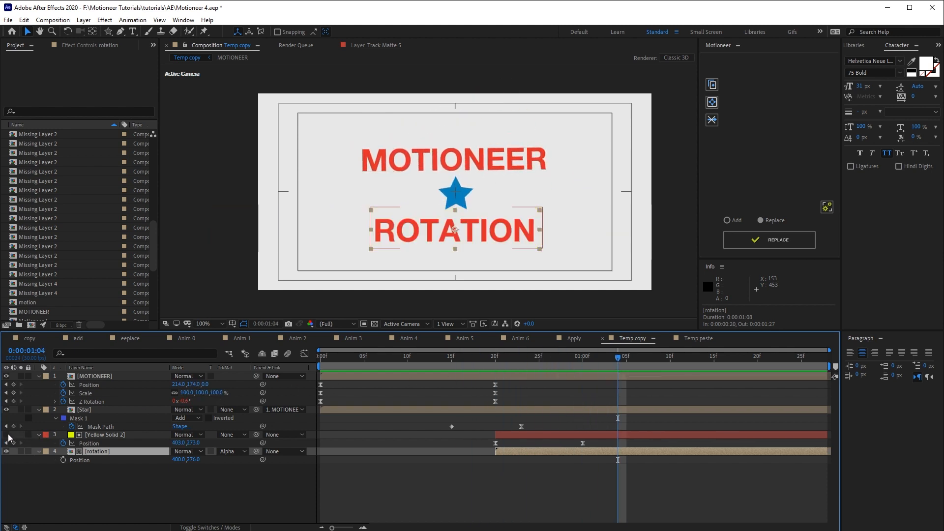
pyautogui.click(96, 451)
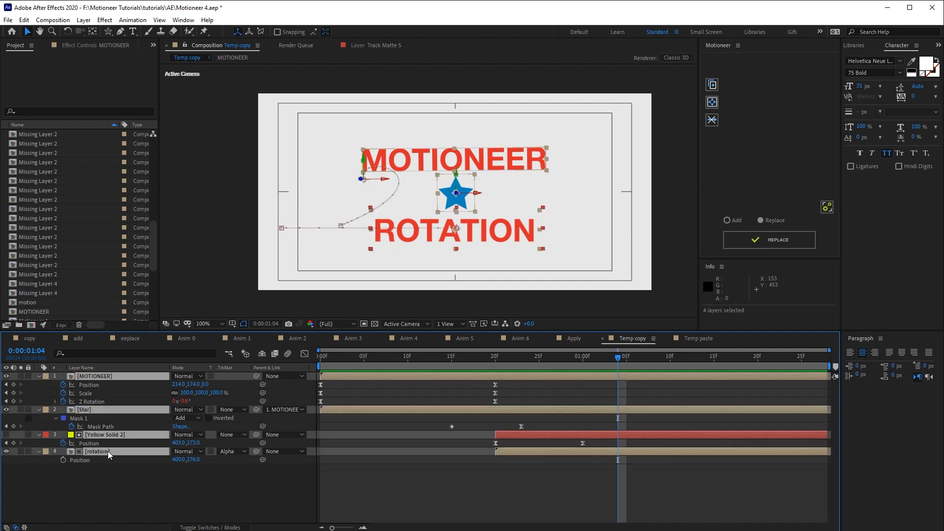
pyautogui.click(712, 85)
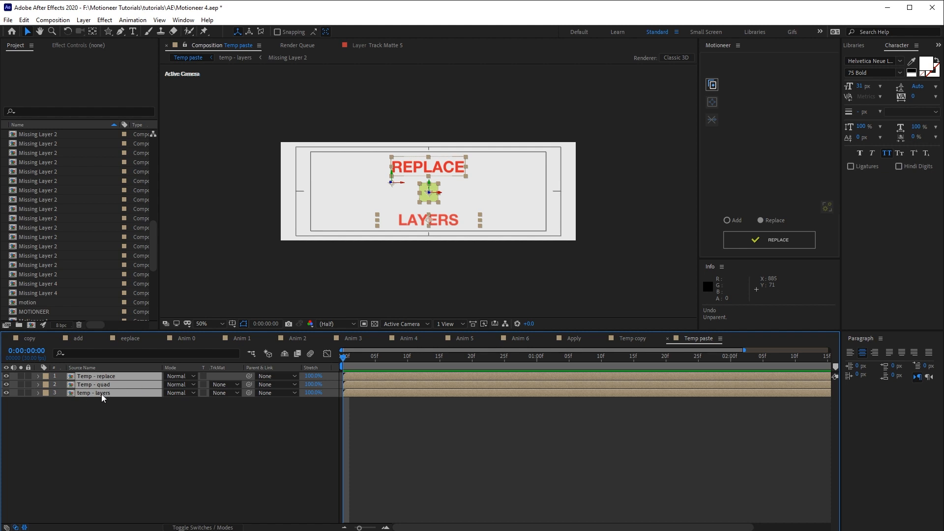
pyautogui.moveTo(106, 392)
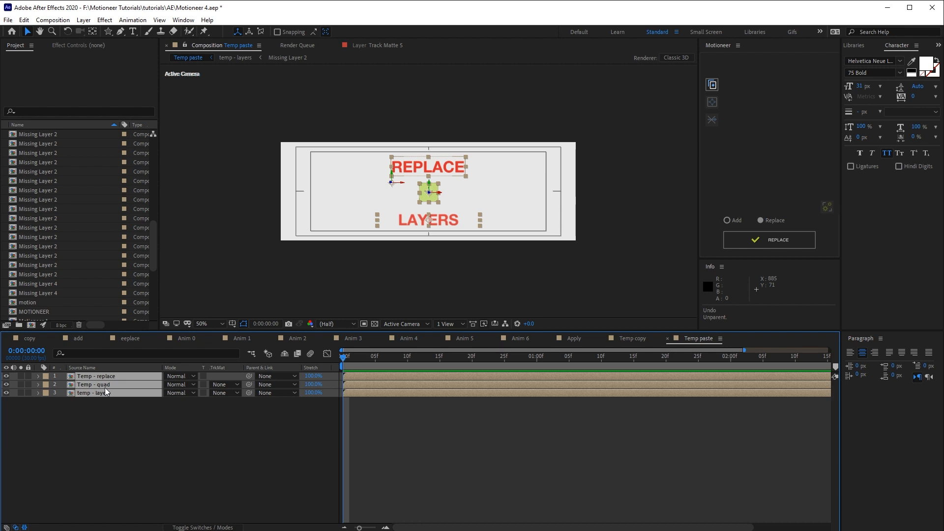
pyautogui.click(630, 337)
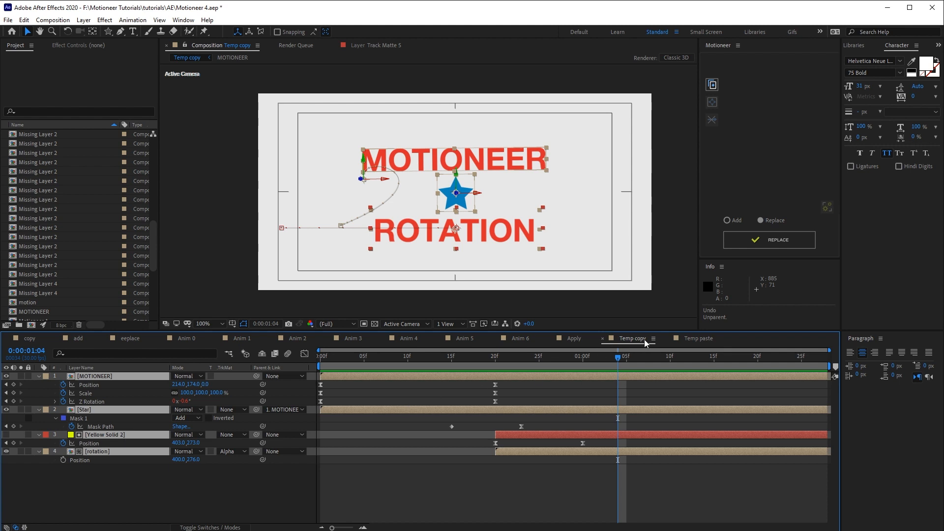
# Switch to Temp paste, replace its layers with the copied animation and show all animated properties.
pyautogui.click(693, 338)
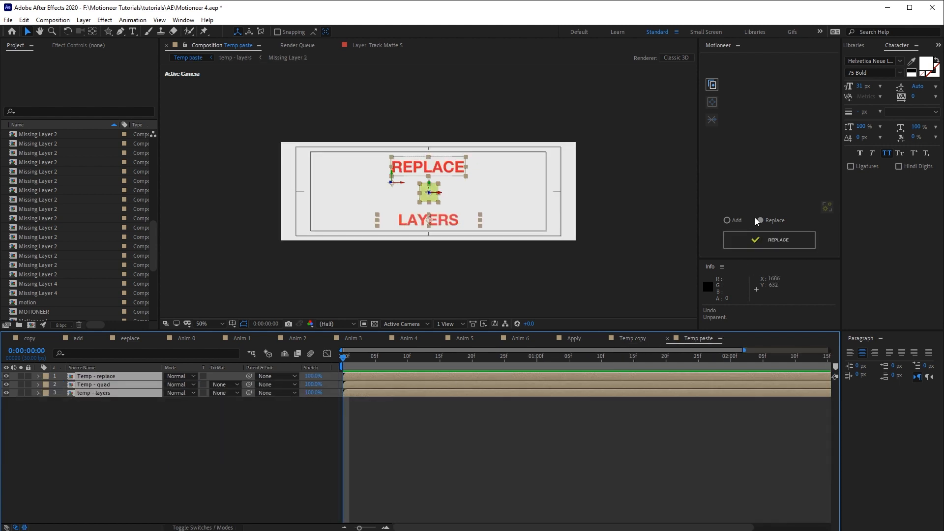
pyautogui.click(777, 240)
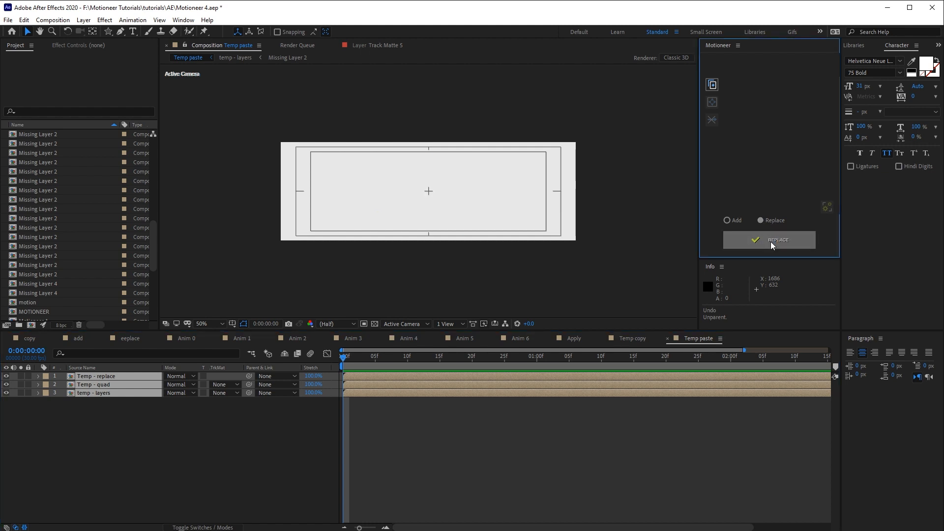
pyautogui.click(778, 240)
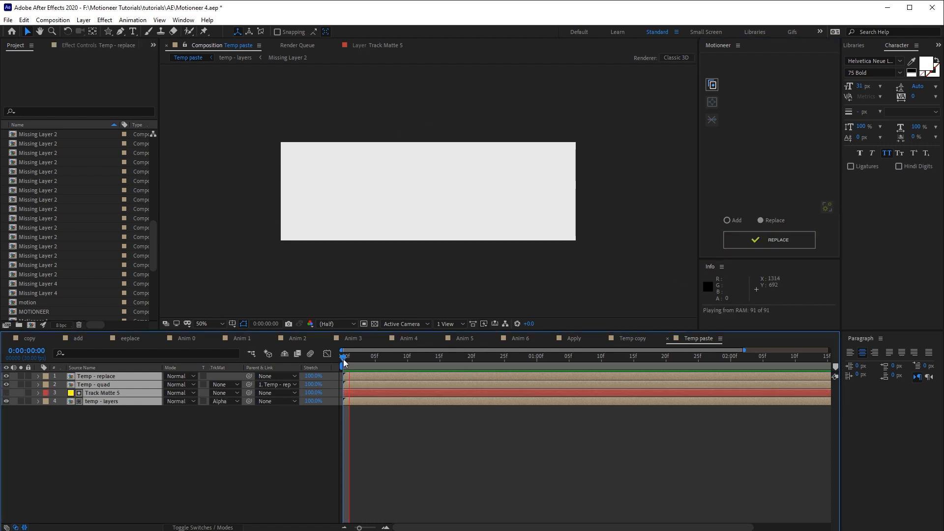
pyautogui.click(640, 356)
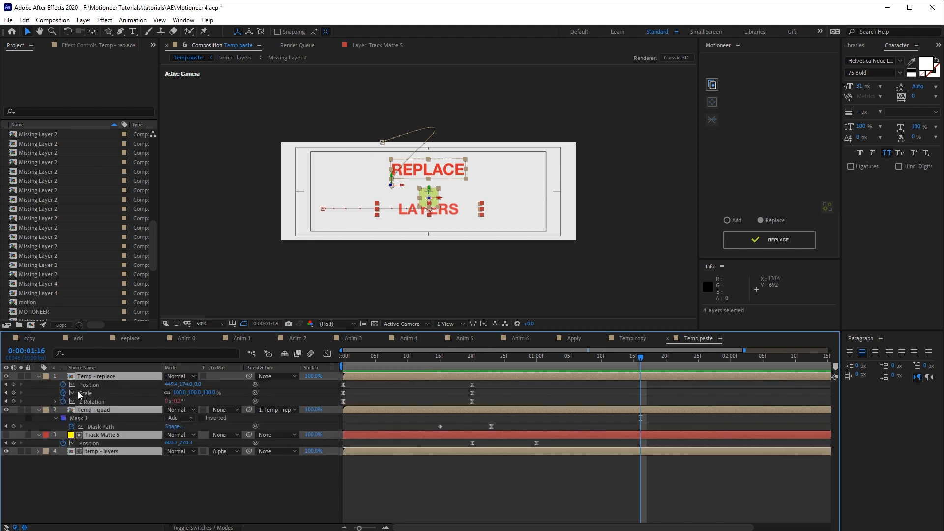
# Review the Z Rotation expression, Temp - quad's parent and the track matte choice unchanged.
pyautogui.click(70, 401)
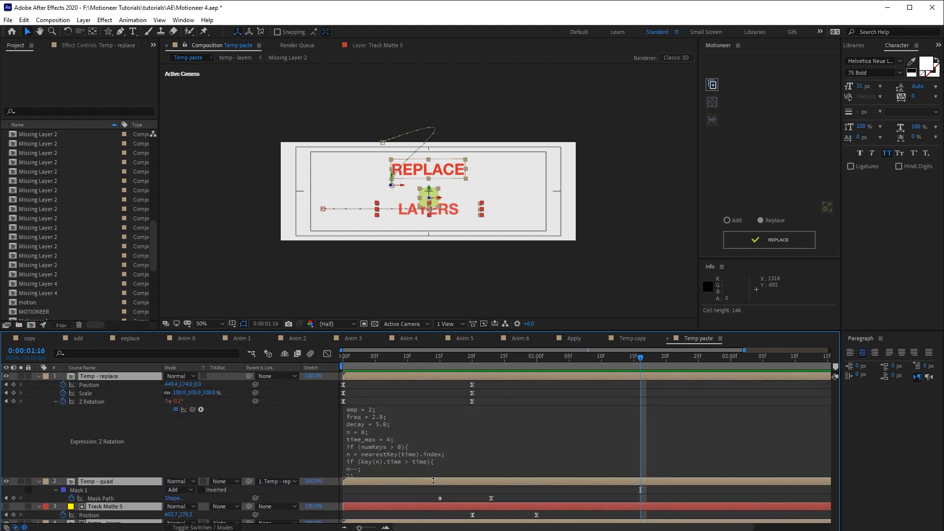
pyautogui.click(175, 409)
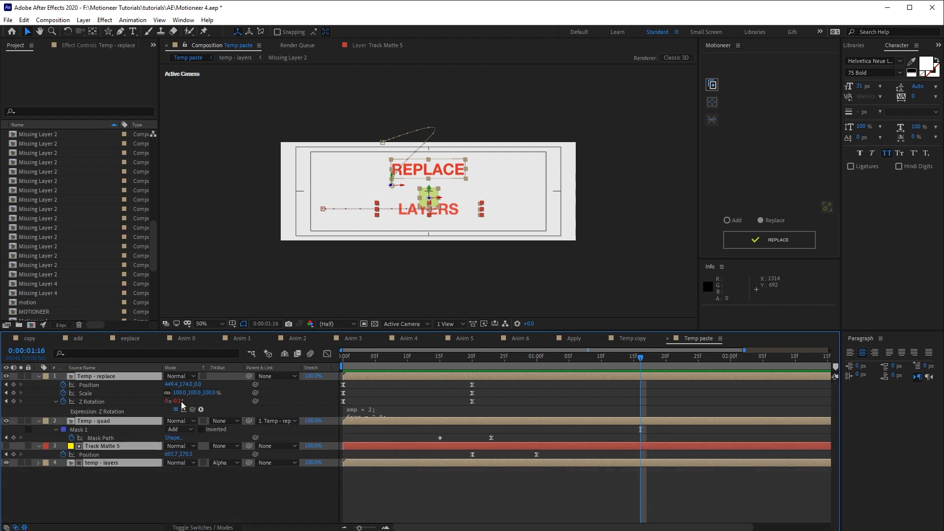
pyautogui.click(277, 409)
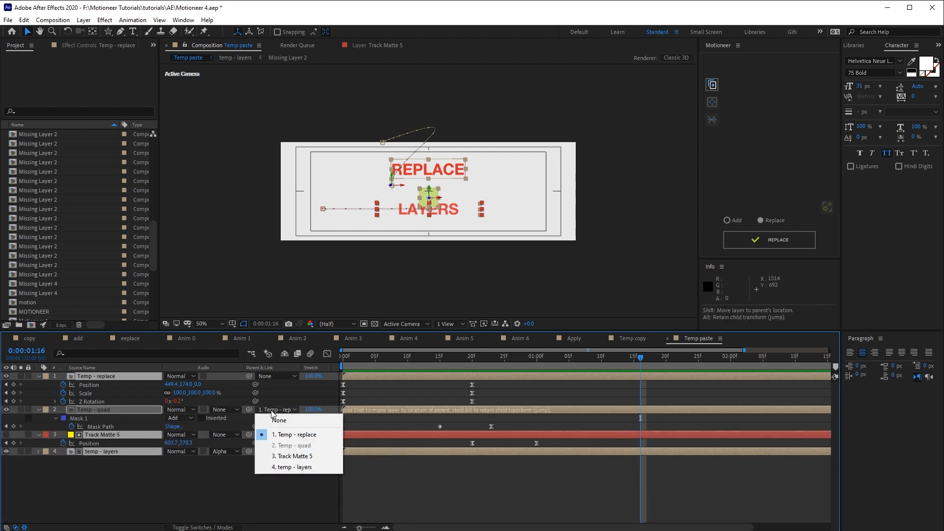
pyautogui.moveTo(128, 445)
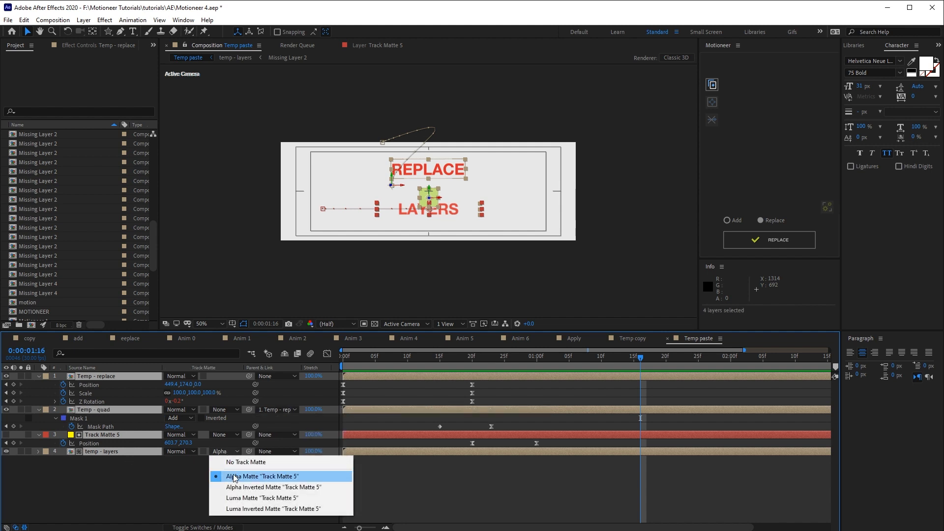
pyautogui.click(263, 476)
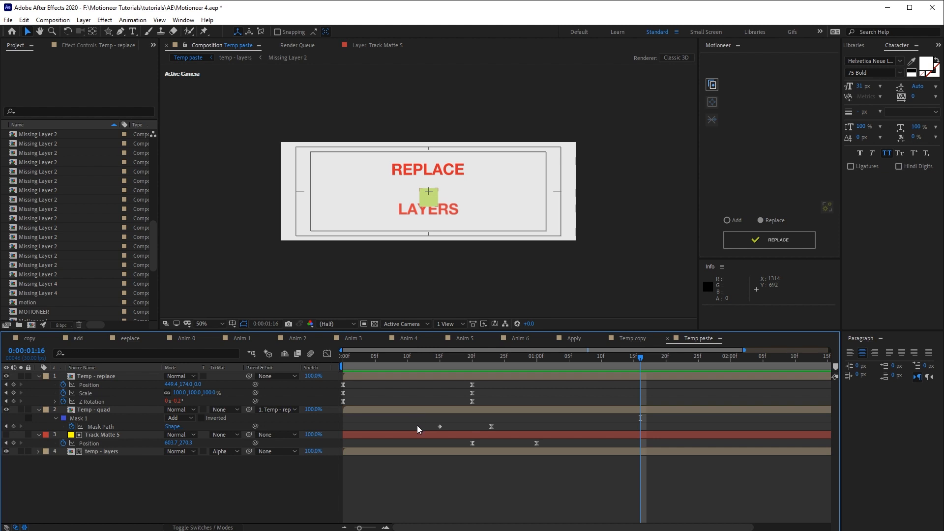
# Select Track Matte 5, scrub later in the animation and select Temp - replace.
pyautogui.click(102, 434)
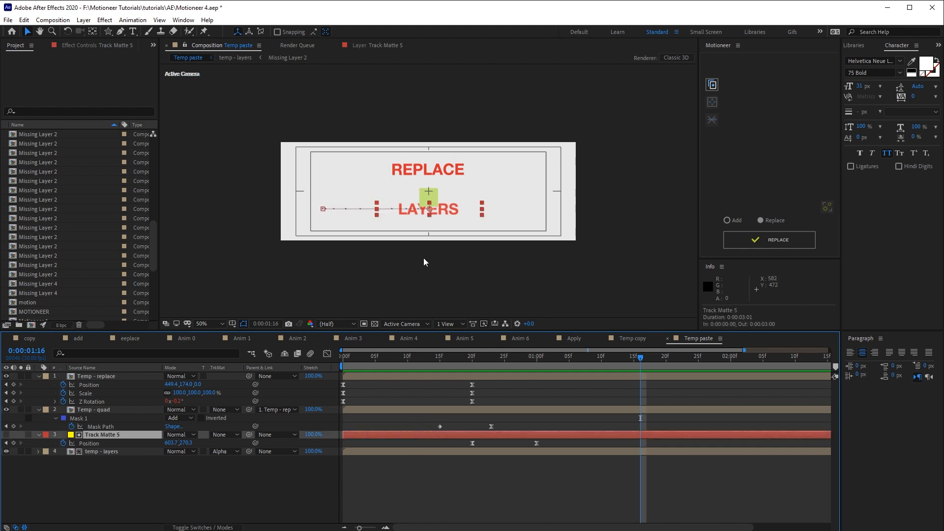
pyautogui.moveTo(482, 206)
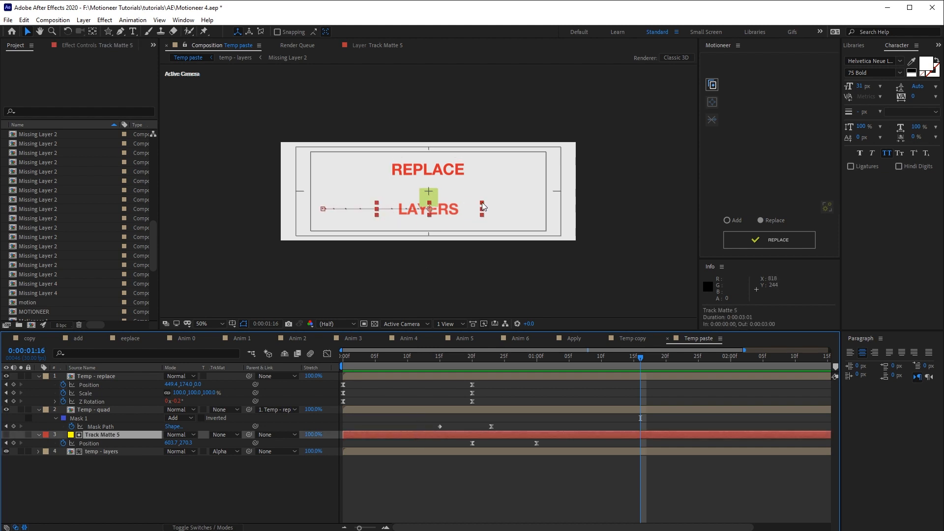
pyautogui.click(542, 356)
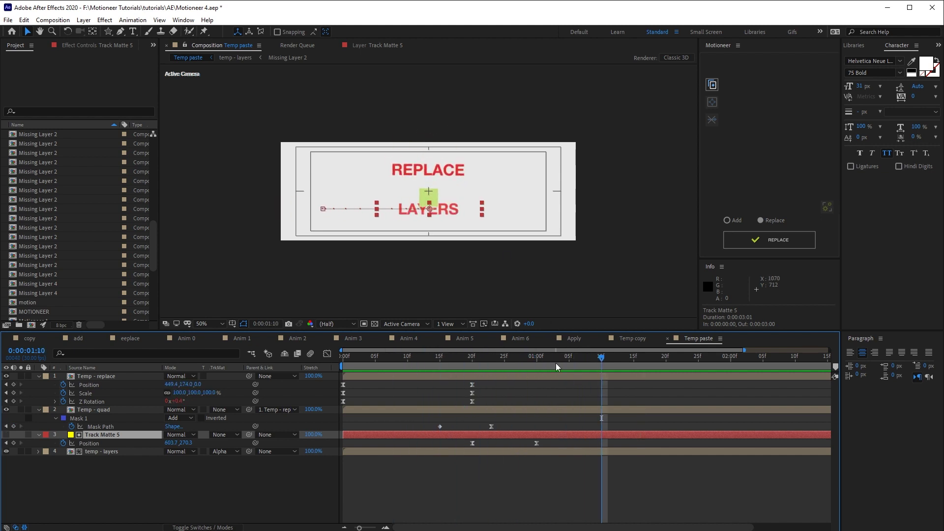
pyautogui.click(96, 376)
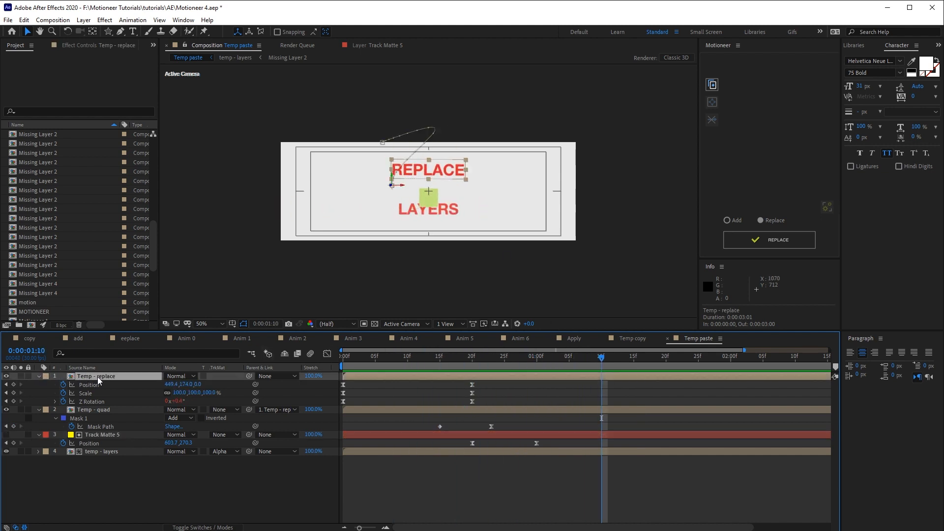
# Deselect all layers and apply the stored animation as Missing Layer placeholder comps.
pyautogui.click(20, 375)
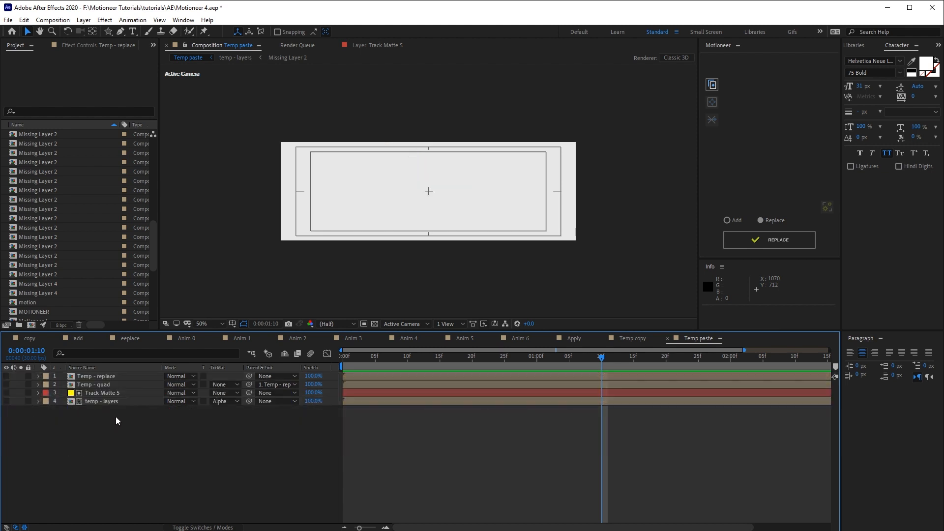
pyautogui.click(362, 356)
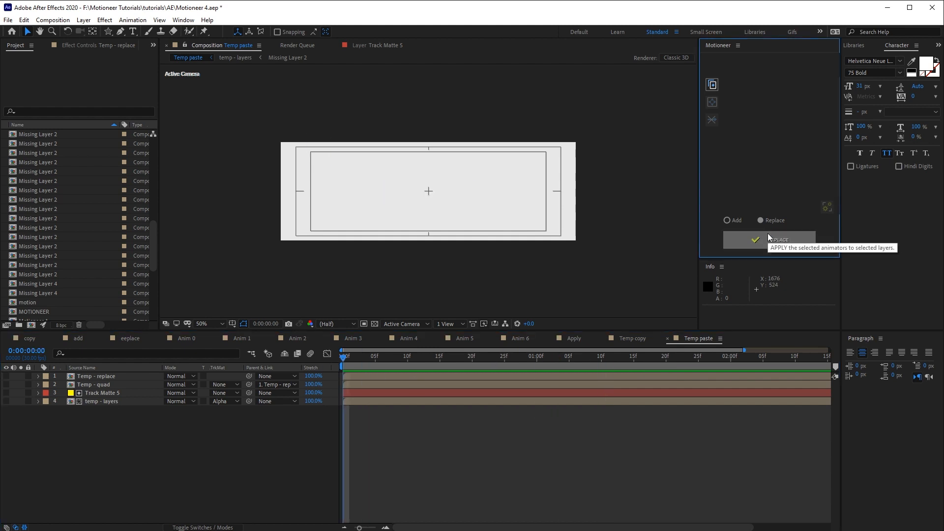
pyautogui.click(776, 239)
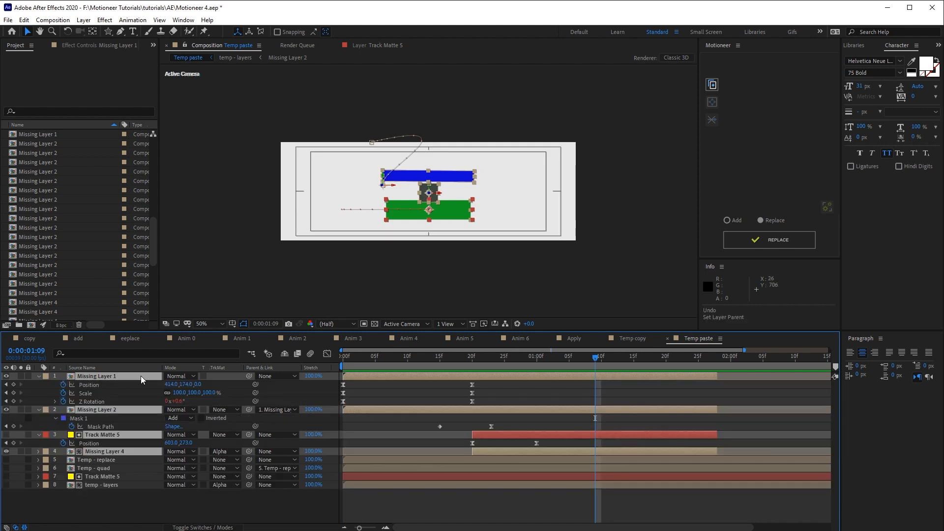
pyautogui.moveTo(276, 415)
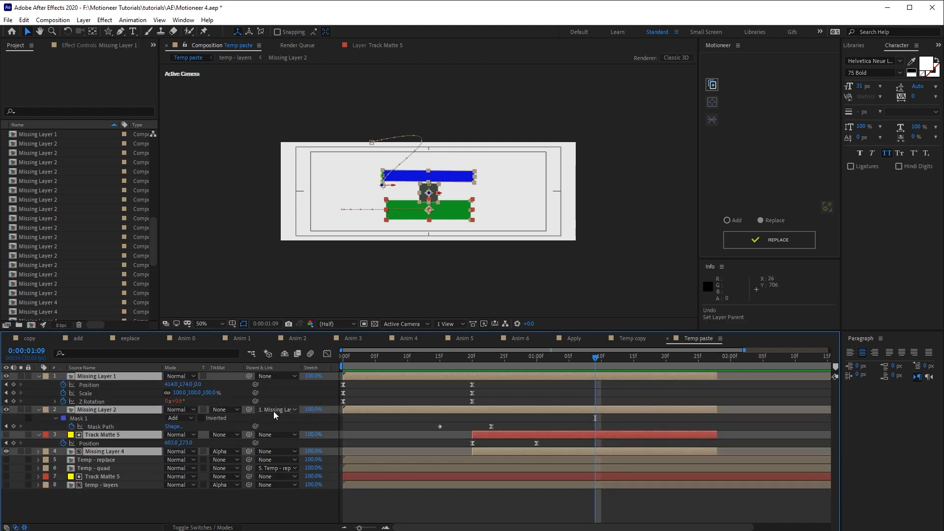
pyautogui.moveTo(277, 412)
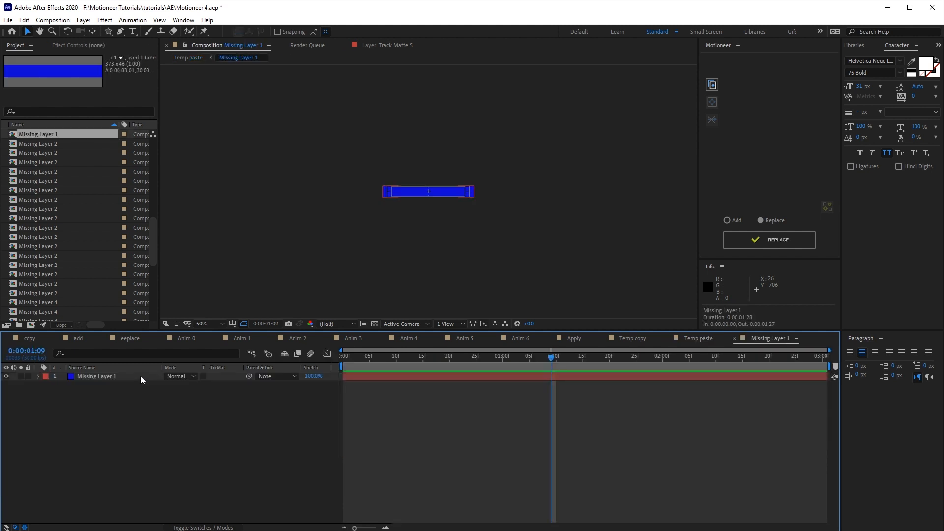
# Zoom into Missing Layer 1 and place REPLACE text over the blue bar.
pyautogui.click(205, 323)
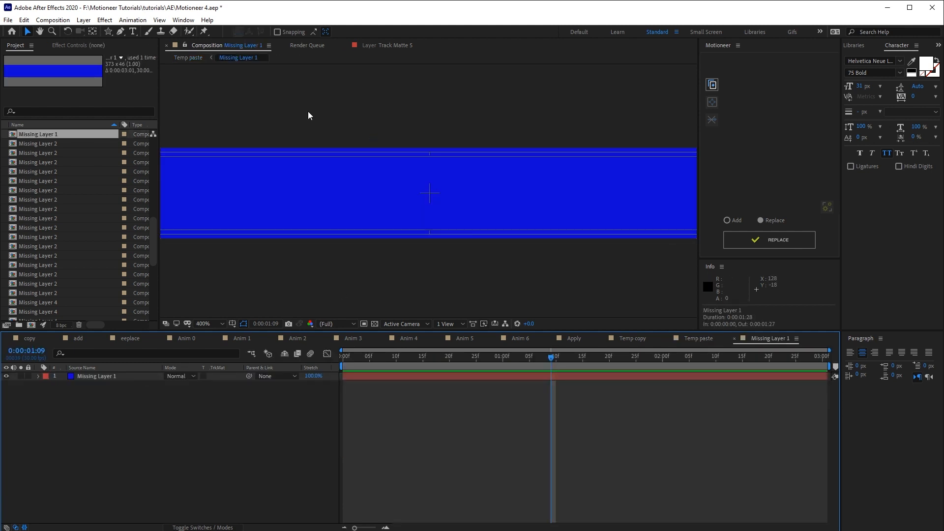
pyautogui.click(429, 192)
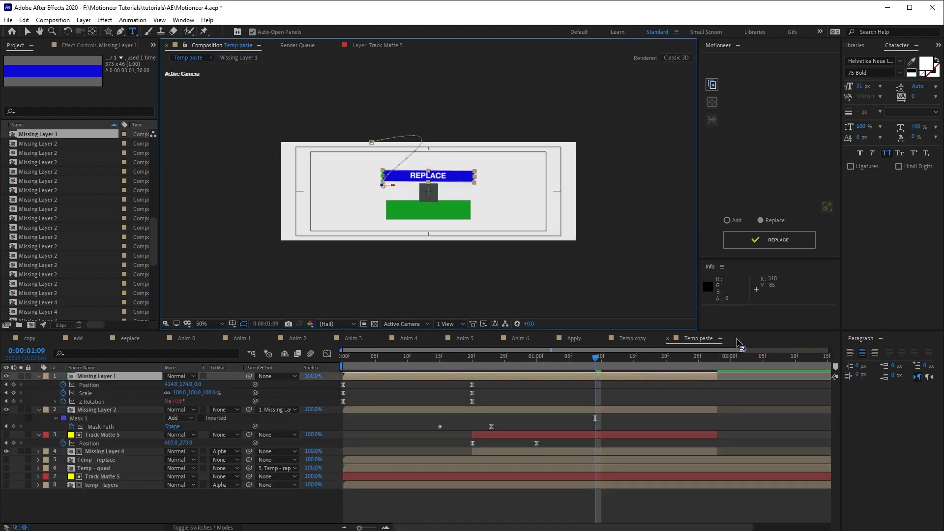
pyautogui.moveTo(409, 354)
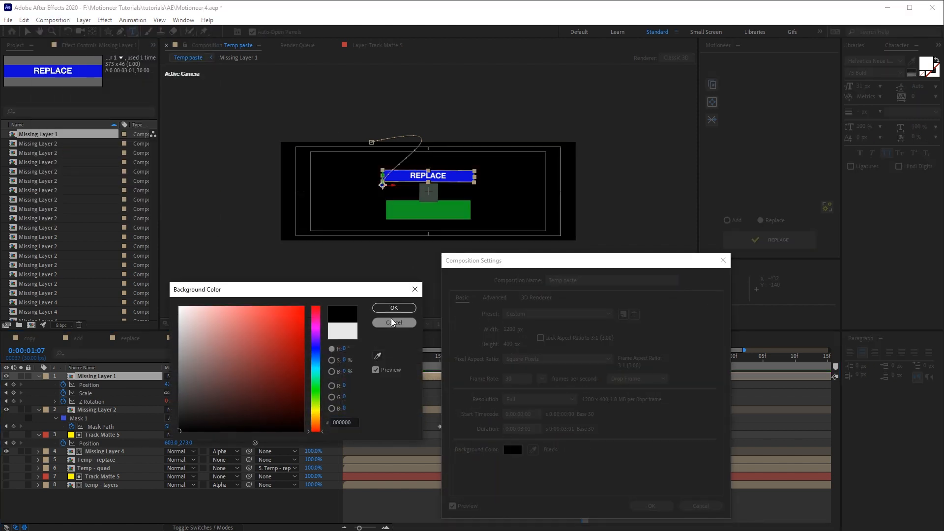
# Confirm black (000000) as Temp paste's background colour and enter the Missing Layer 4 comp.
pyautogui.click(393, 322)
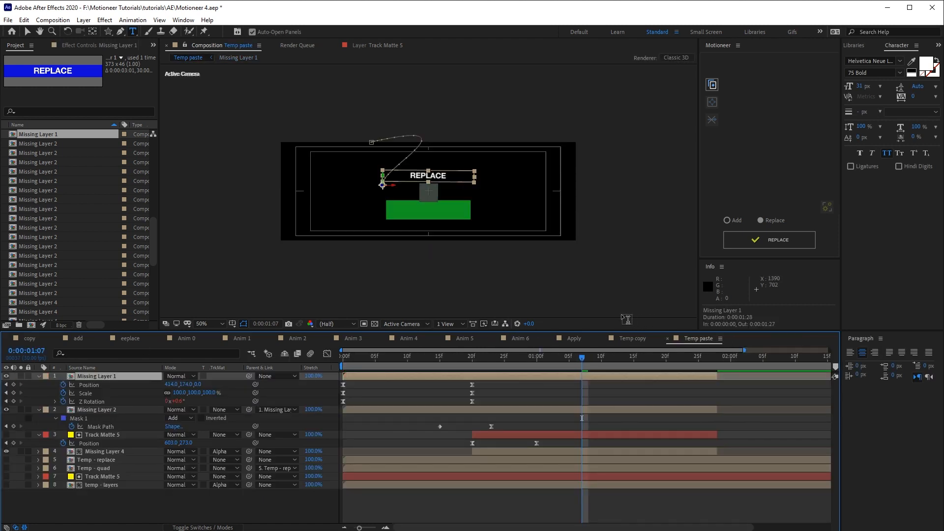
pyautogui.doubleClick(39, 293)
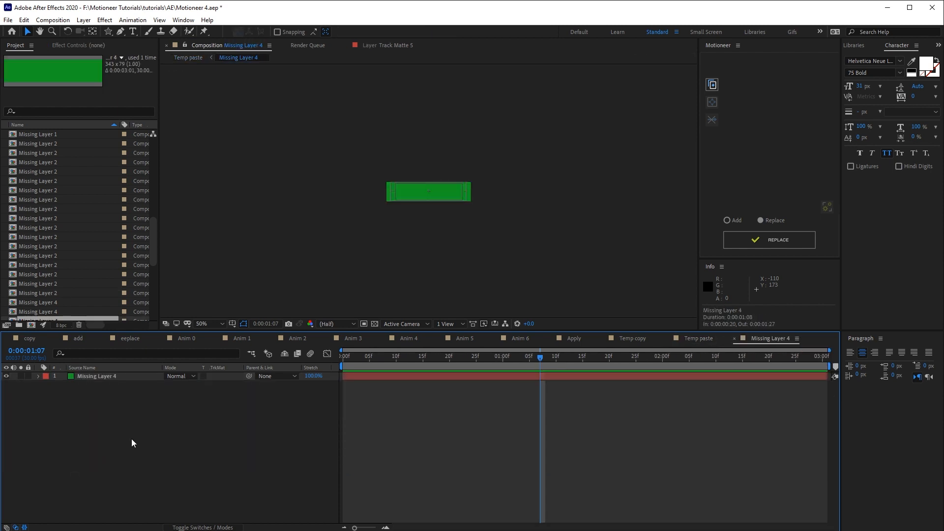
# Add a 'done!' text layer over the green bar at 200% zoom, then return to Temp paste.
pyautogui.click(205, 324)
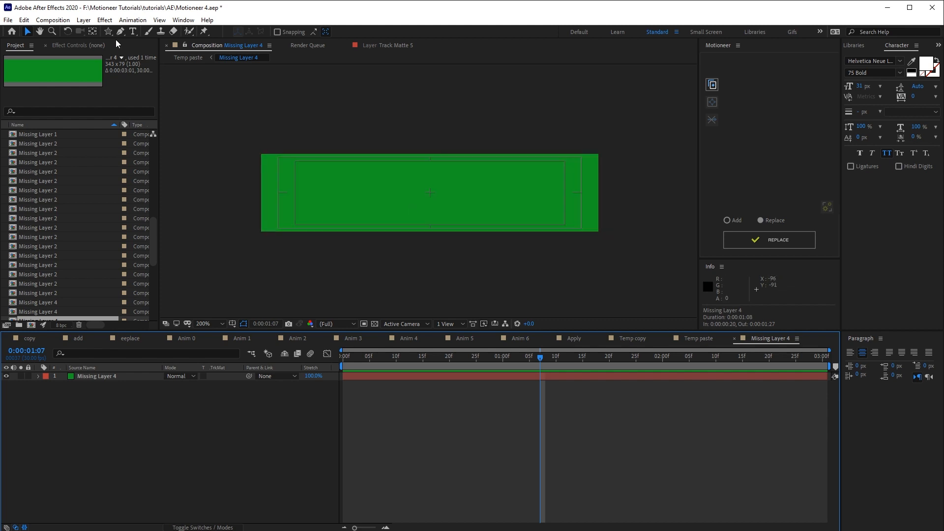
pyautogui.click(430, 193)
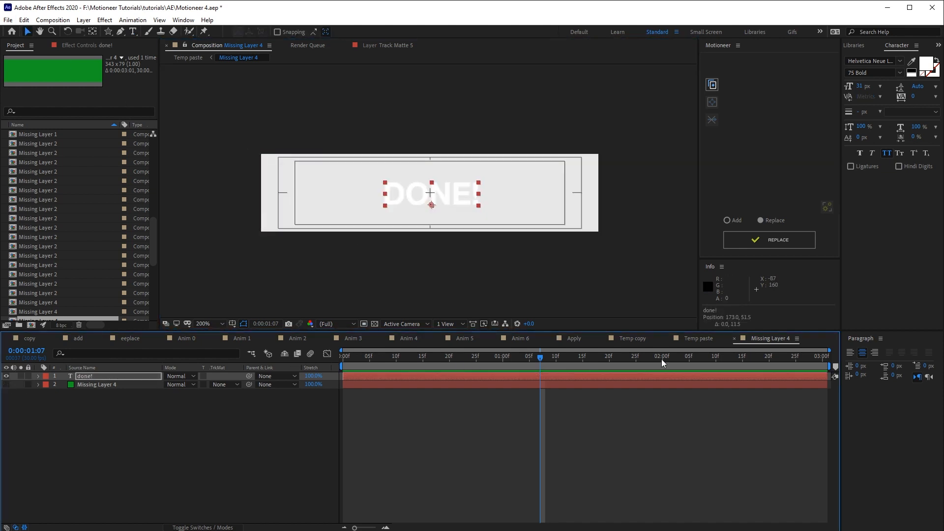
pyautogui.click(189, 57)
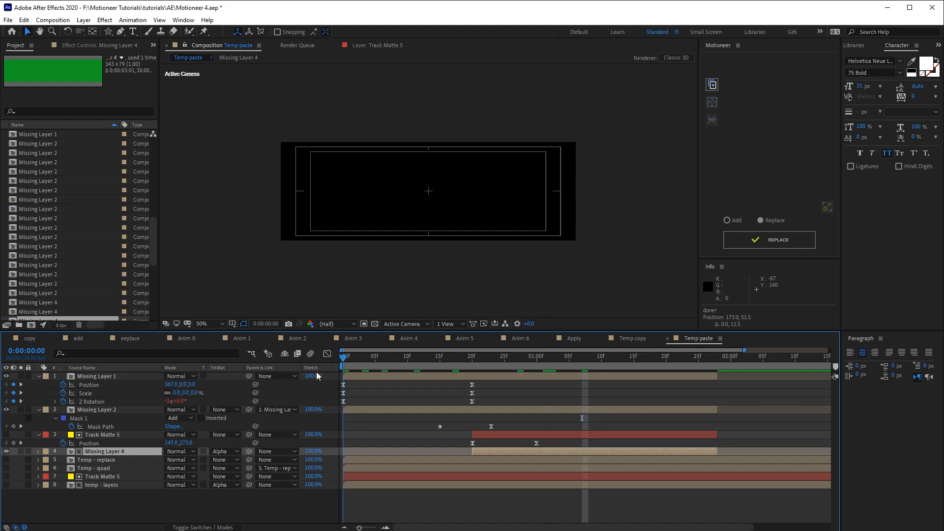